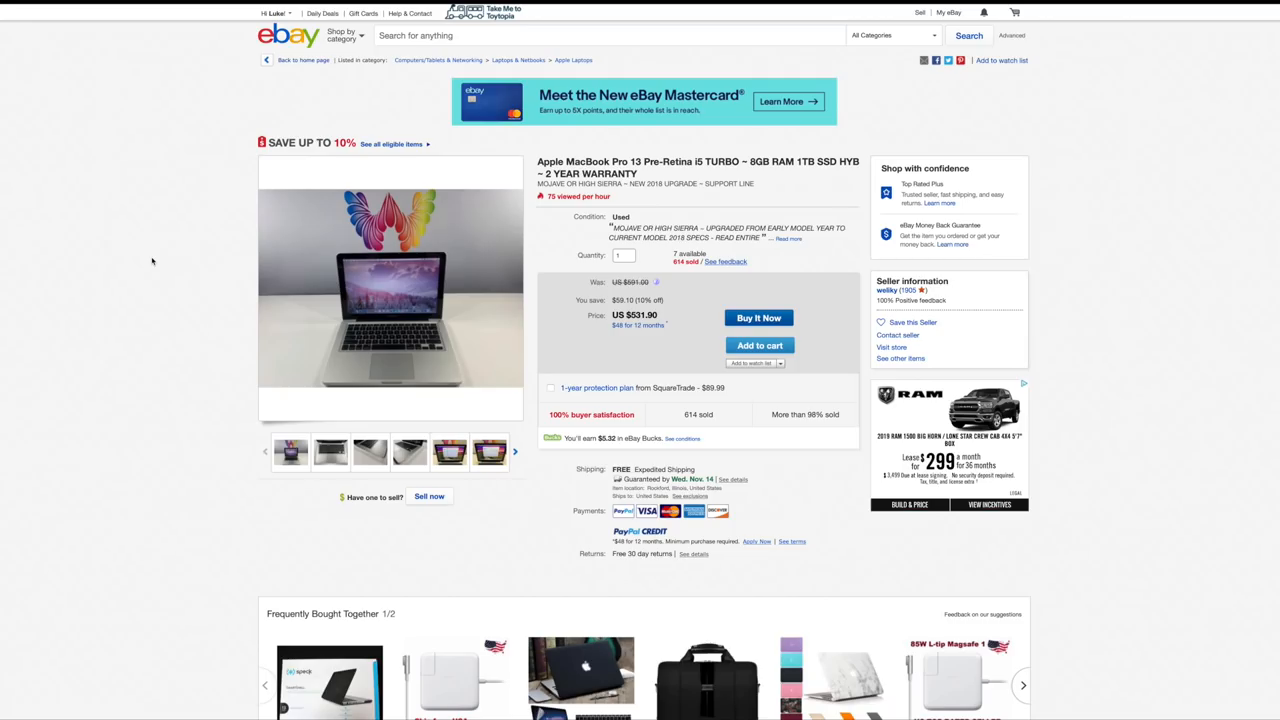
mouse_move(155, 261)
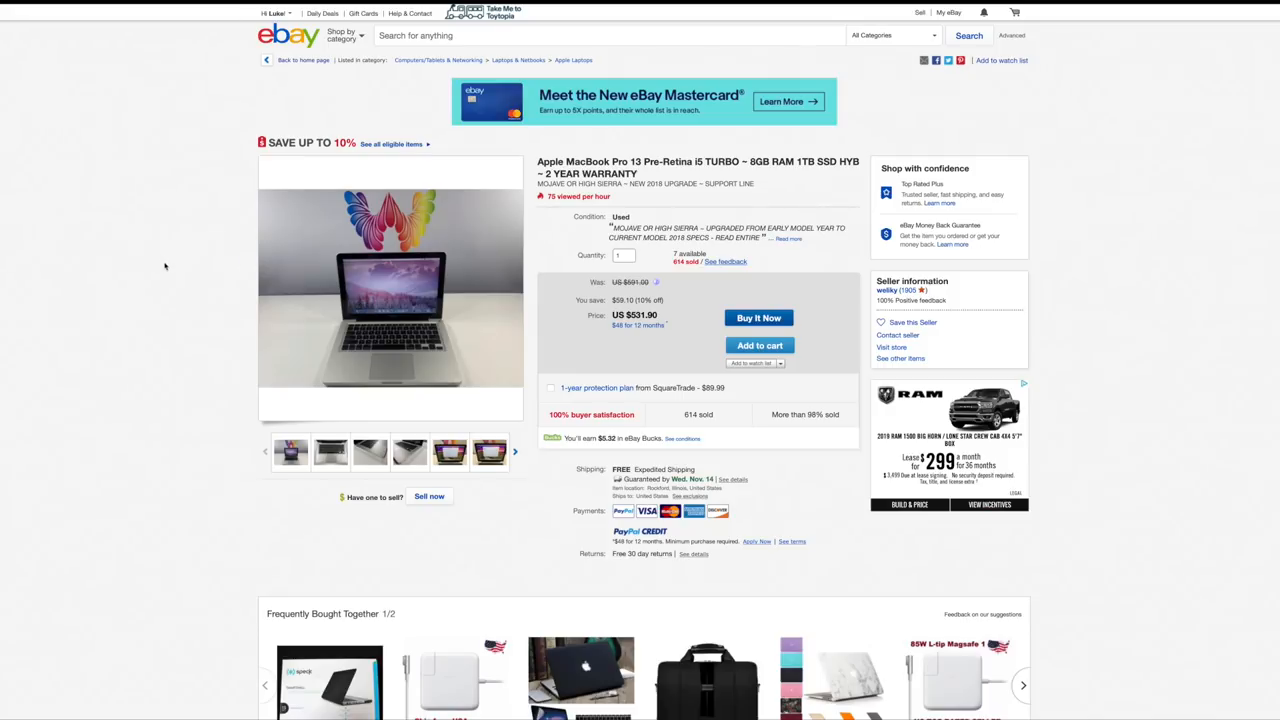
mouse_move(617, 207)
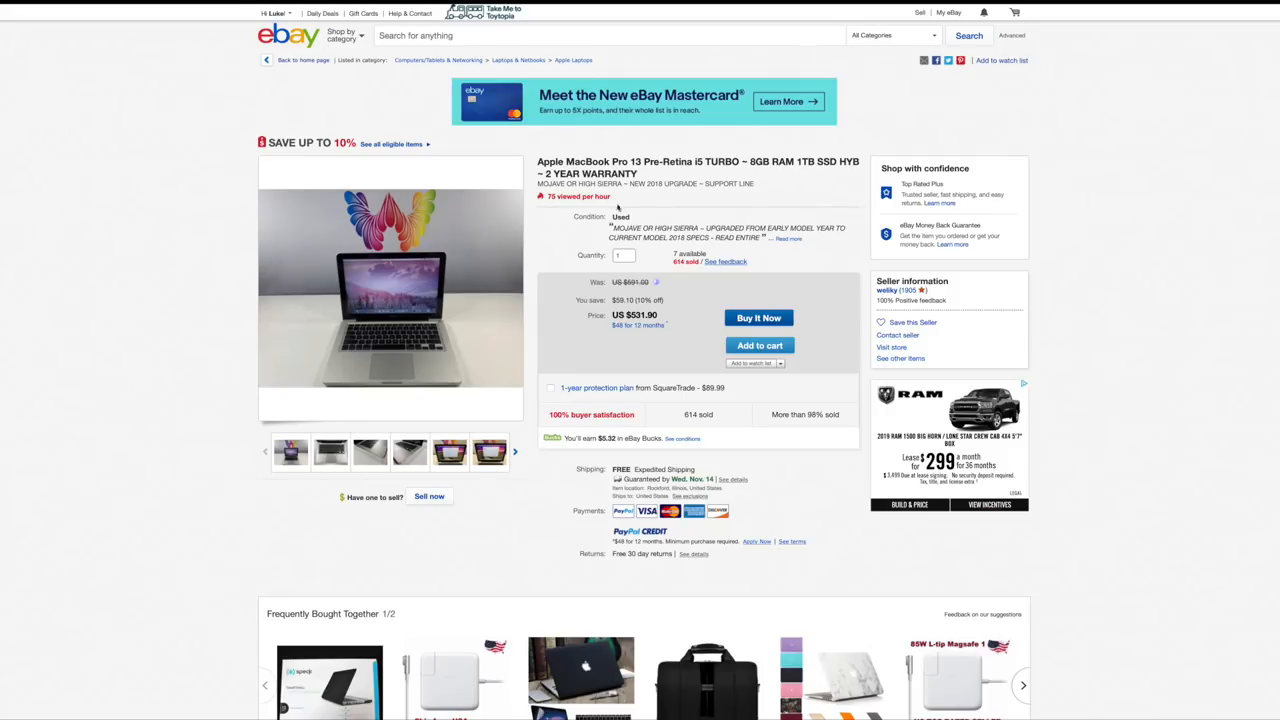
mouse_move(686, 194)
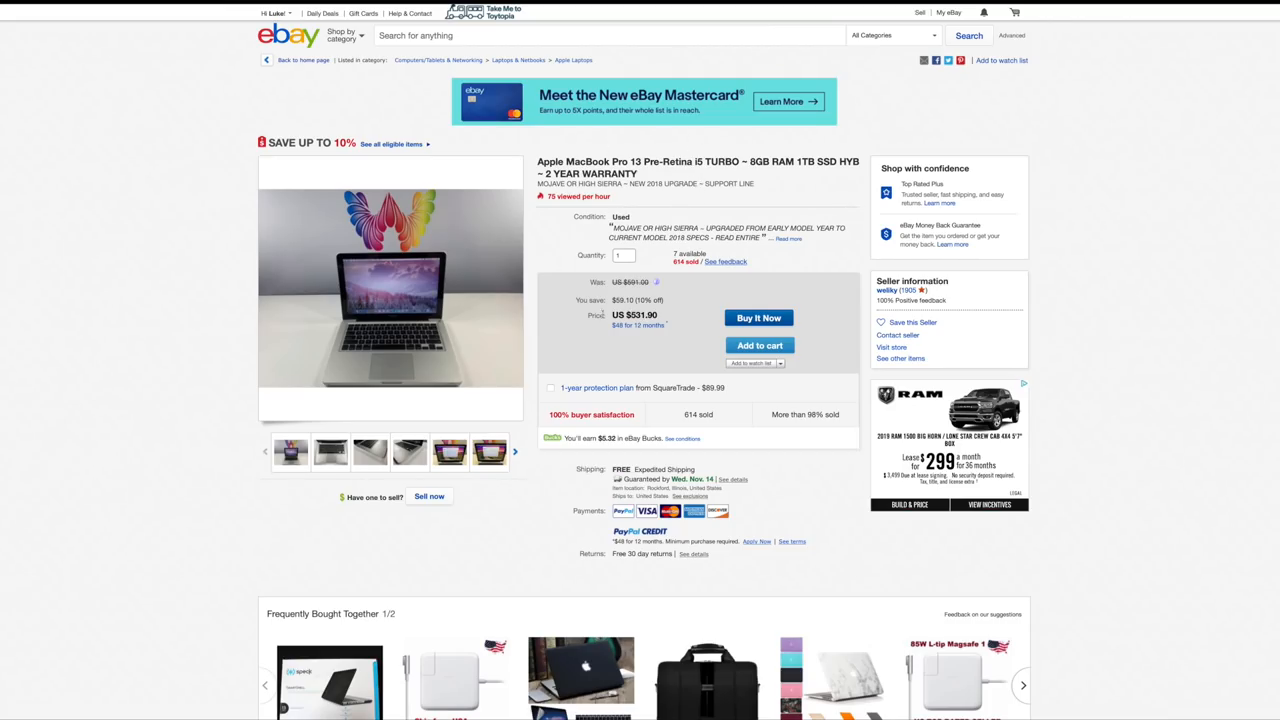
mouse_move(575, 320)
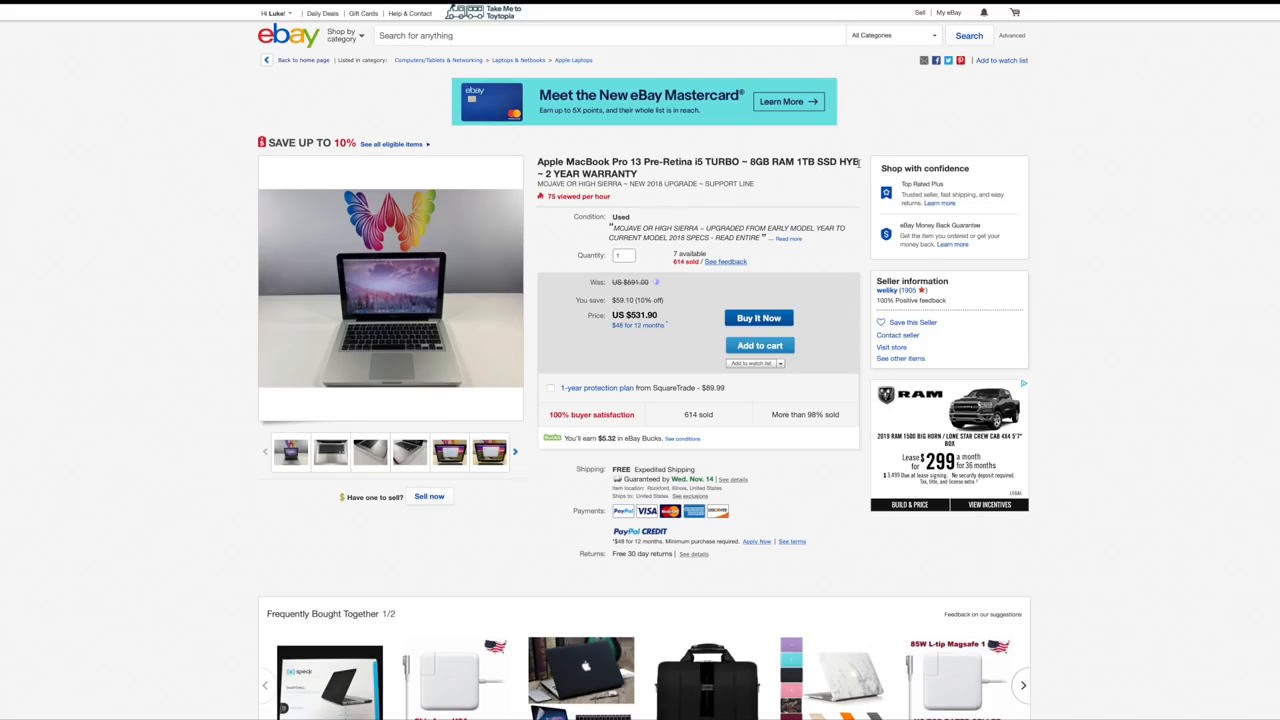
Step: Highlight the 1TB storage spec in the $531.90 MacBook Pro 13 listing title
double_click(813, 161)
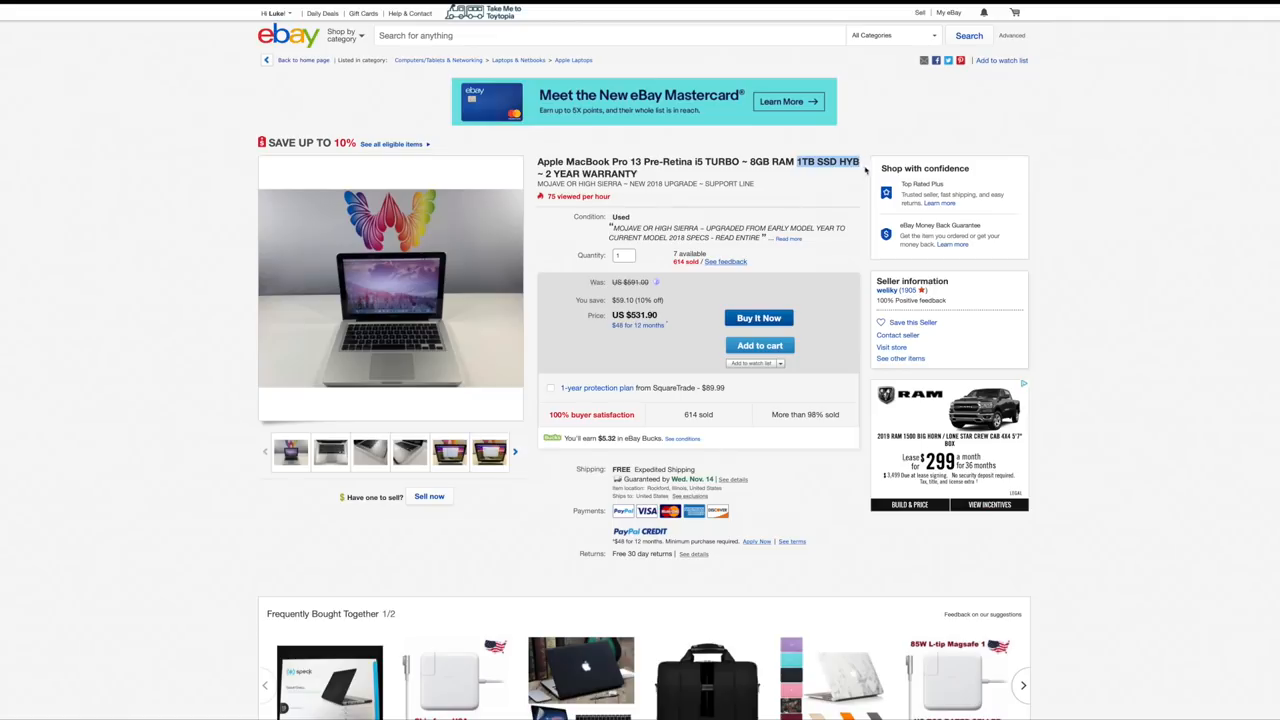
mouse_move(860, 168)
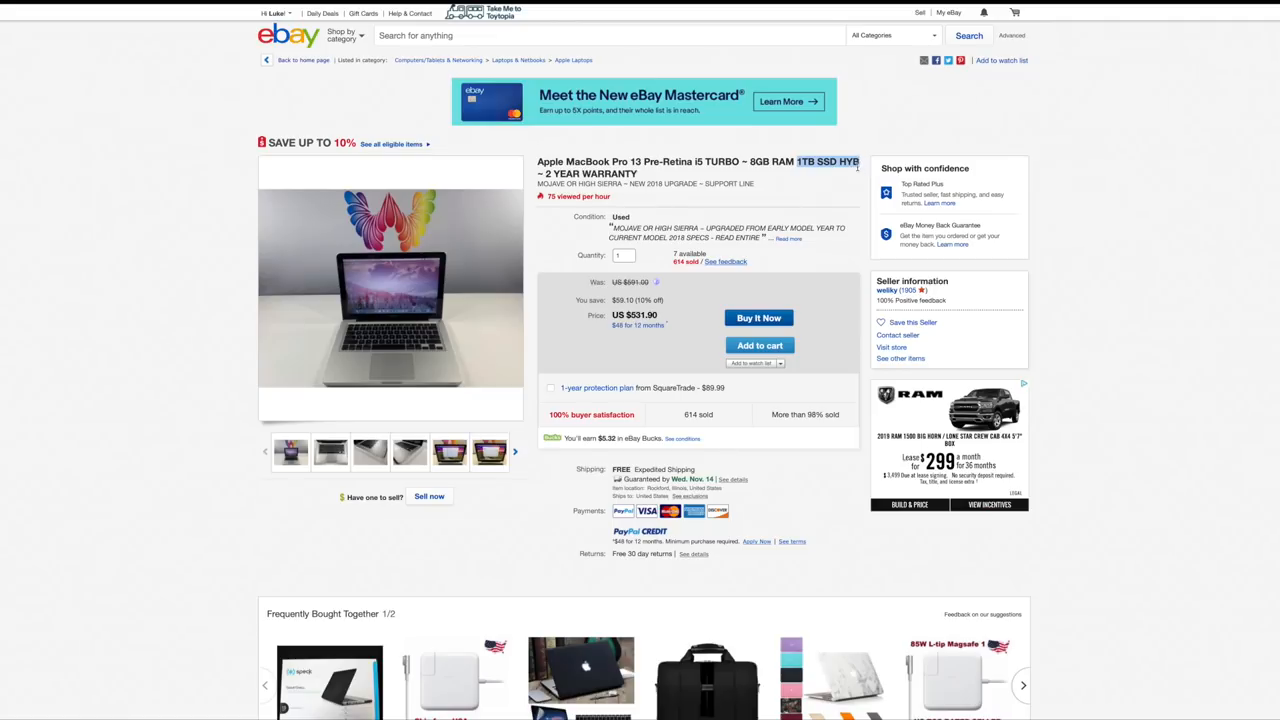
mouse_move(857, 170)
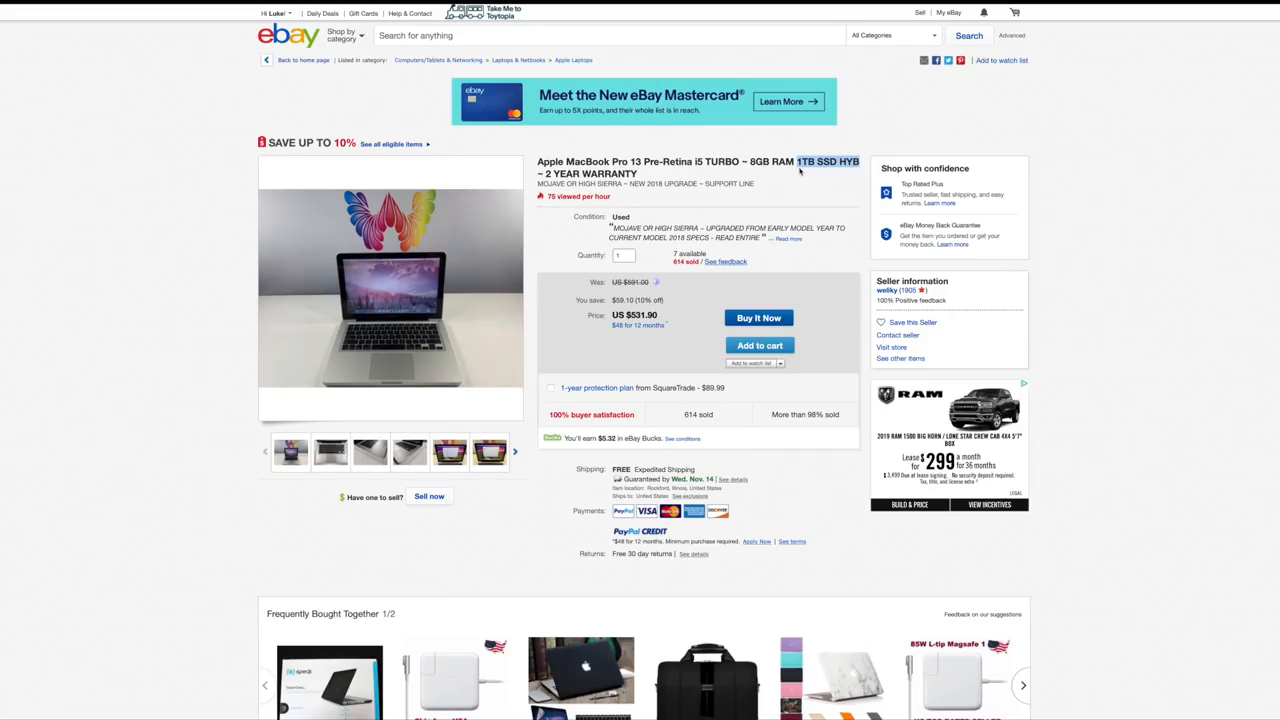
mouse_move(822, 174)
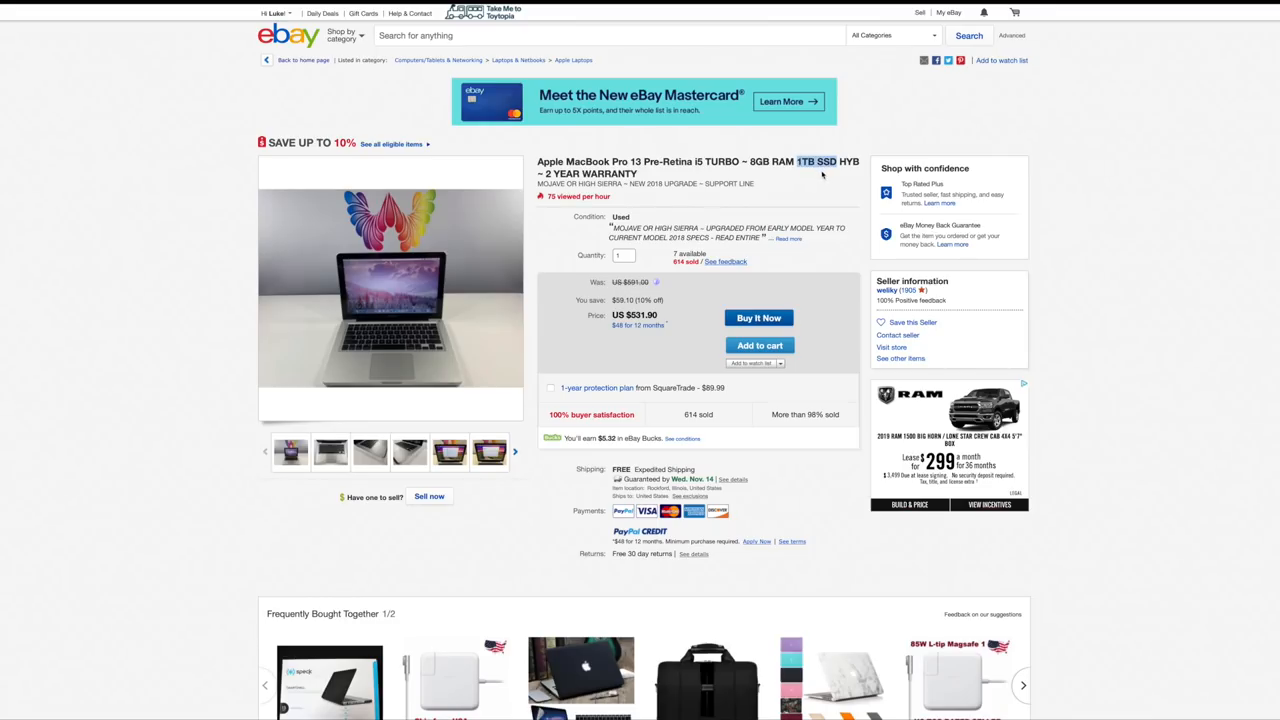
mouse_move(819, 173)
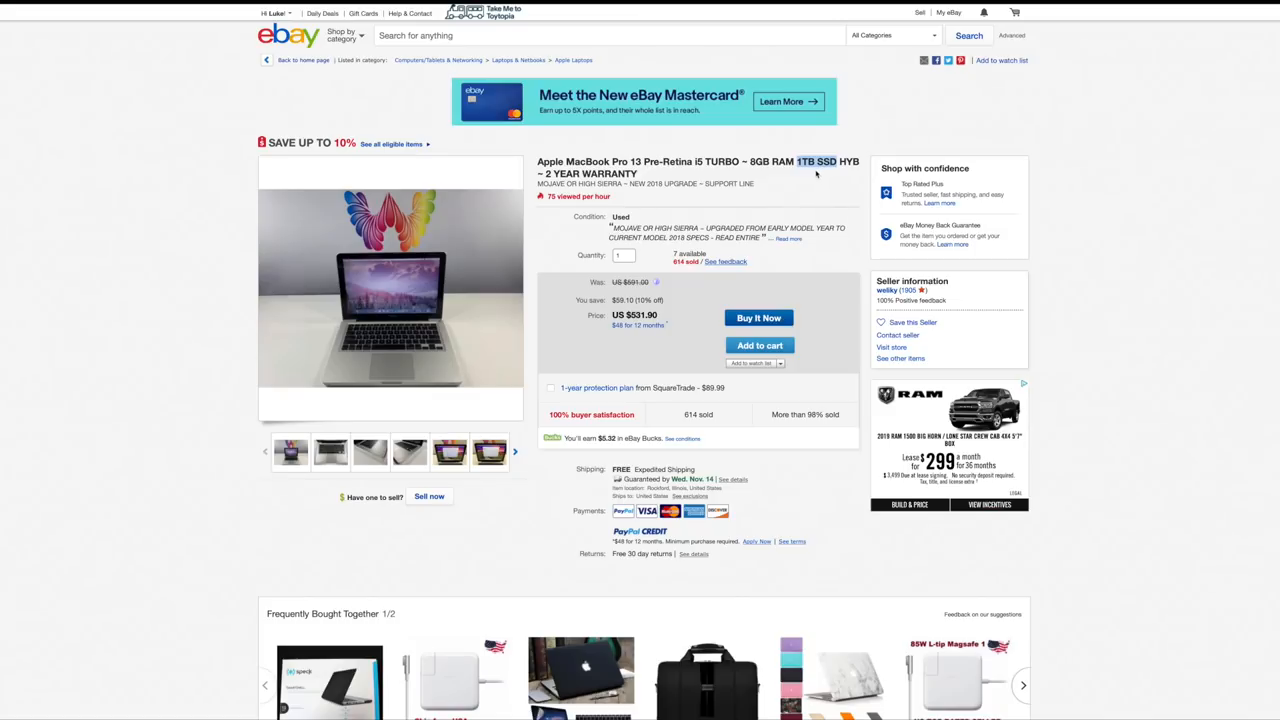
mouse_move(788, 205)
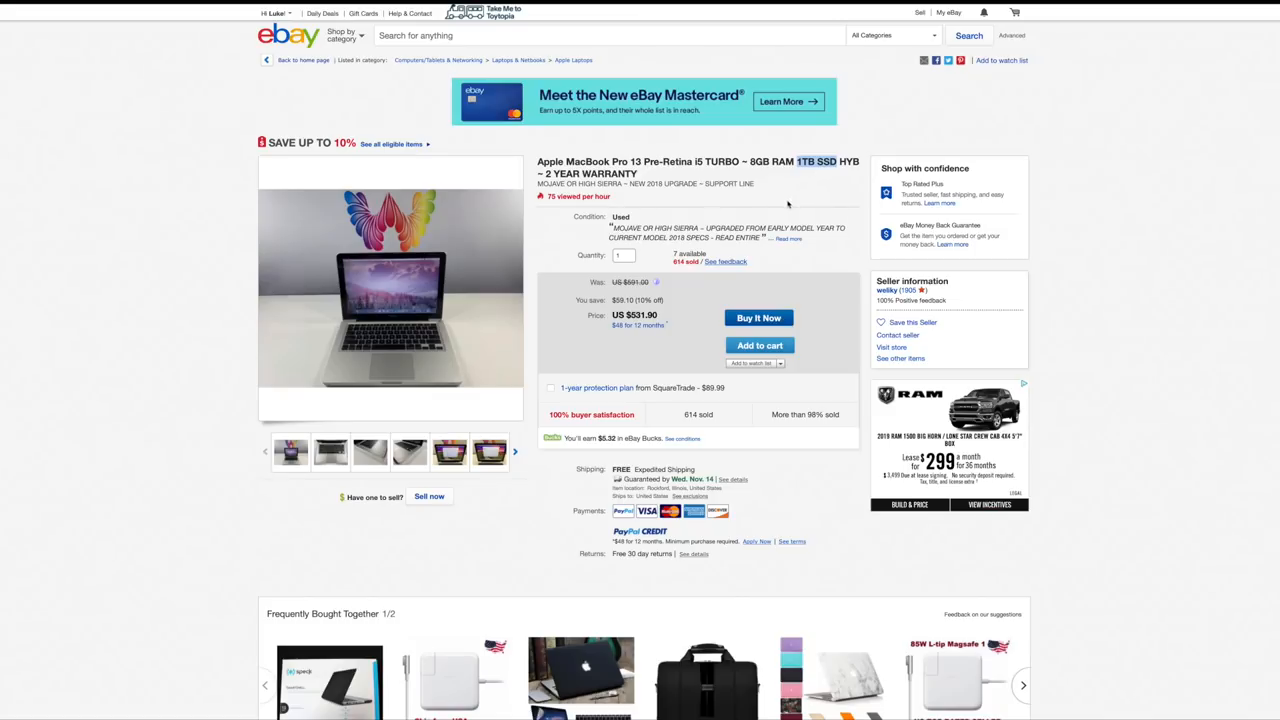
scroll("down", 3)
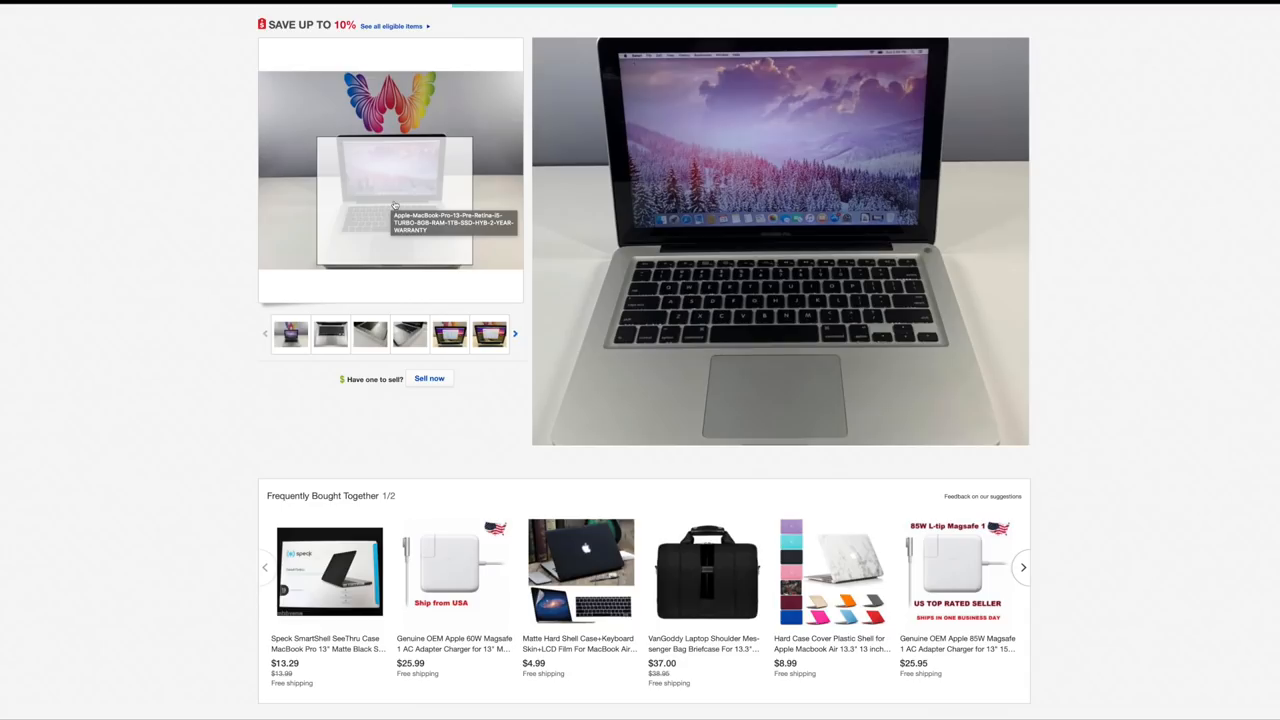
left_click(390, 170)
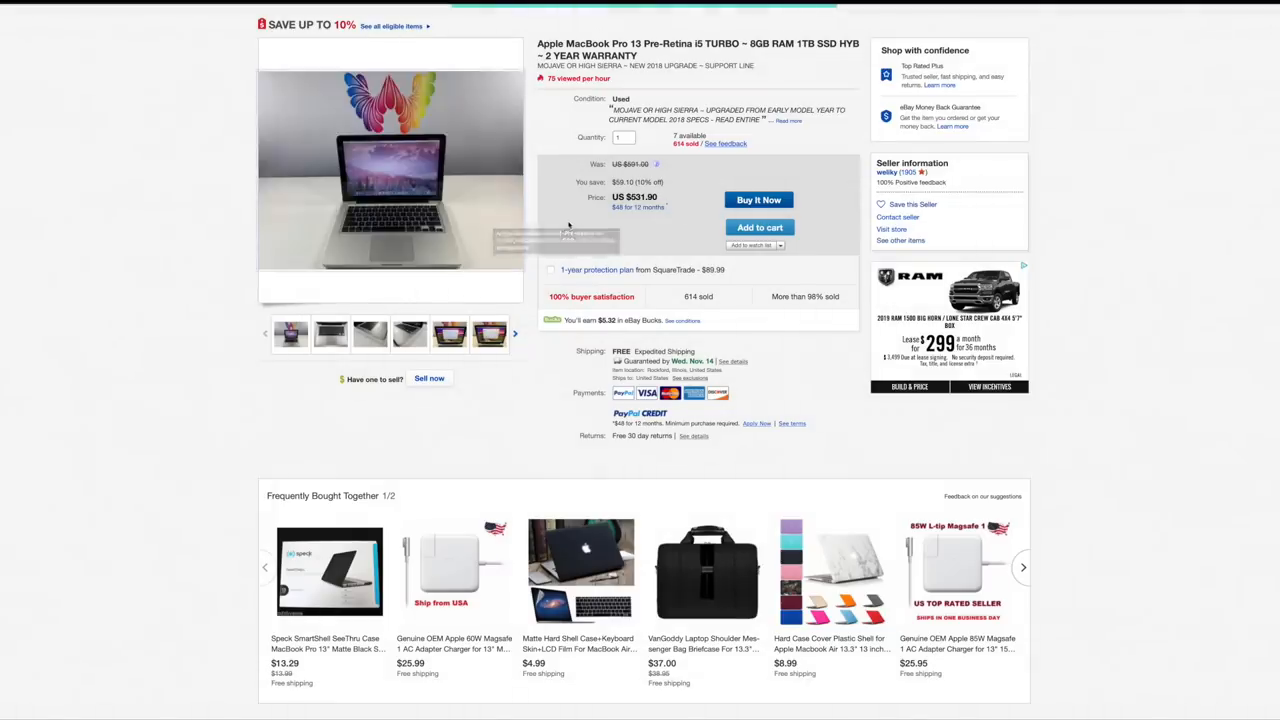
Step: Scroll down the listing to the item specifics and the seller notes about dings and scratches
scroll("down", 3)
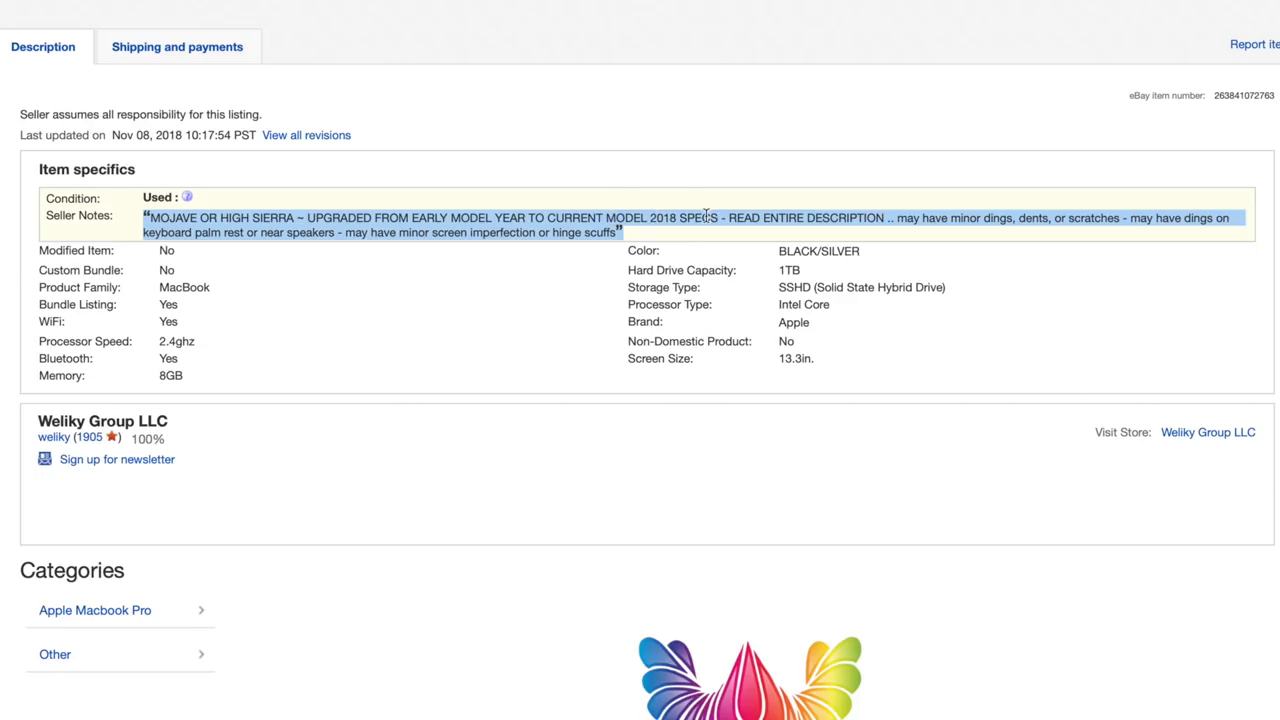
mouse_move(705, 258)
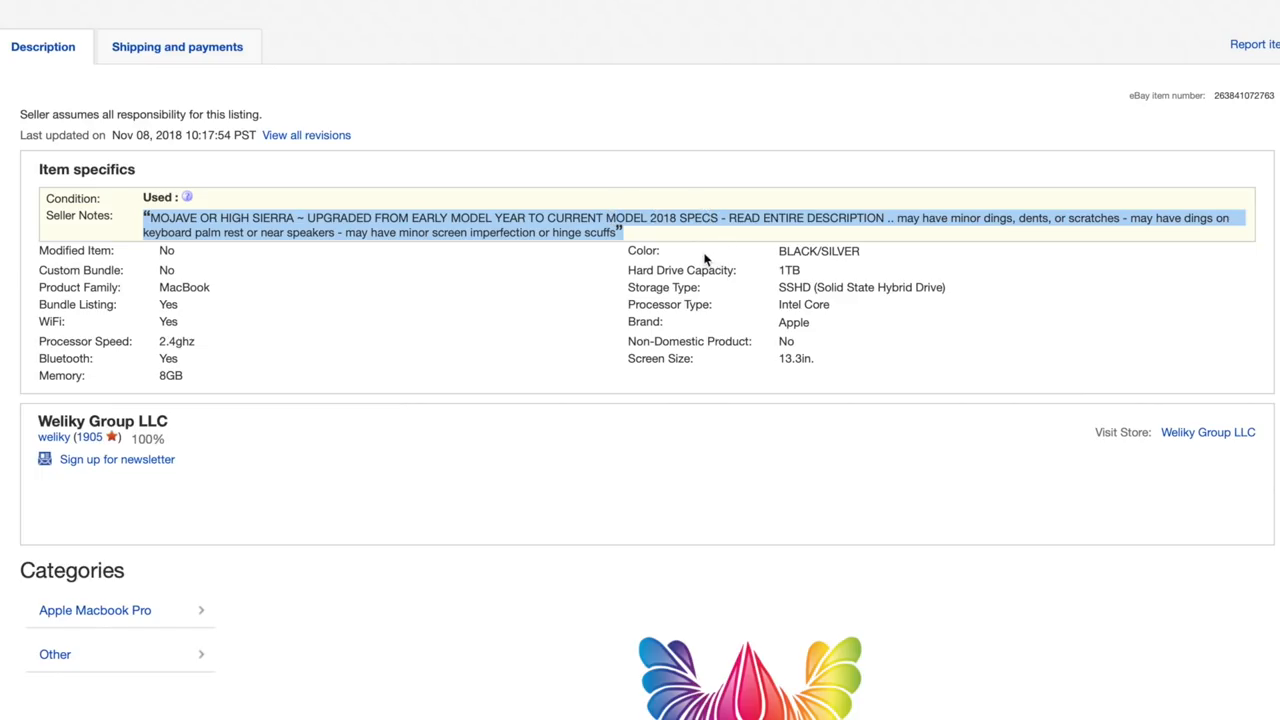
mouse_move(837, 308)
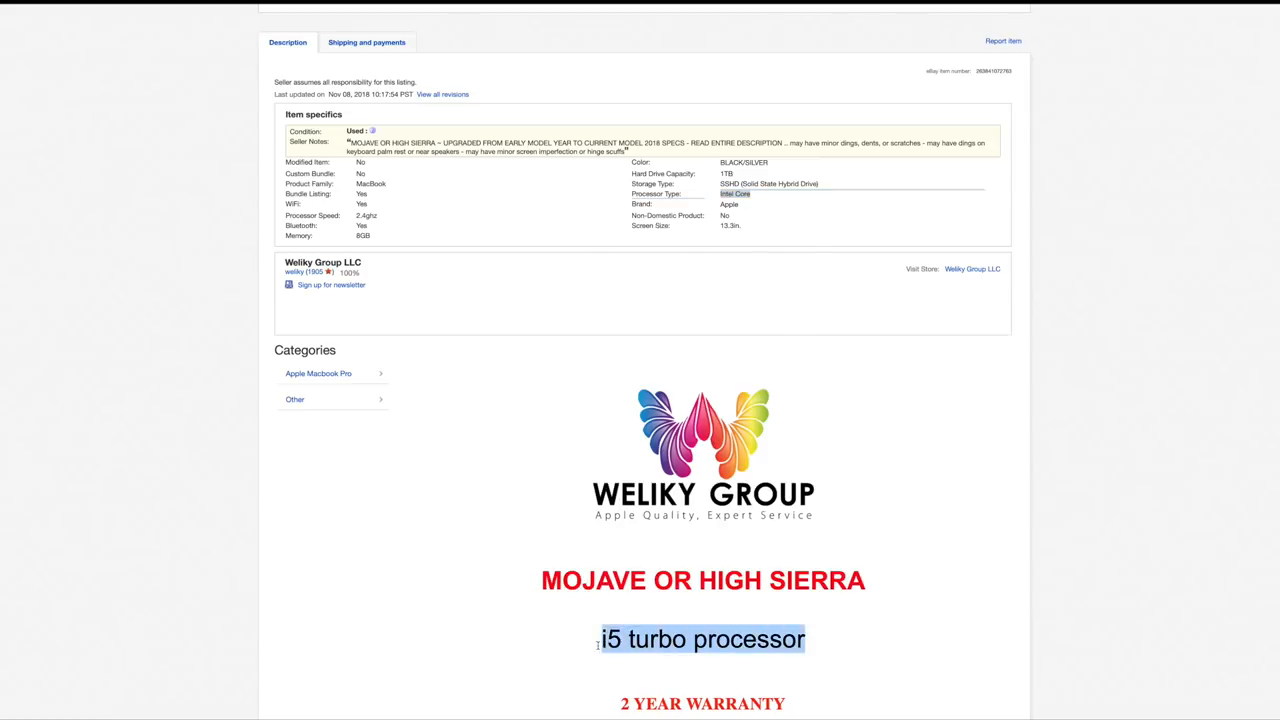
Step: Scroll to Item specifics and highlight the 2.4ghz Processor Speed value
scroll("up", 3)
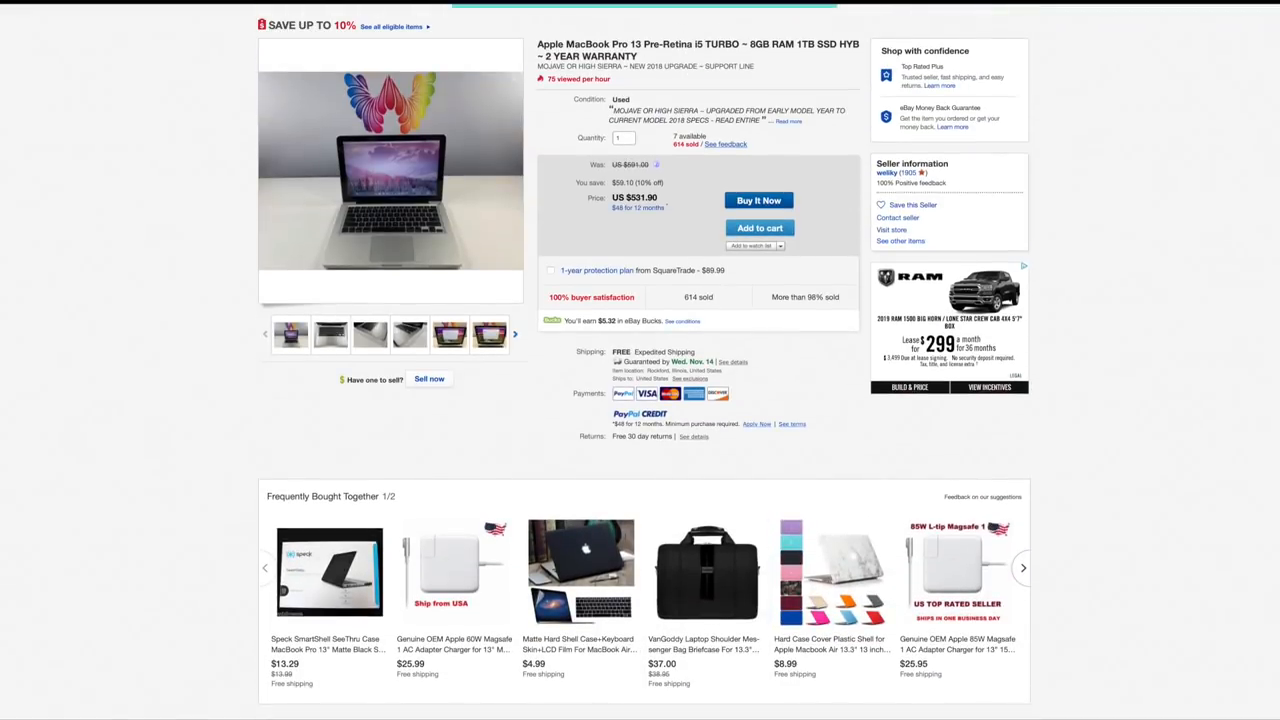
scroll("down", 3)
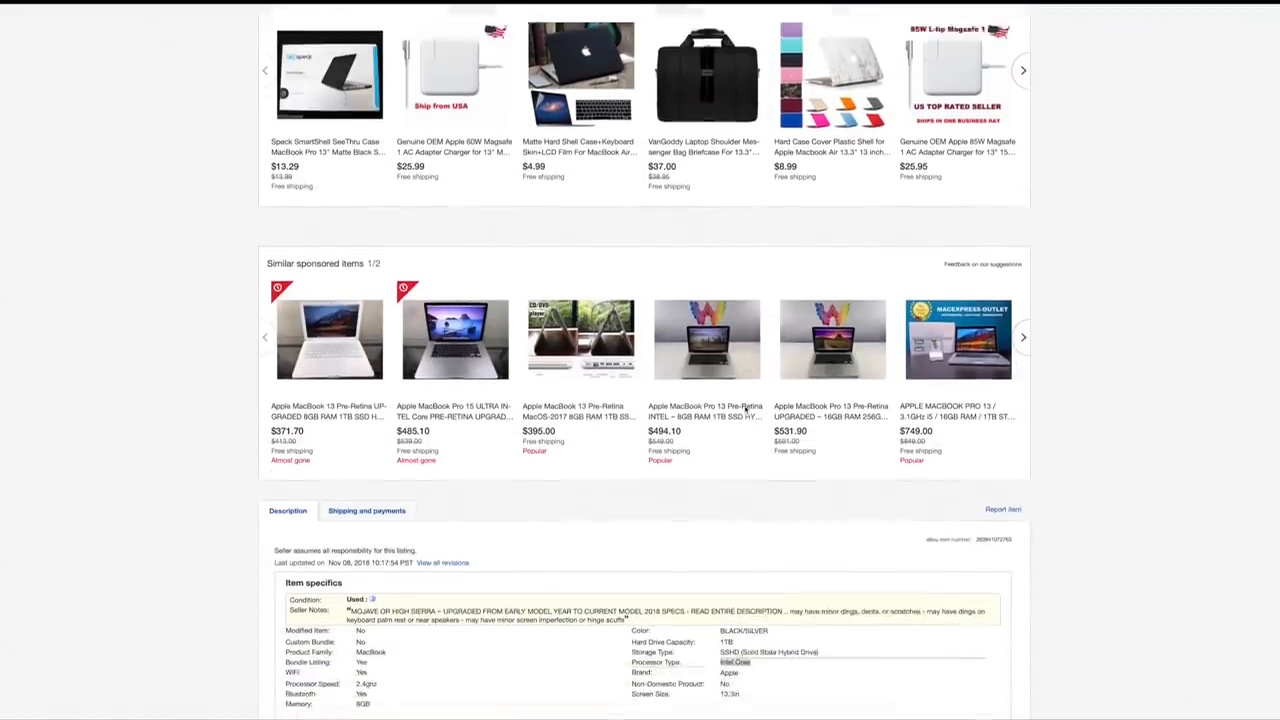
scroll("down", 3)
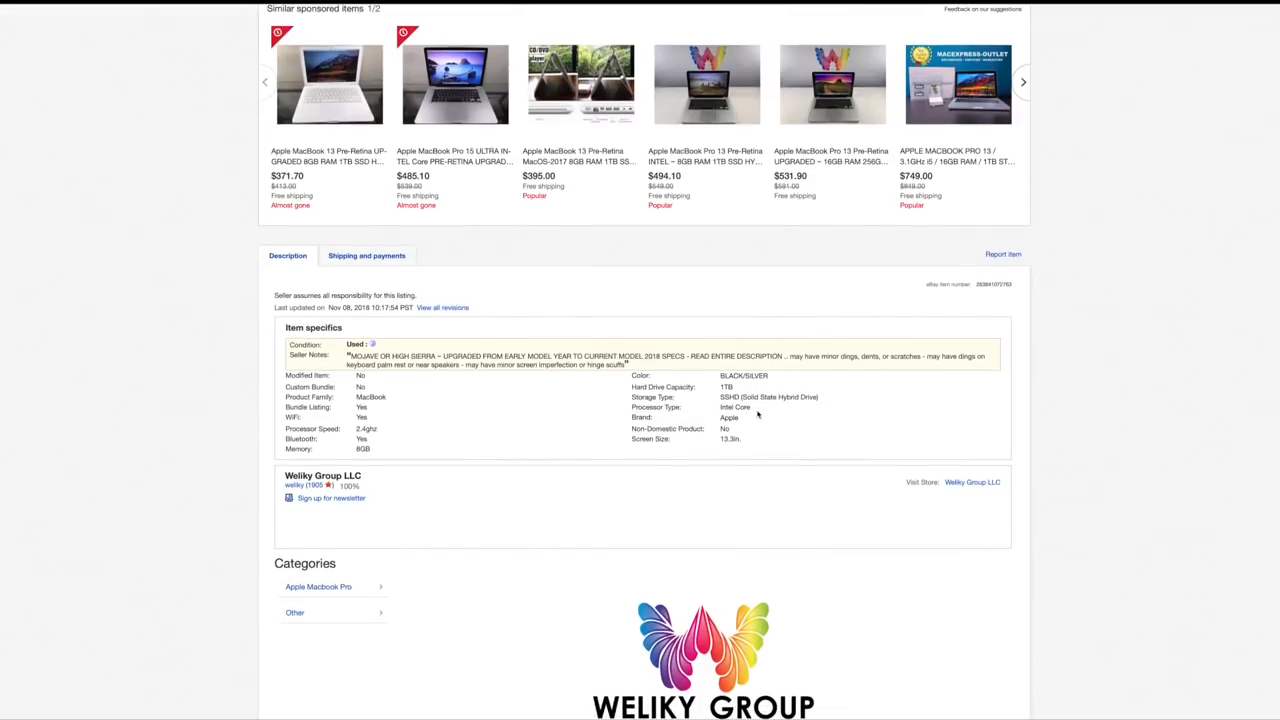
scroll("down", 3)
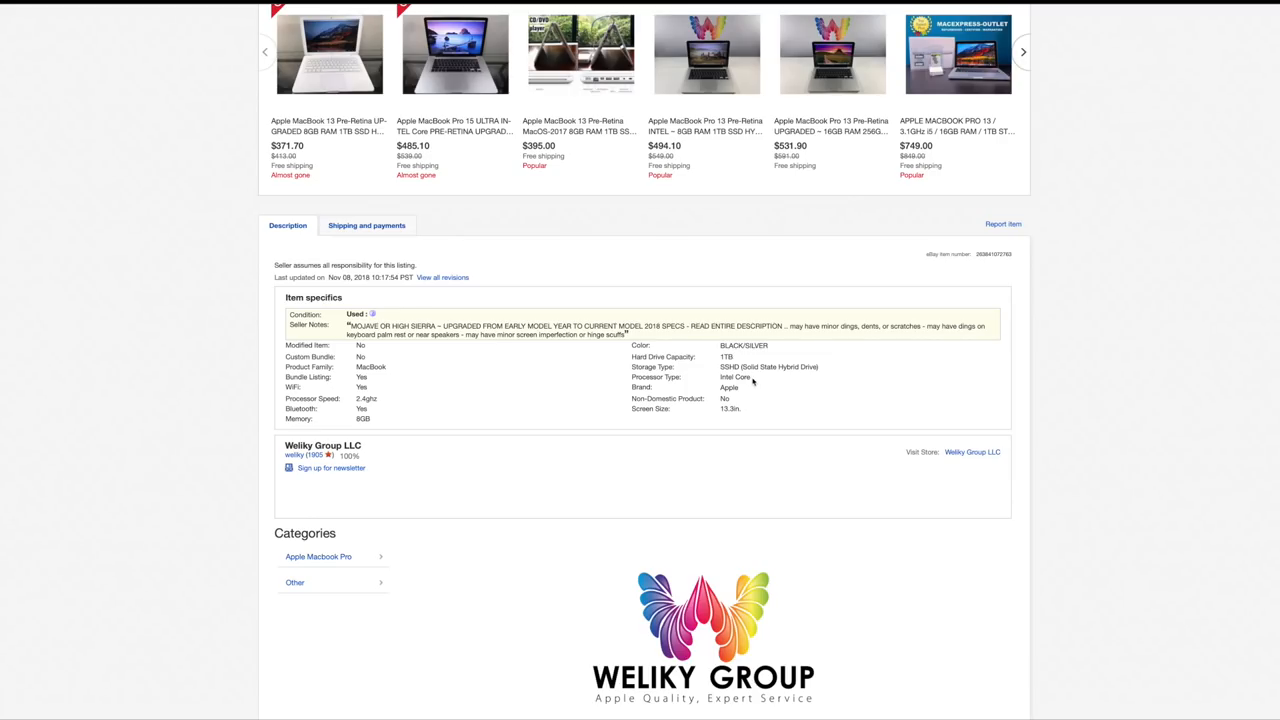
mouse_move(340, 398)
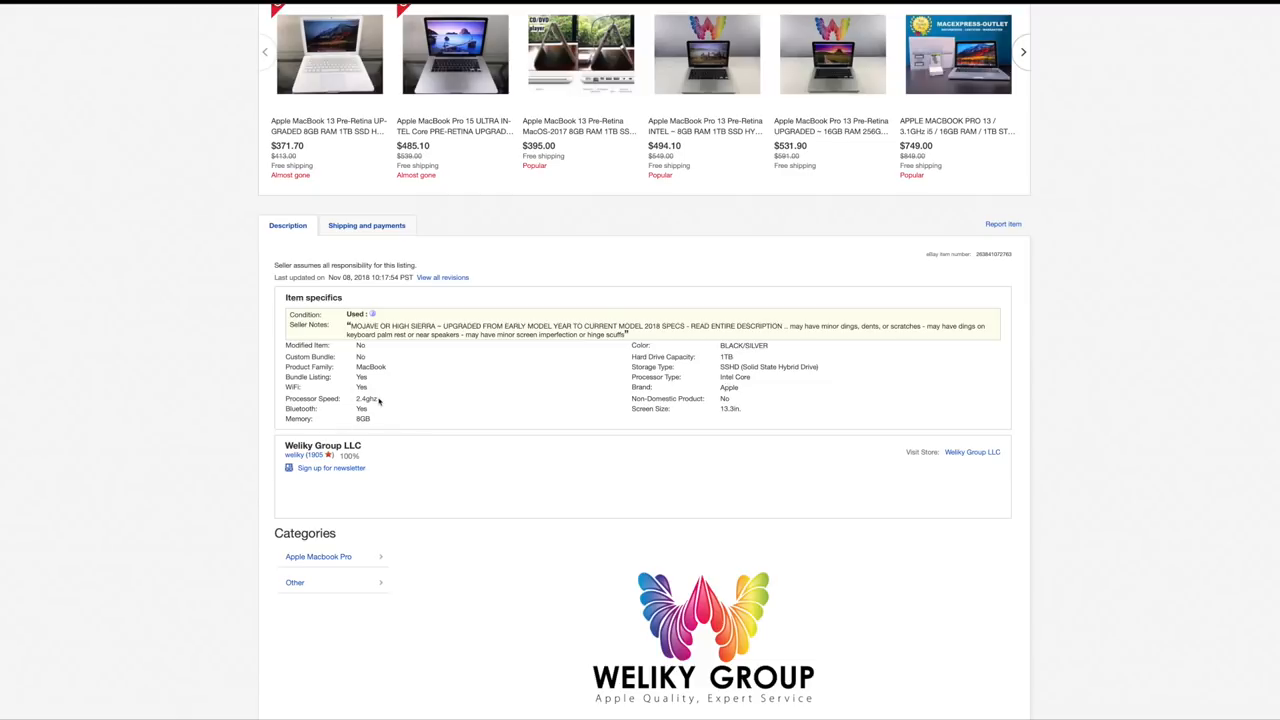
double_click(366, 398)
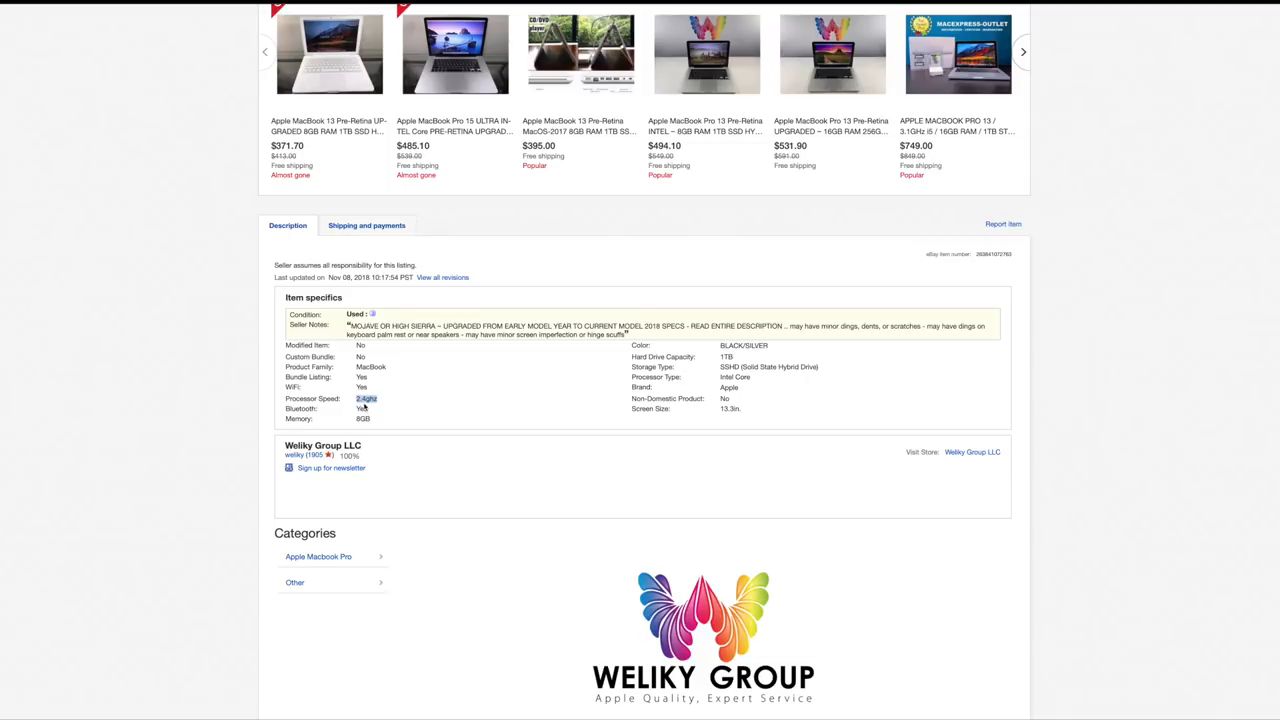
mouse_move(434, 424)
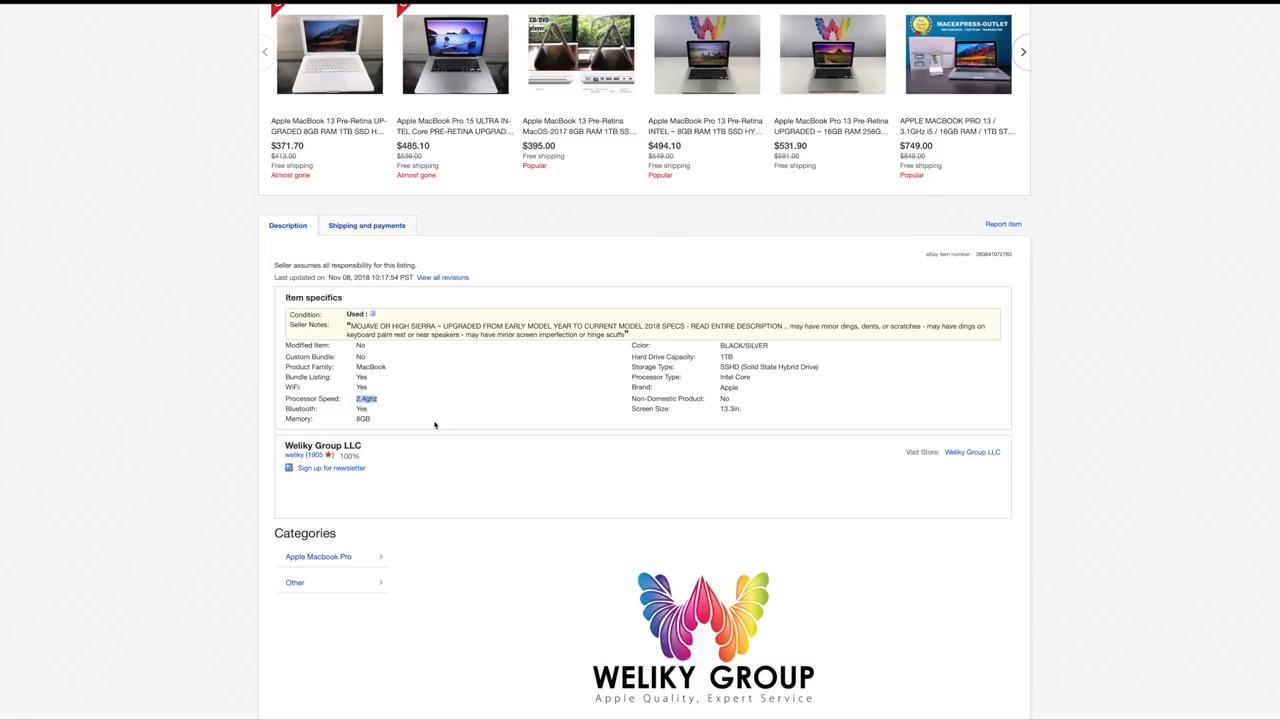
Step: Highlight the 2.3ghz processor speed, up to 3.0GHz, in the item description
scroll("down", 3)
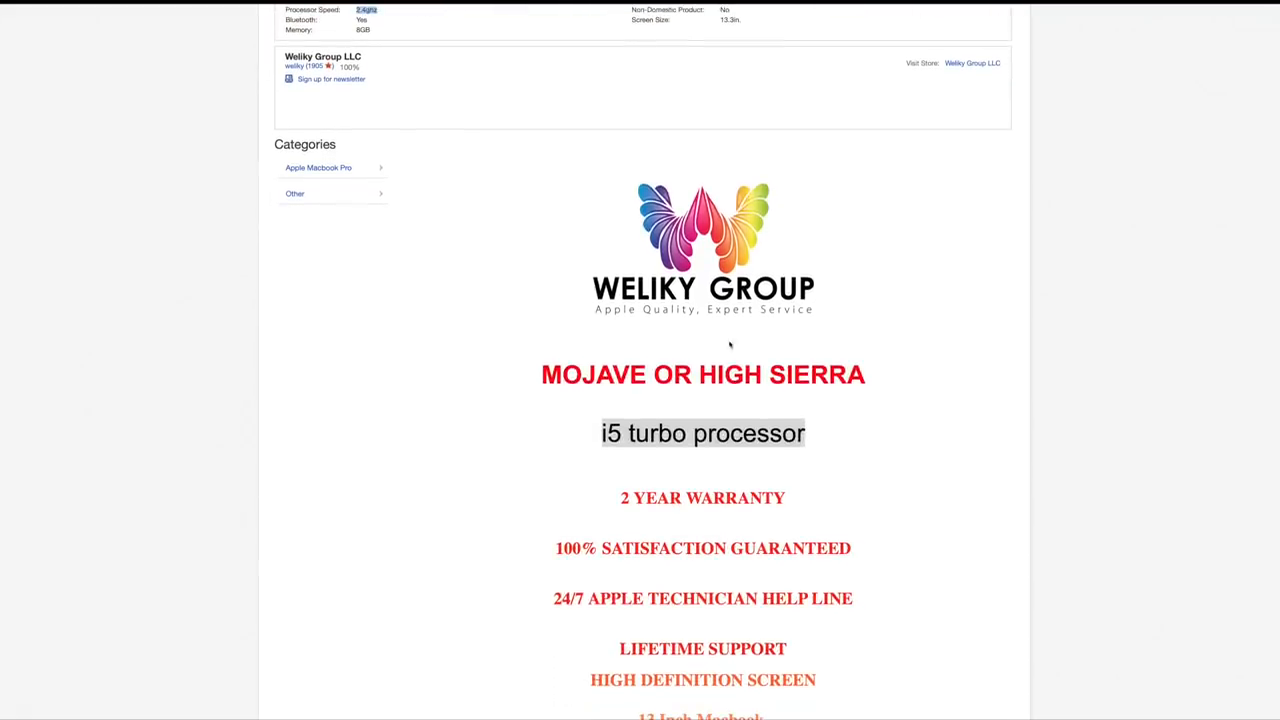
scroll("down", 3)
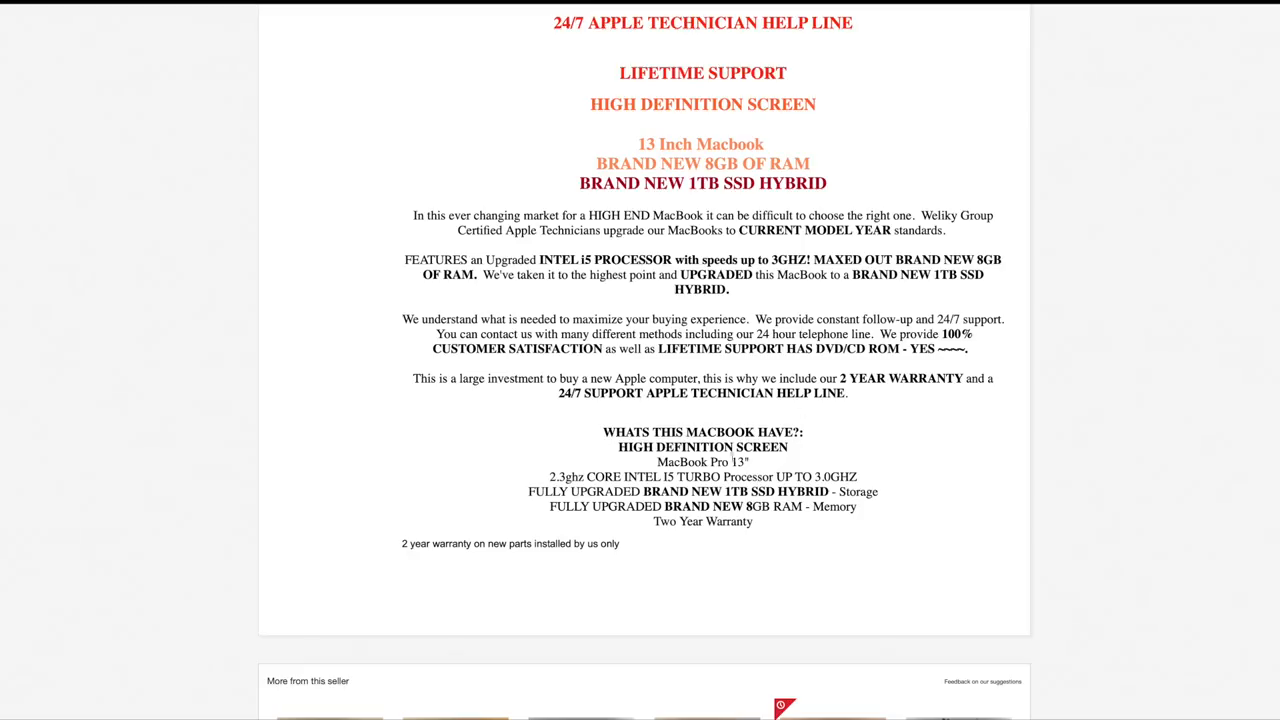
double_click(564, 477)
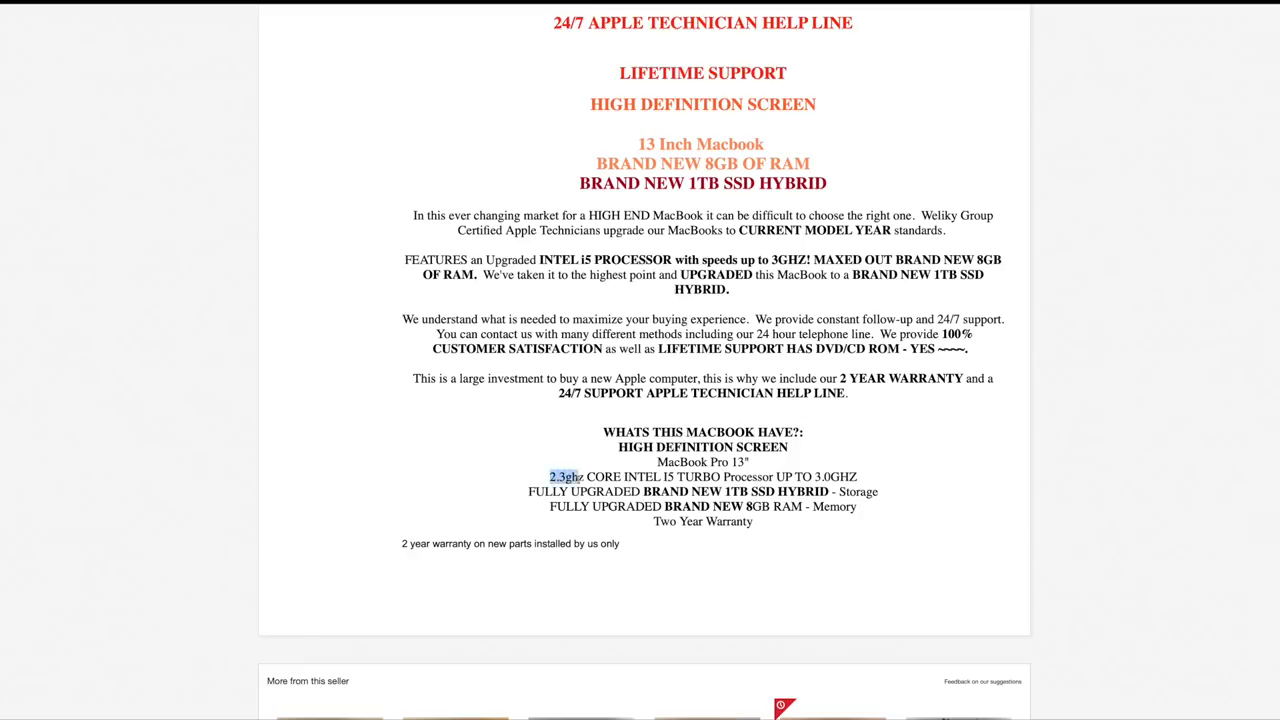
left_click_drag(549, 476, 658, 476)
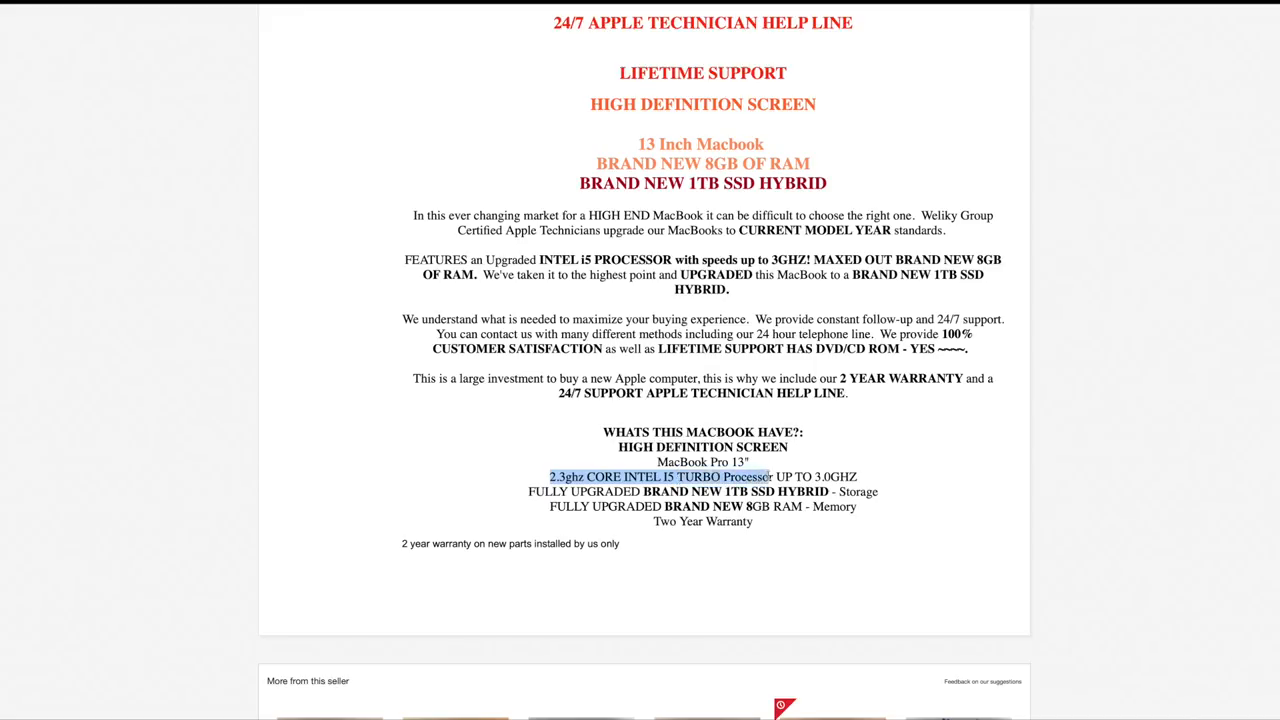
left_click_drag(770, 476, 857, 476)
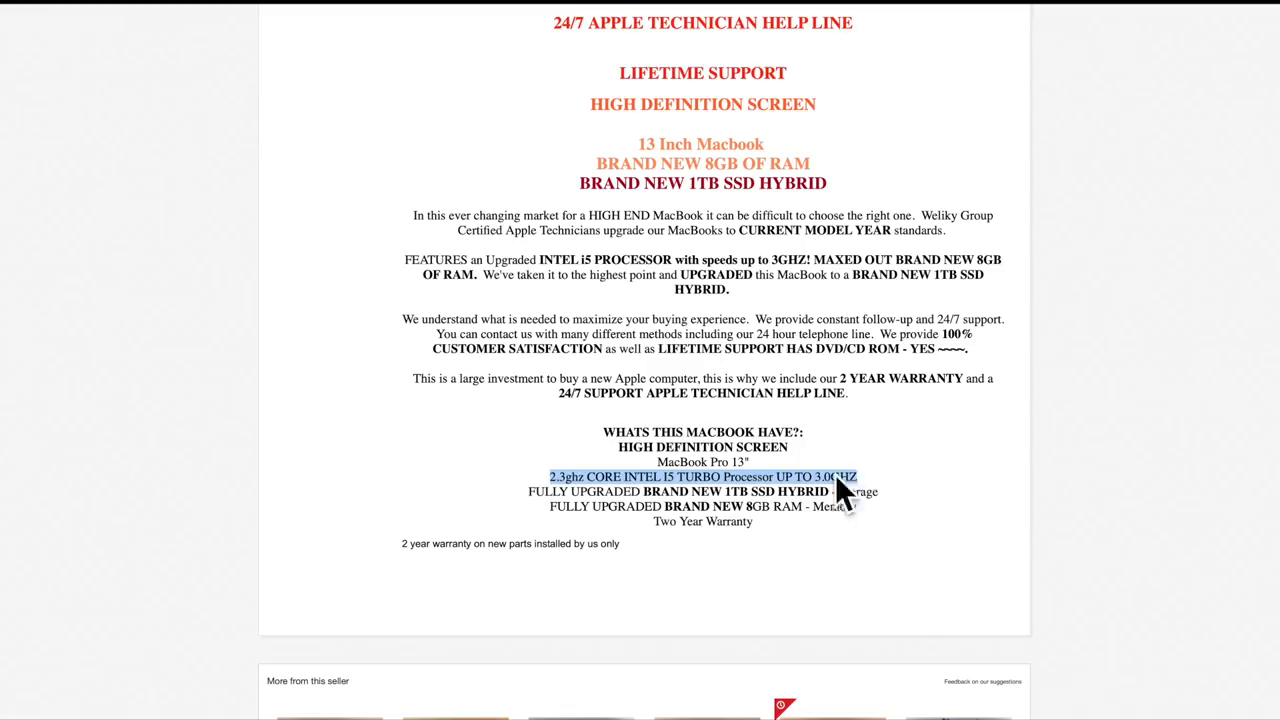
left_click(700, 477)
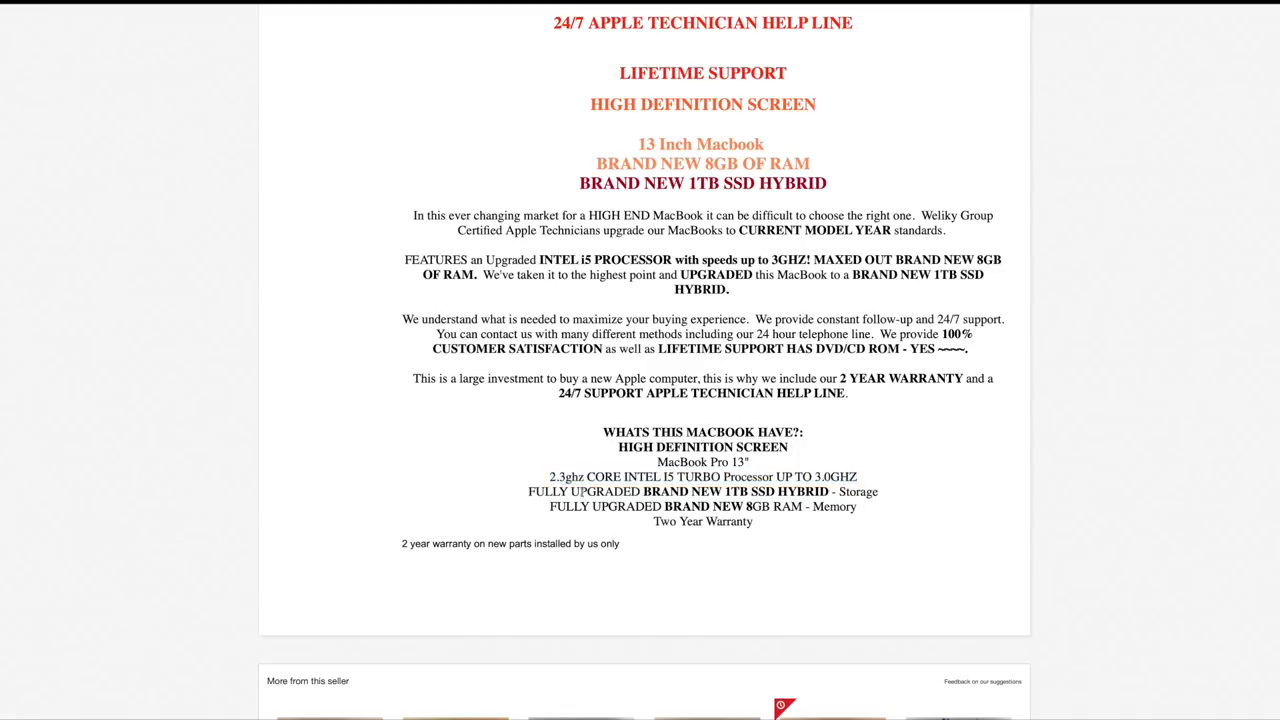
double_click(566, 477)
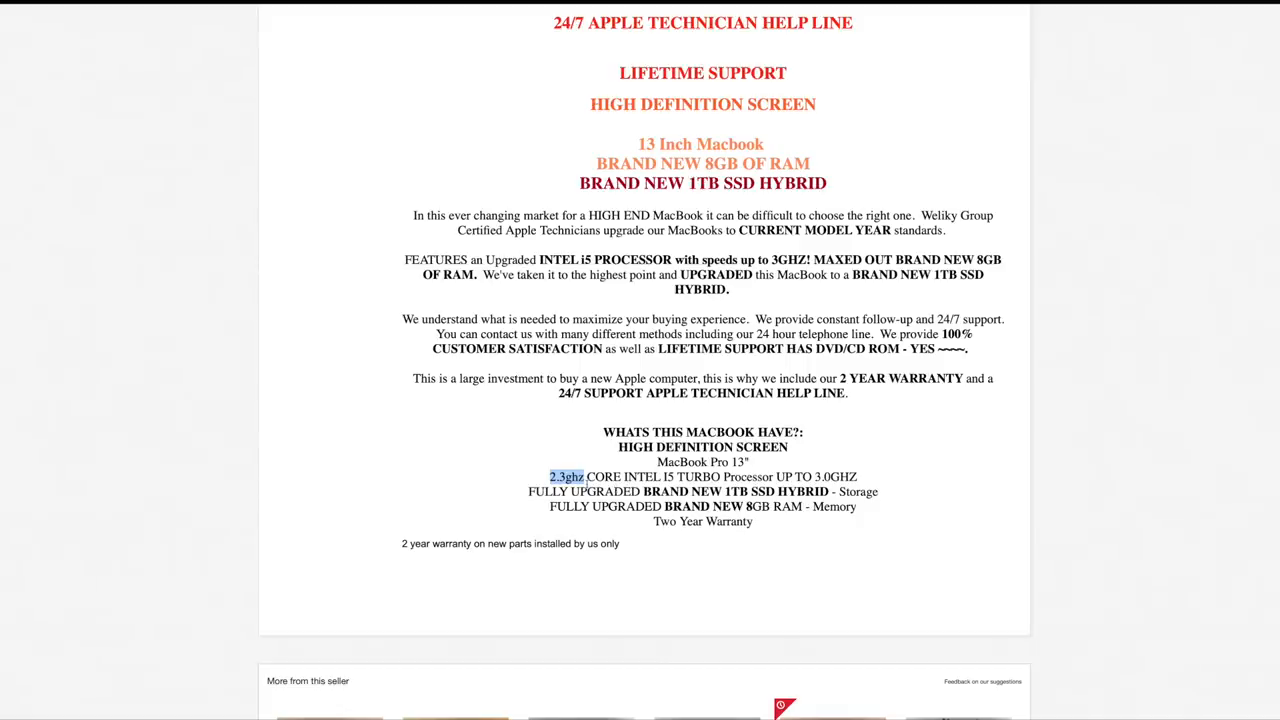
scroll("down", 3)
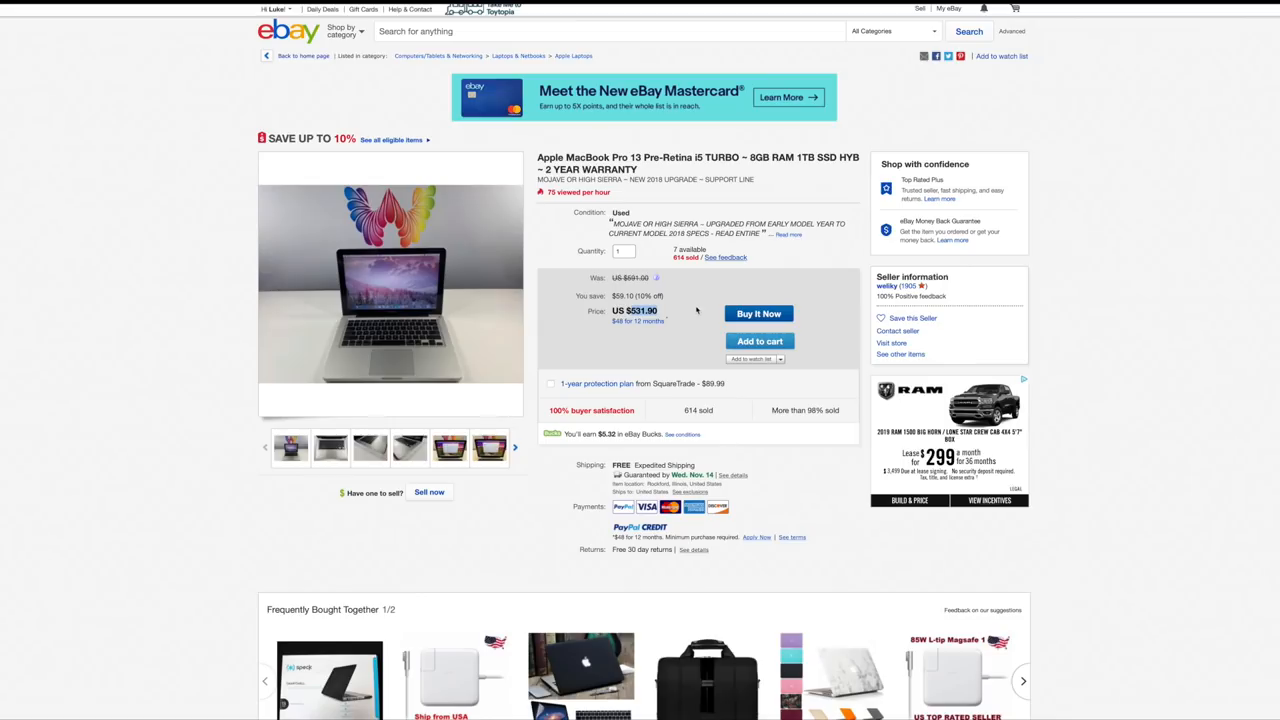
mouse_move(566, 232)
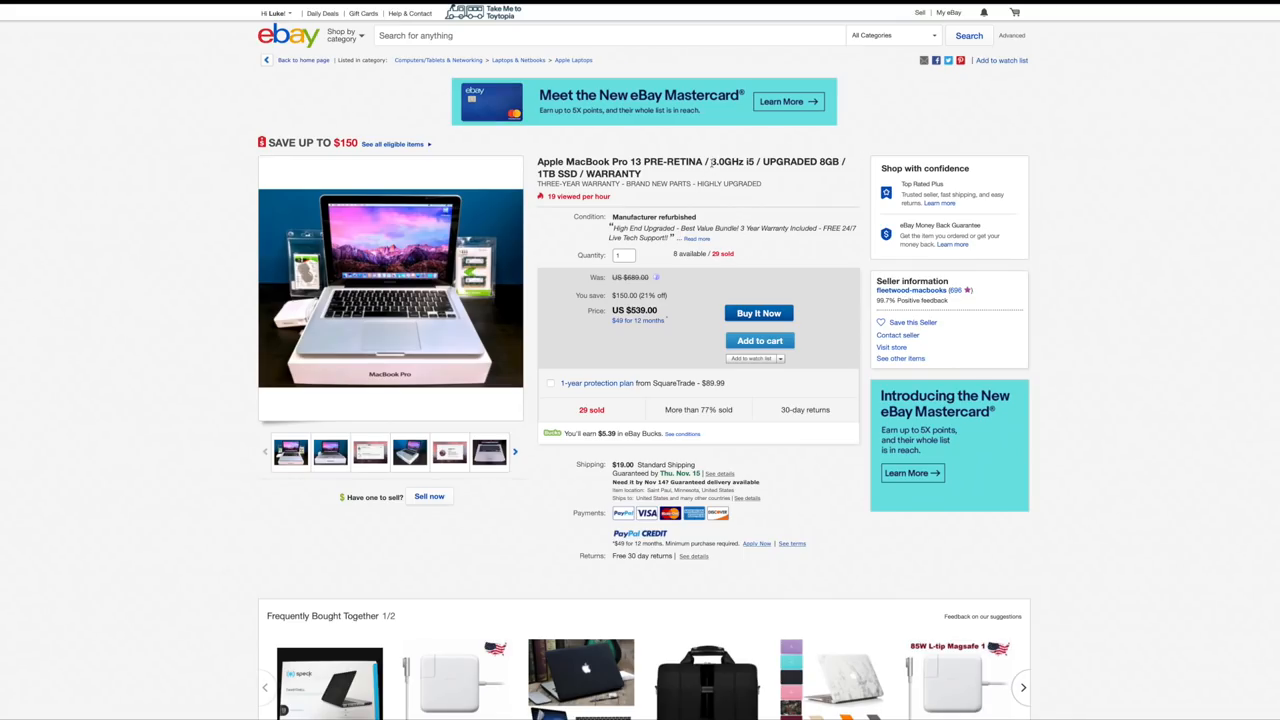
Step: Highlight 1TB SSD in the title and show the macOS Sierra about-screen photo
double_click(730, 161)
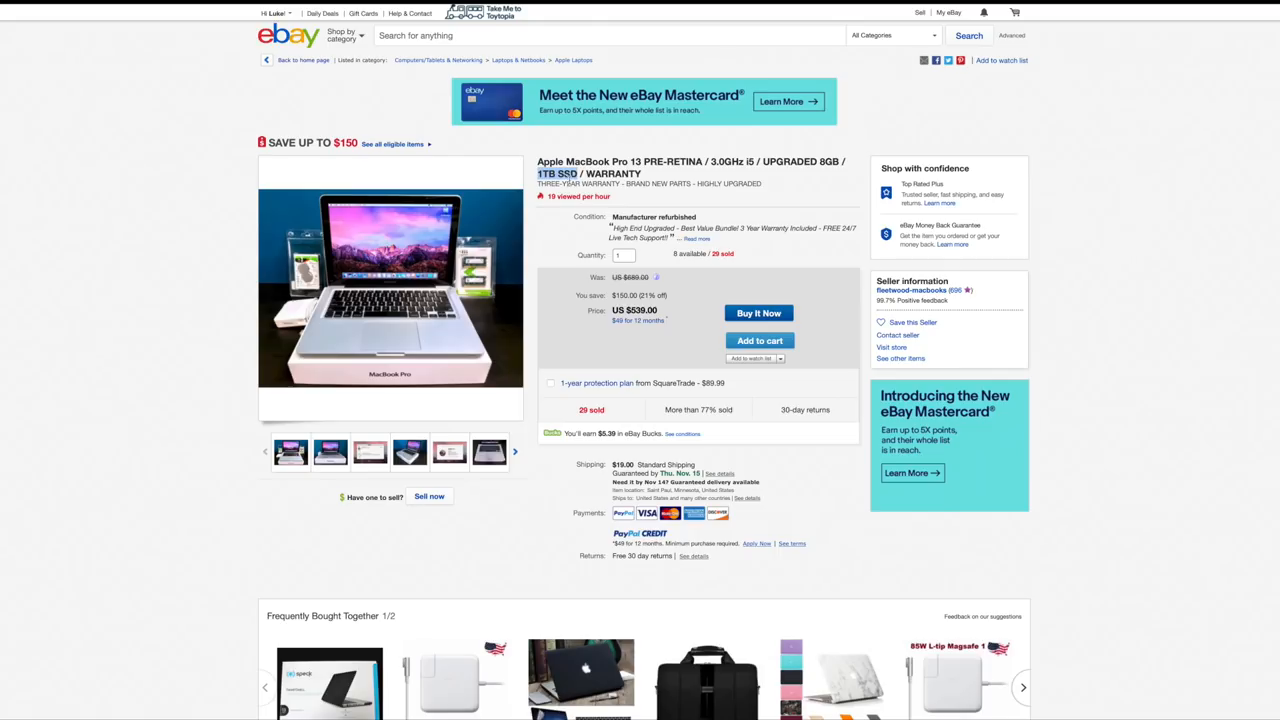
left_click(390, 290)
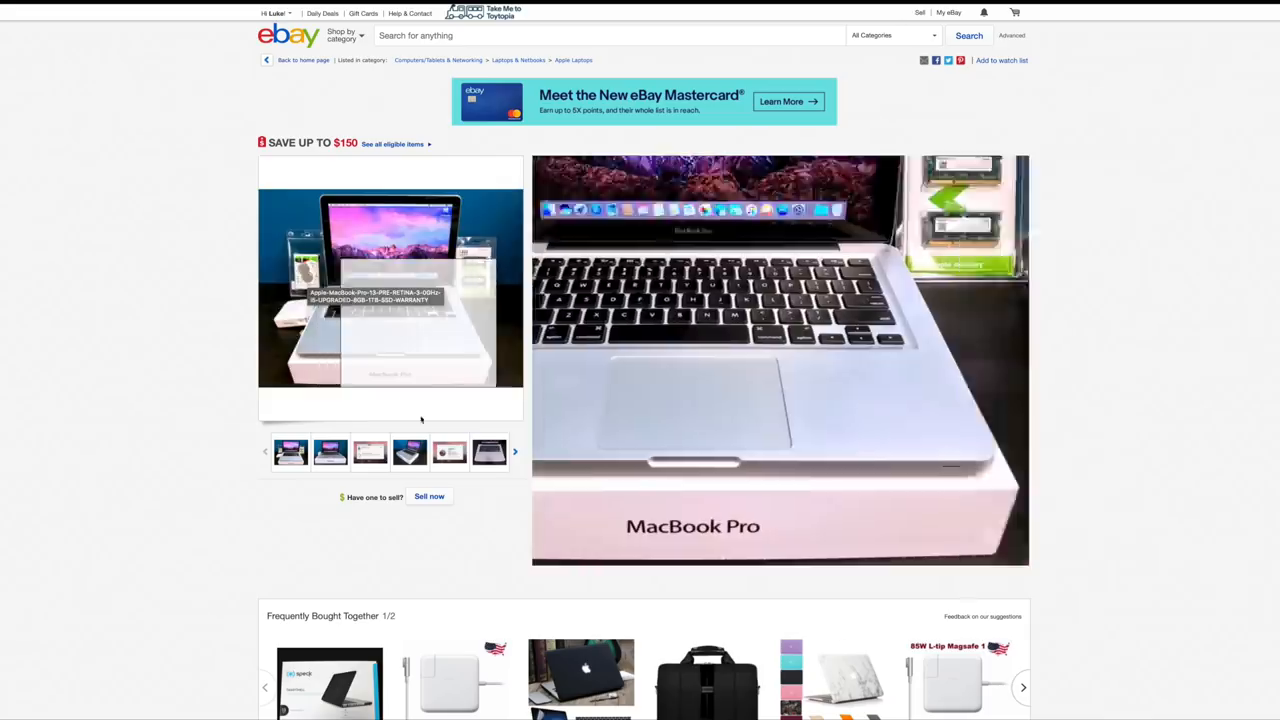
left_click(449, 451)
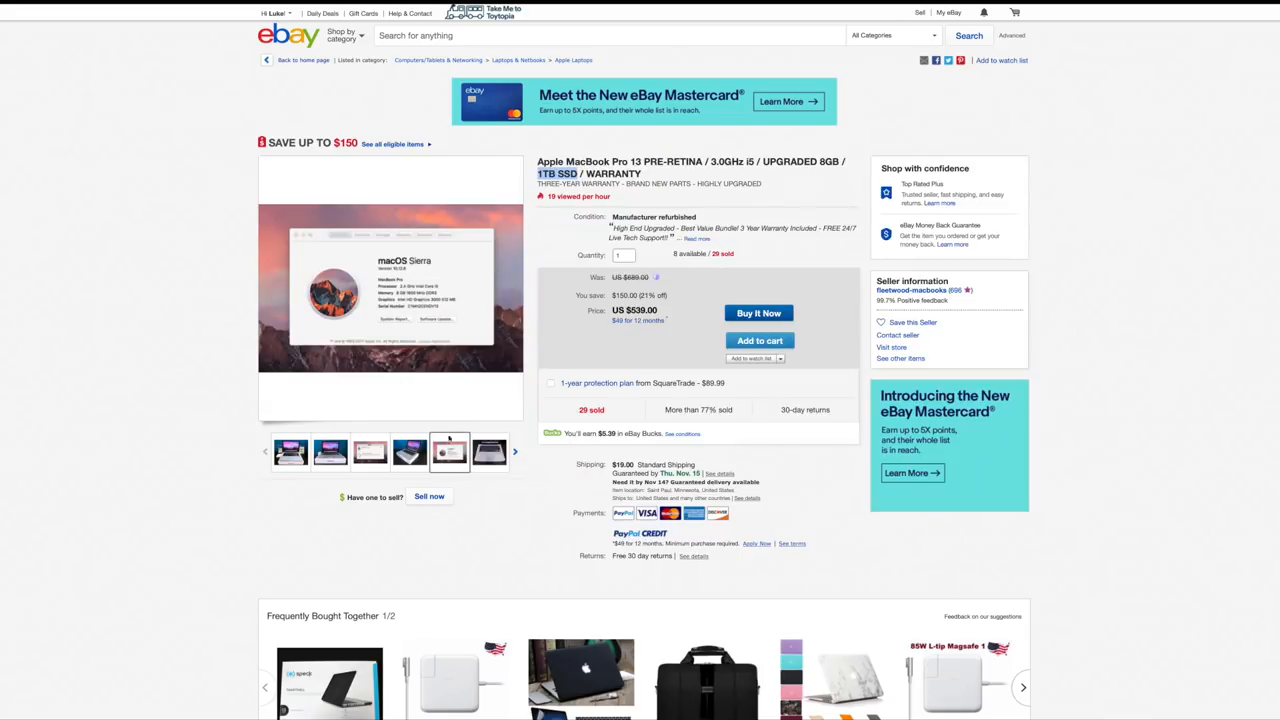
mouse_move(437, 322)
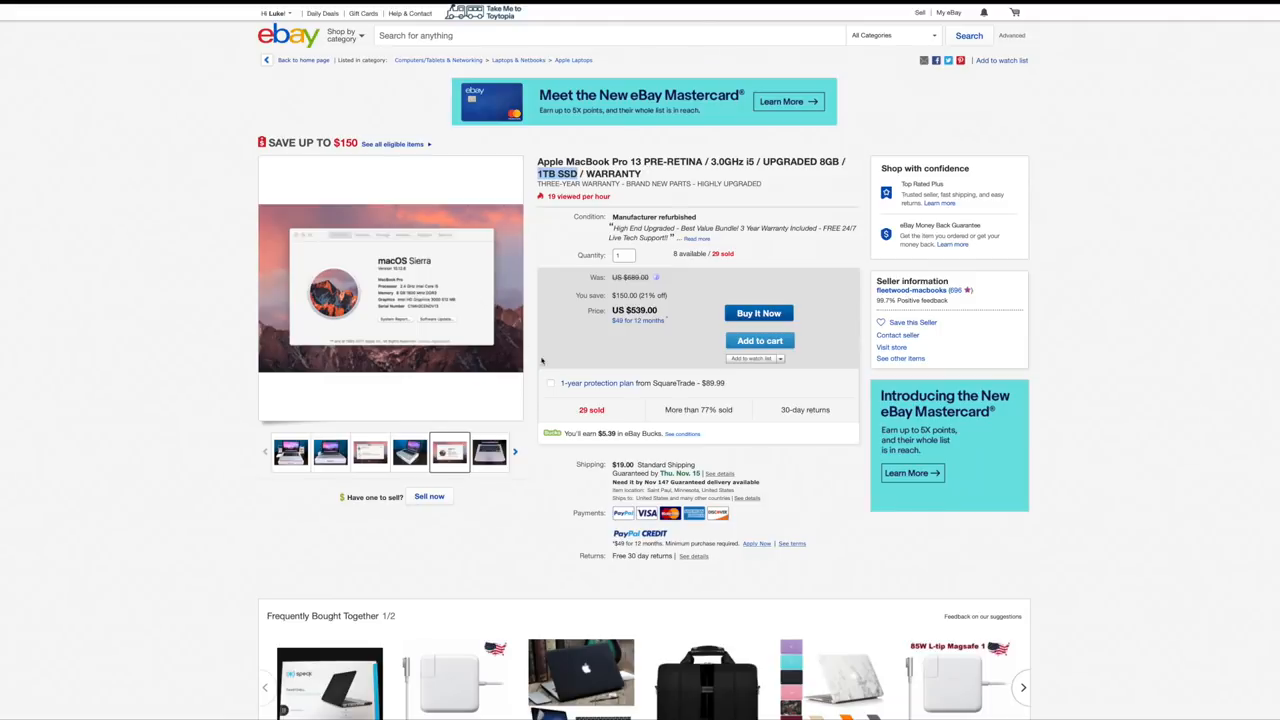
Step: Scroll to the item specifics: 8GB memory, 1TB SSHD, 2.4GHz/3.0GHz Intel Core
scroll("down", 3)
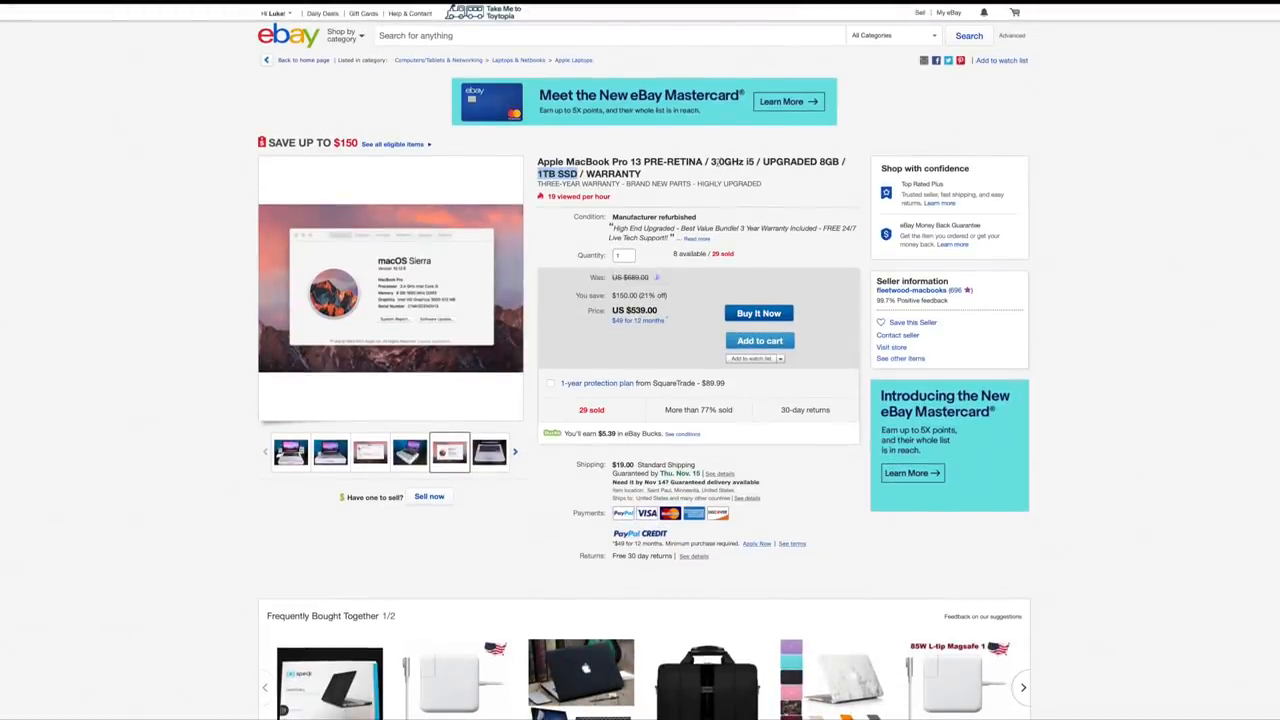
scroll("down", 3)
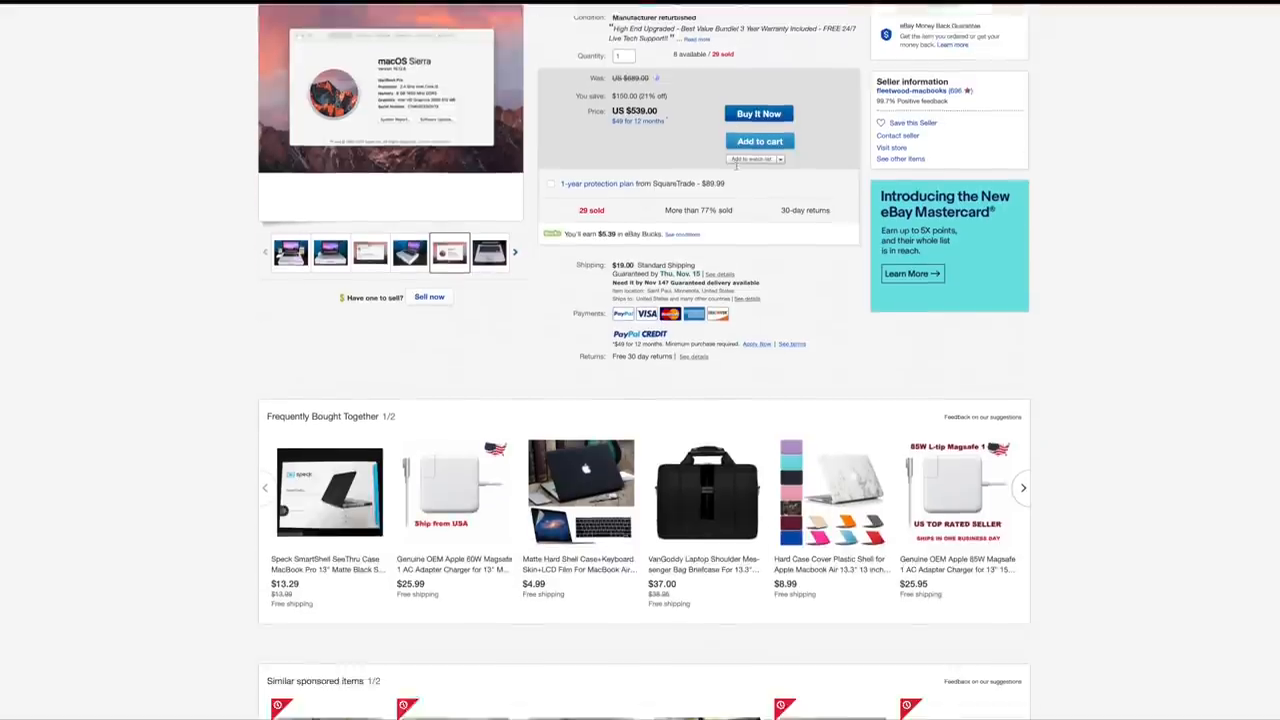
scroll("down", 3)
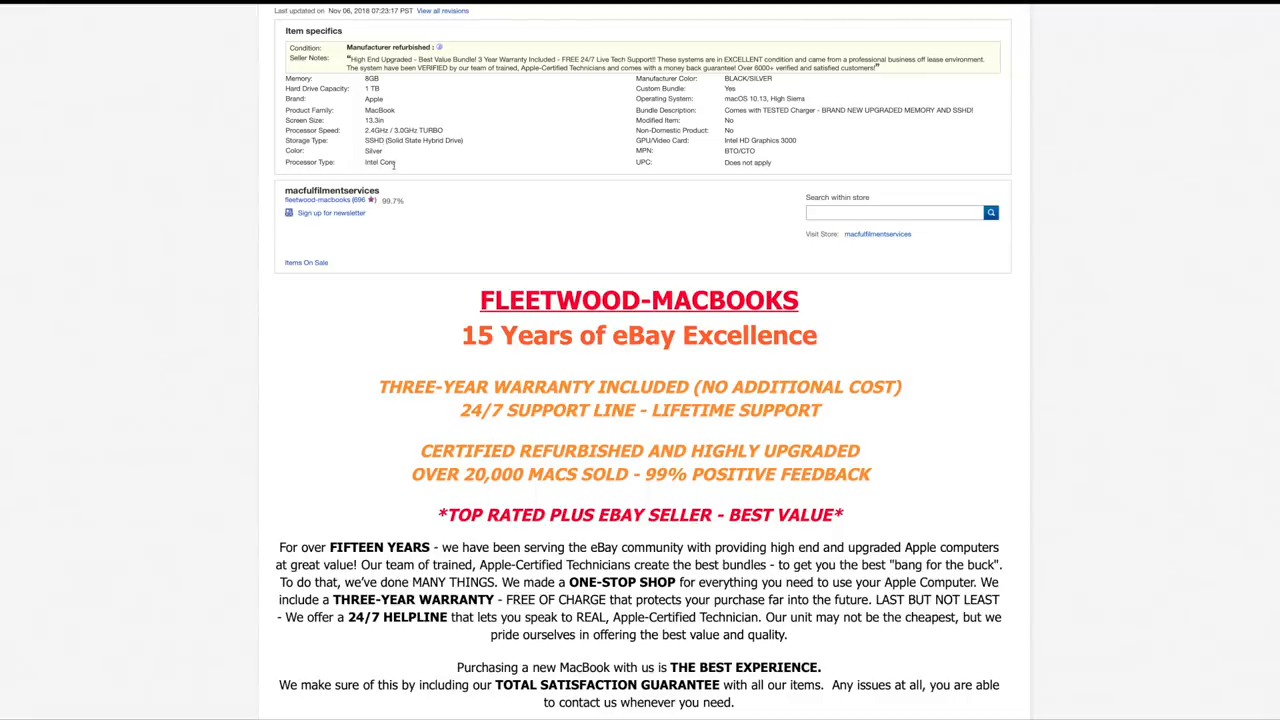
mouse_move(400, 167)
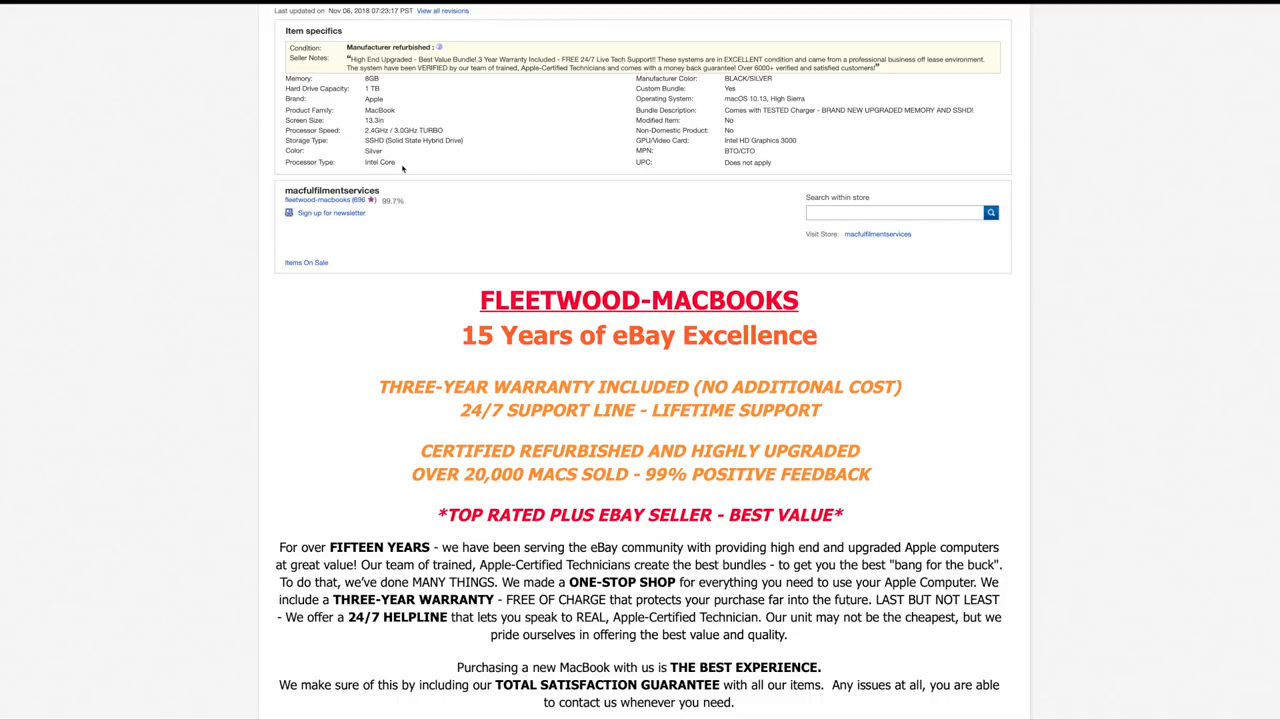
Step: Scroll the description to the 'What Comes in Your Box' specs revealing a 2011 model
scroll("down", 3)
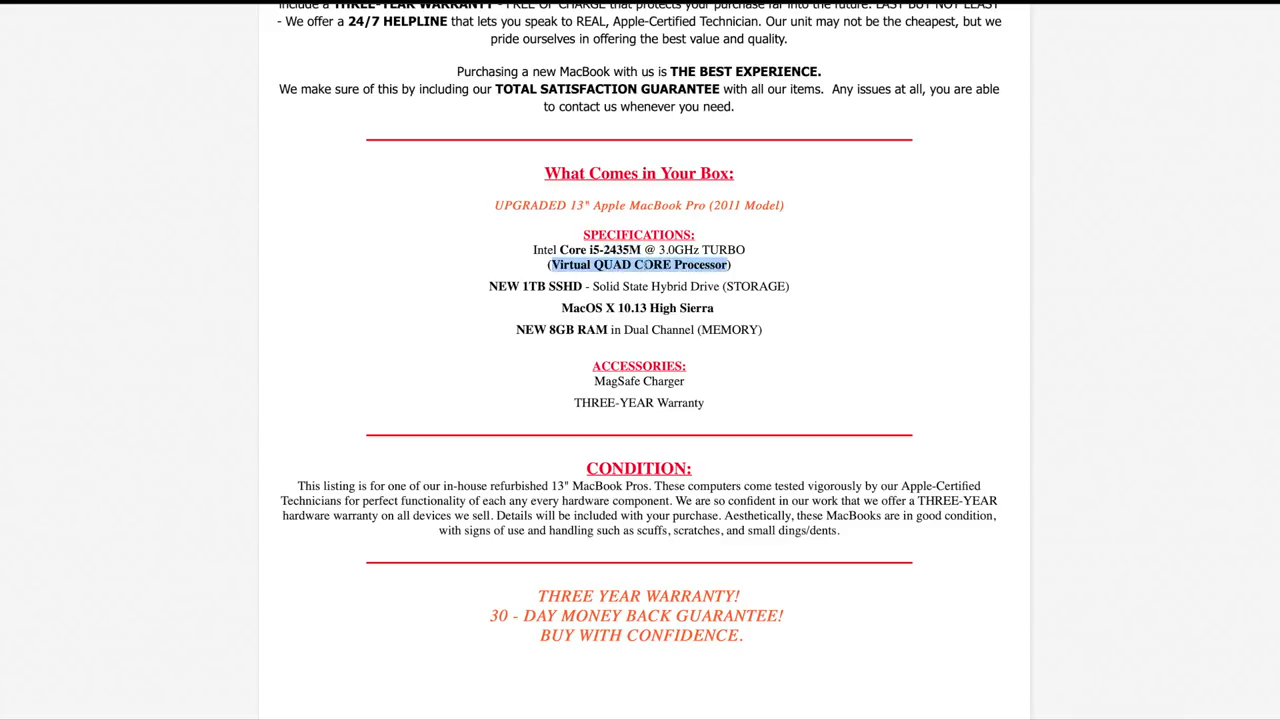
scroll("down", 3)
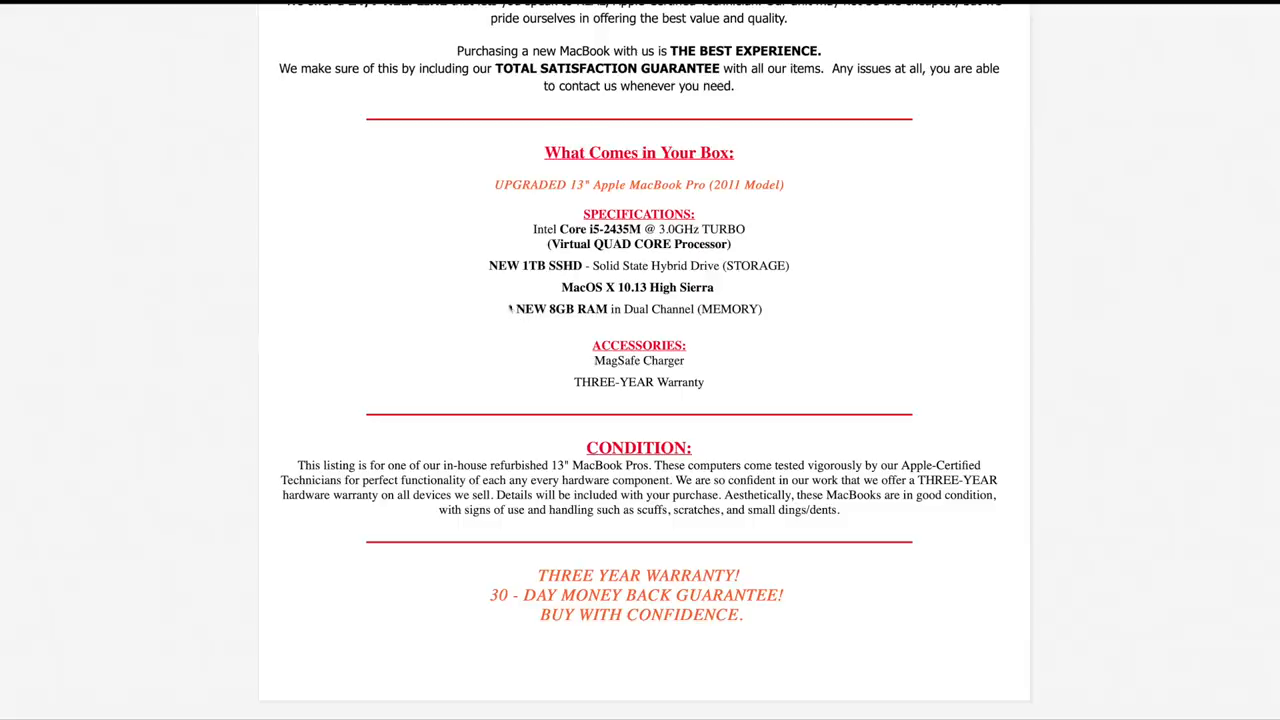
mouse_move(515, 270)
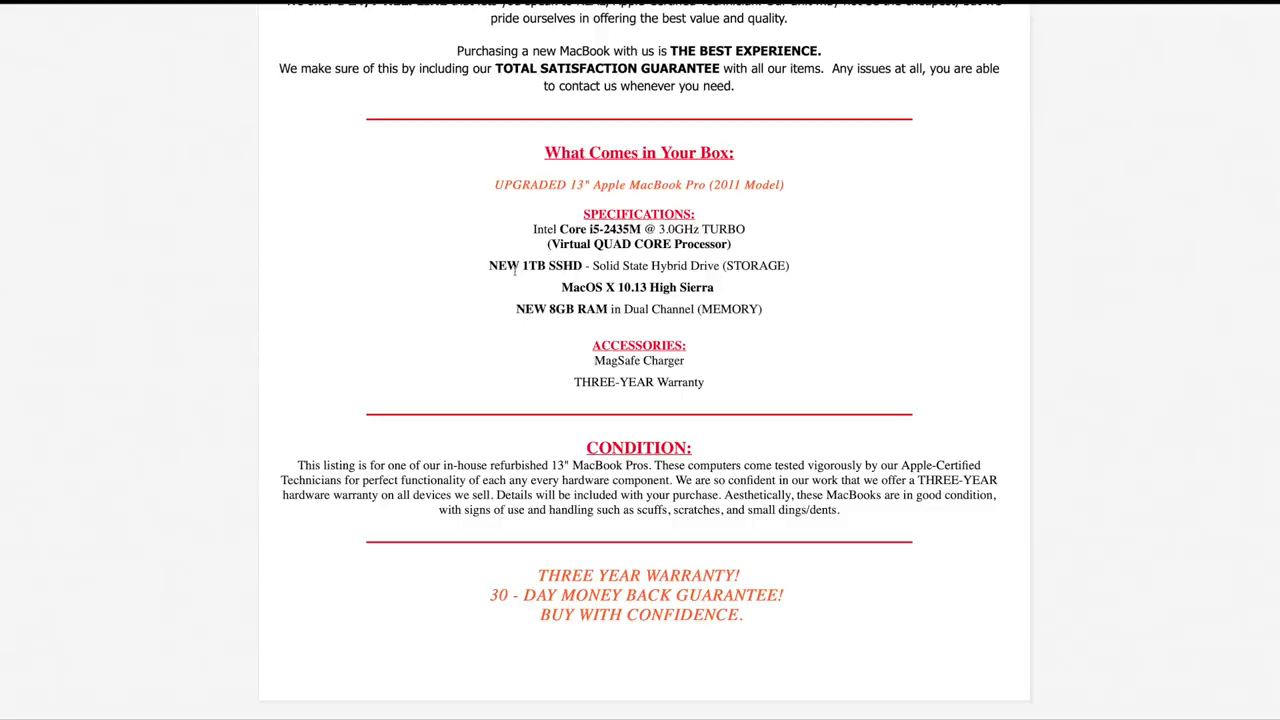
scroll("up", 3)
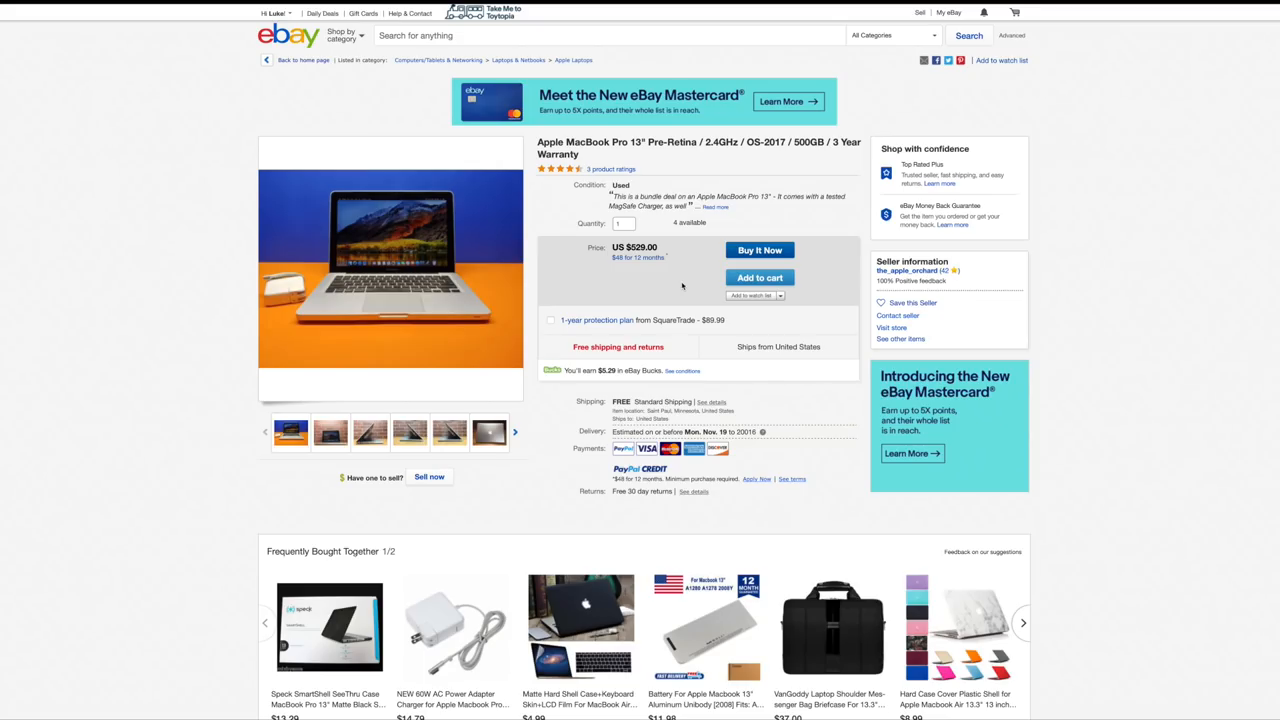
mouse_move(681, 287)
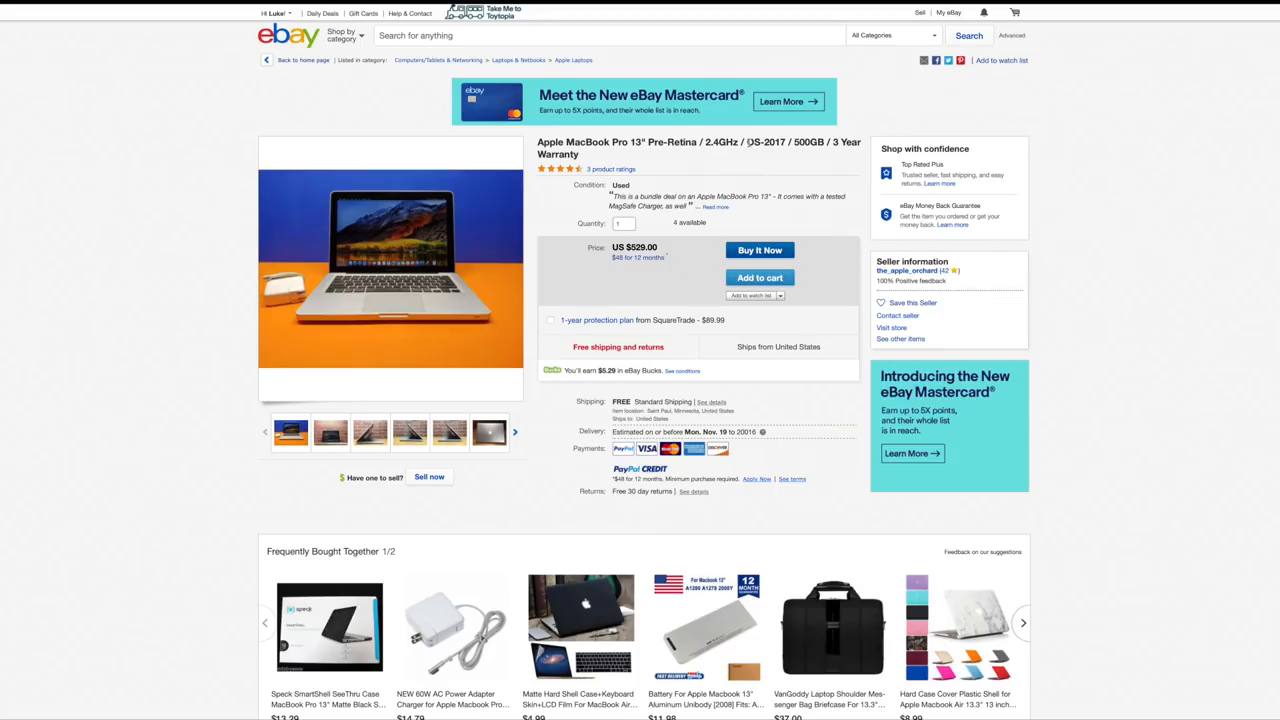
Step: Highlight OS-2017 in the Pre-Retina listing title and a spec in the 15-inch listing title
double_click(765, 142)
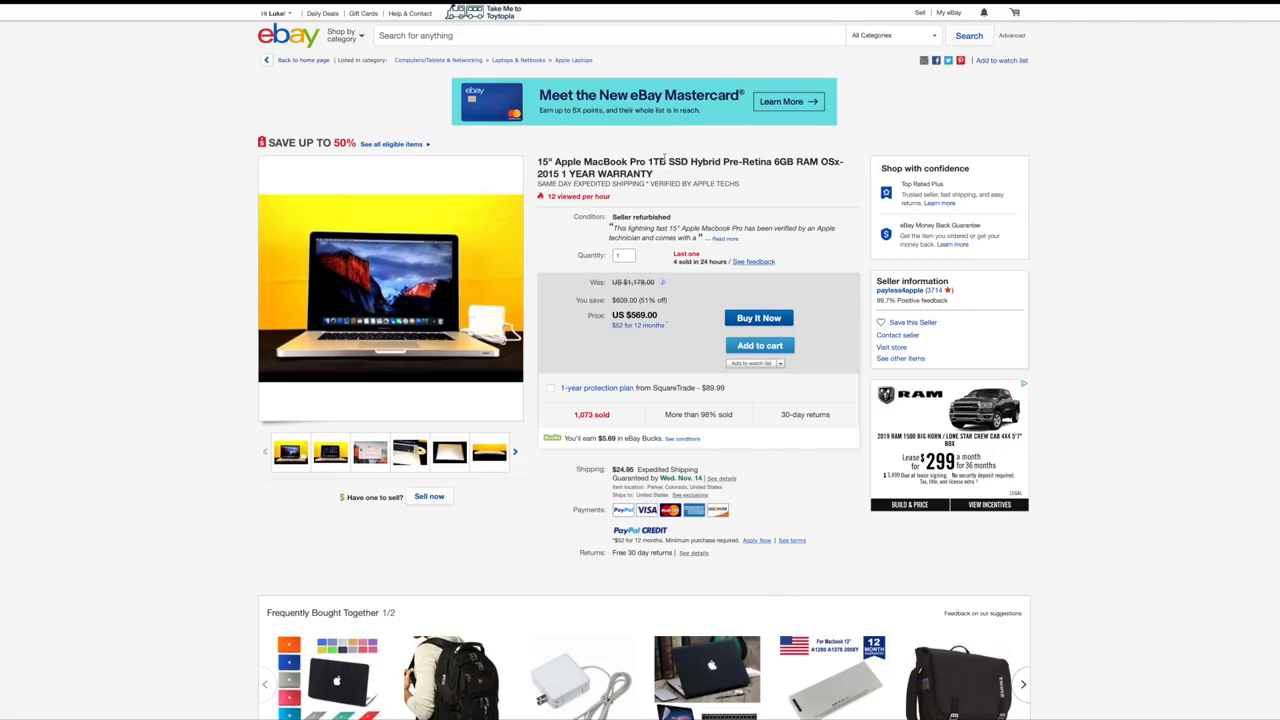
double_click(670, 161)
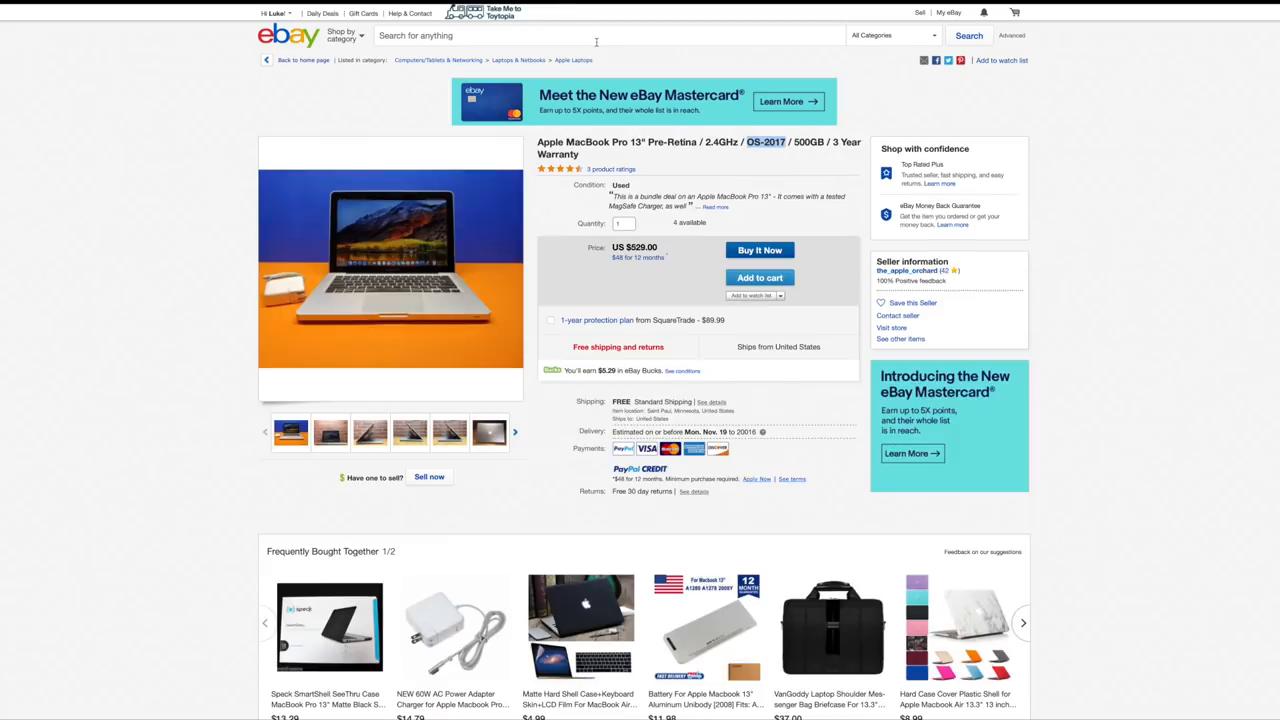
Step: Search Apple Laptops for '2015 macbook pro' and scroll through the 1,622 results
type("2015 macbook pro")
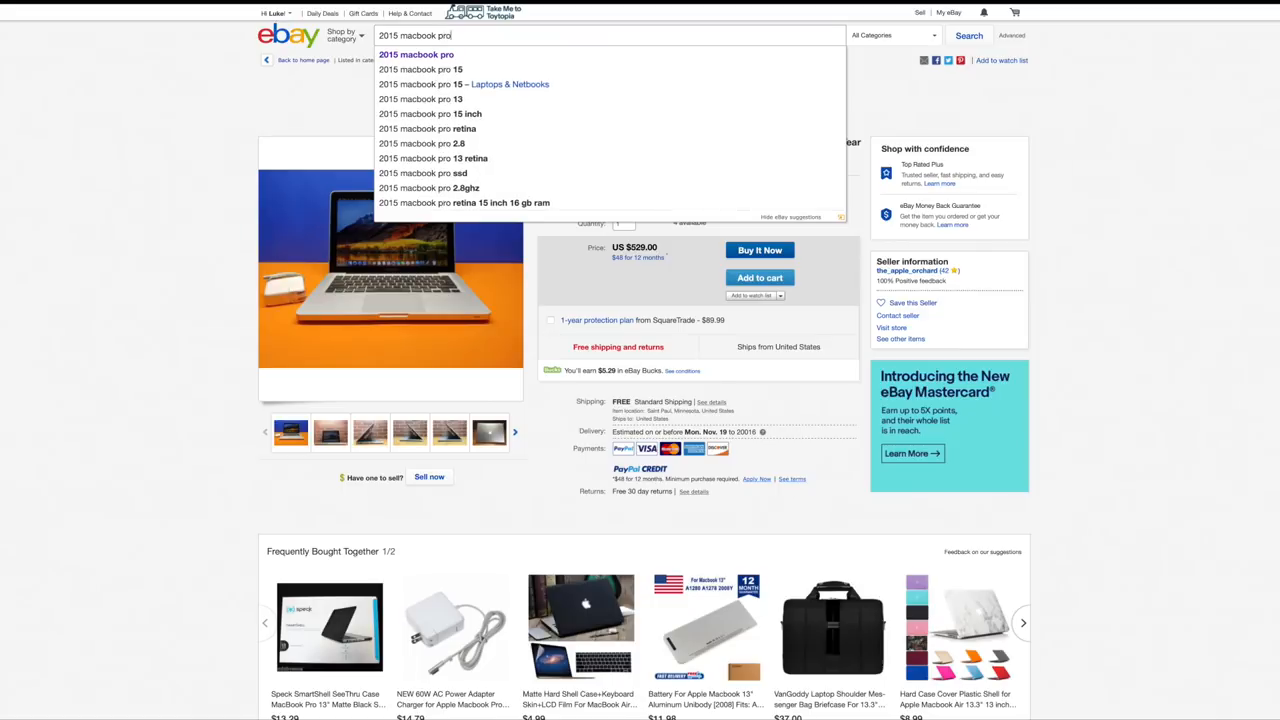
left_click(967, 35)
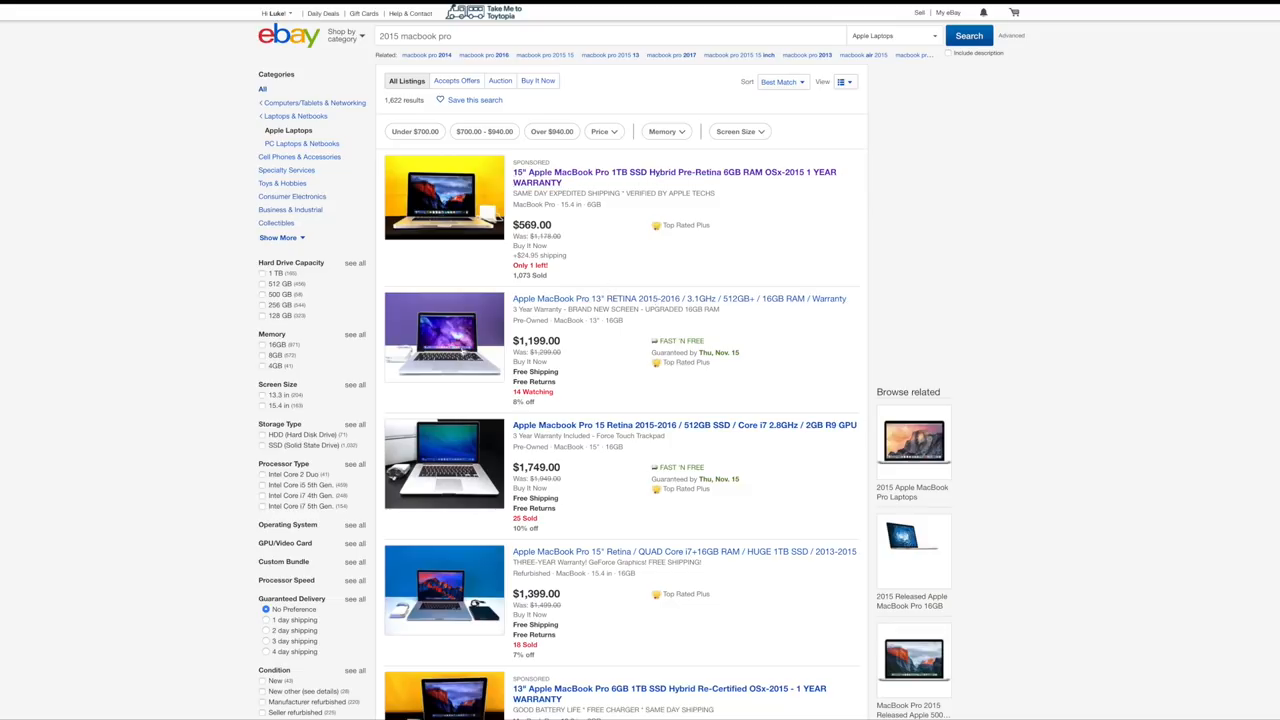
scroll("down", 3)
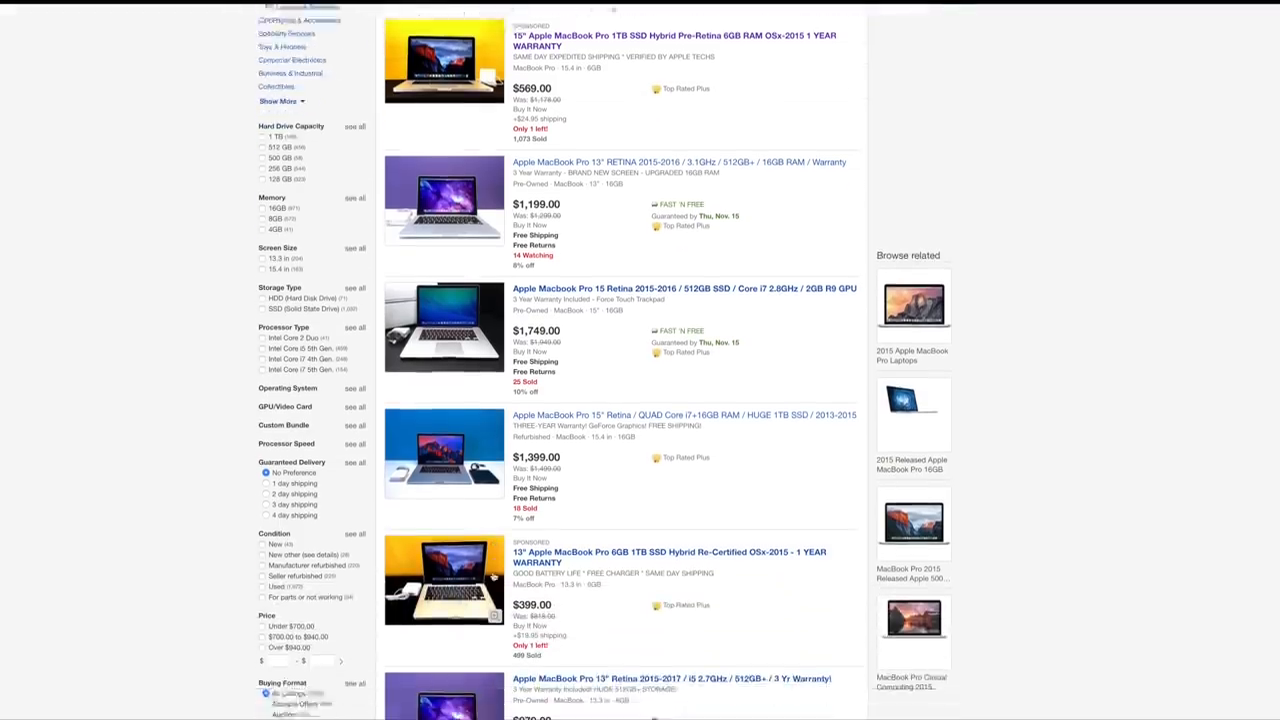
scroll("down", 3)
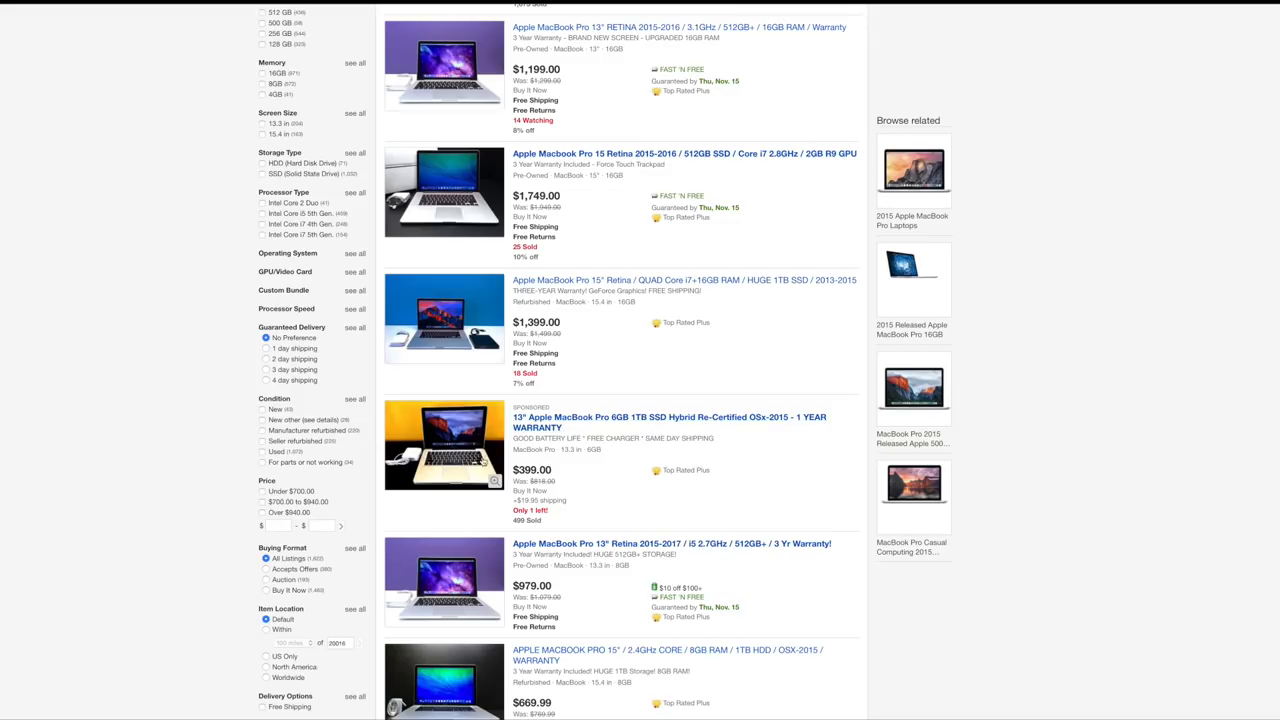
scroll("down", 3)
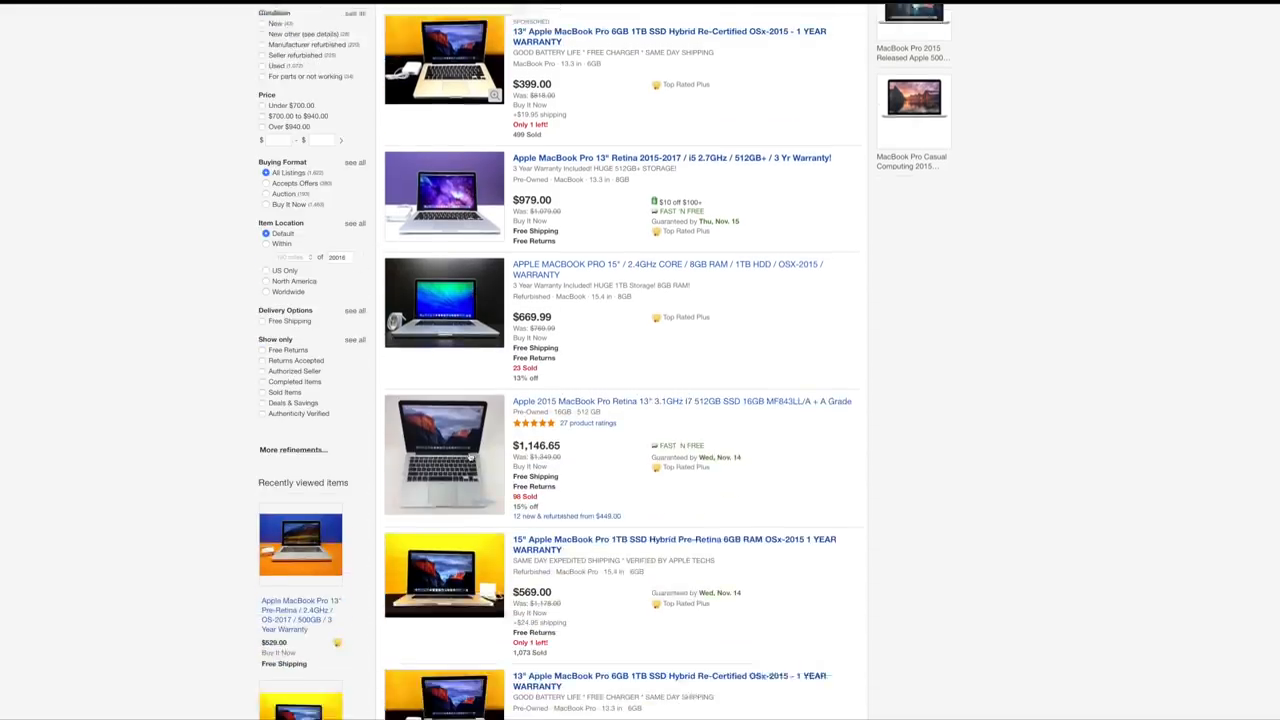
scroll("down", 3)
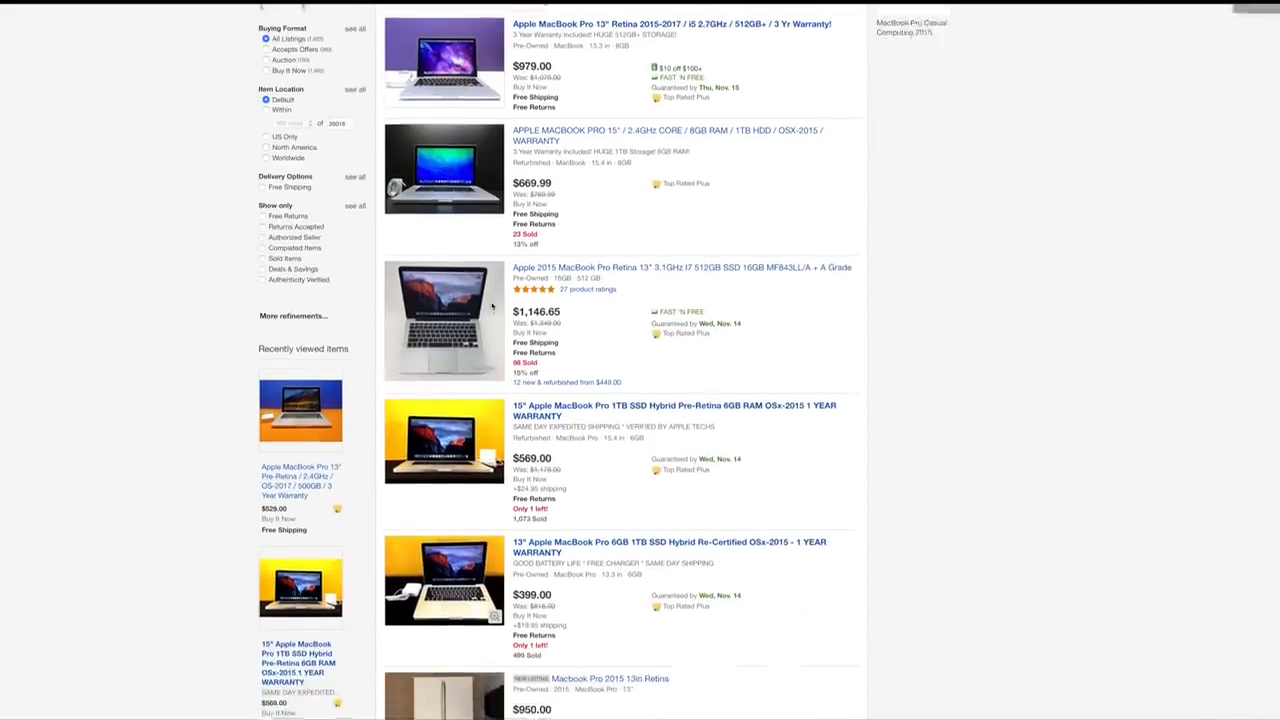
scroll("down", 3)
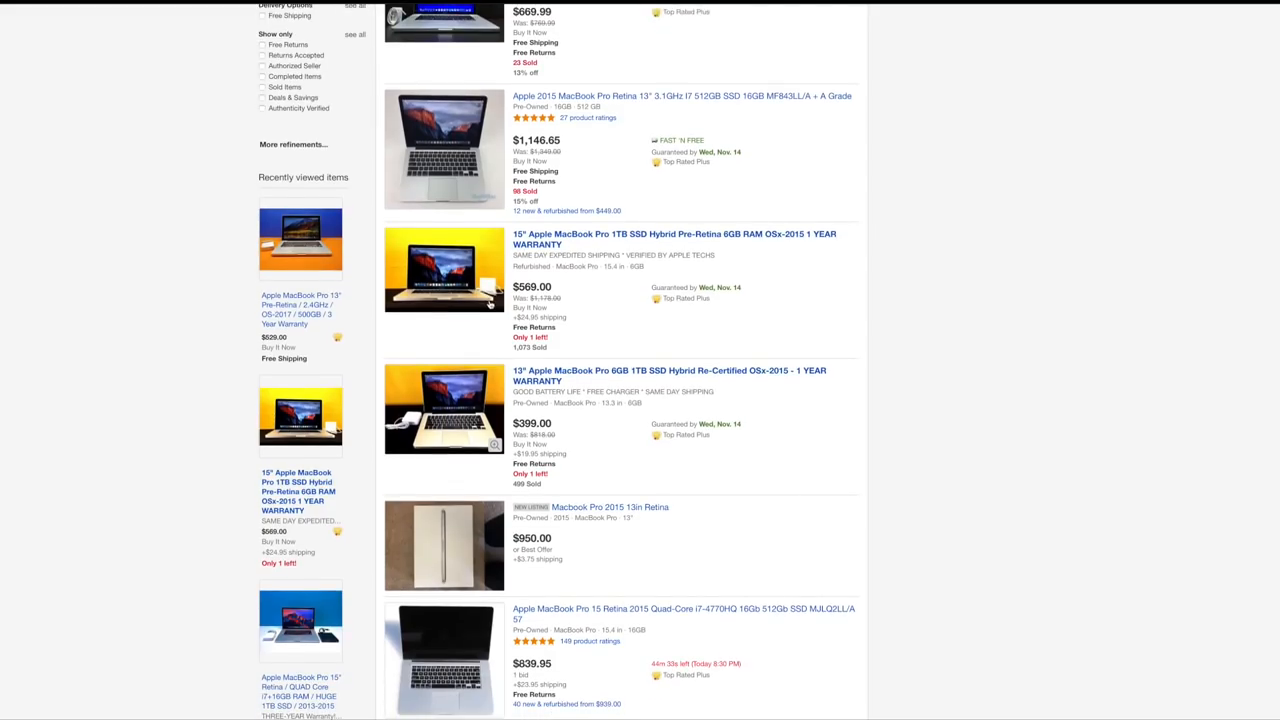
scroll("down", 3)
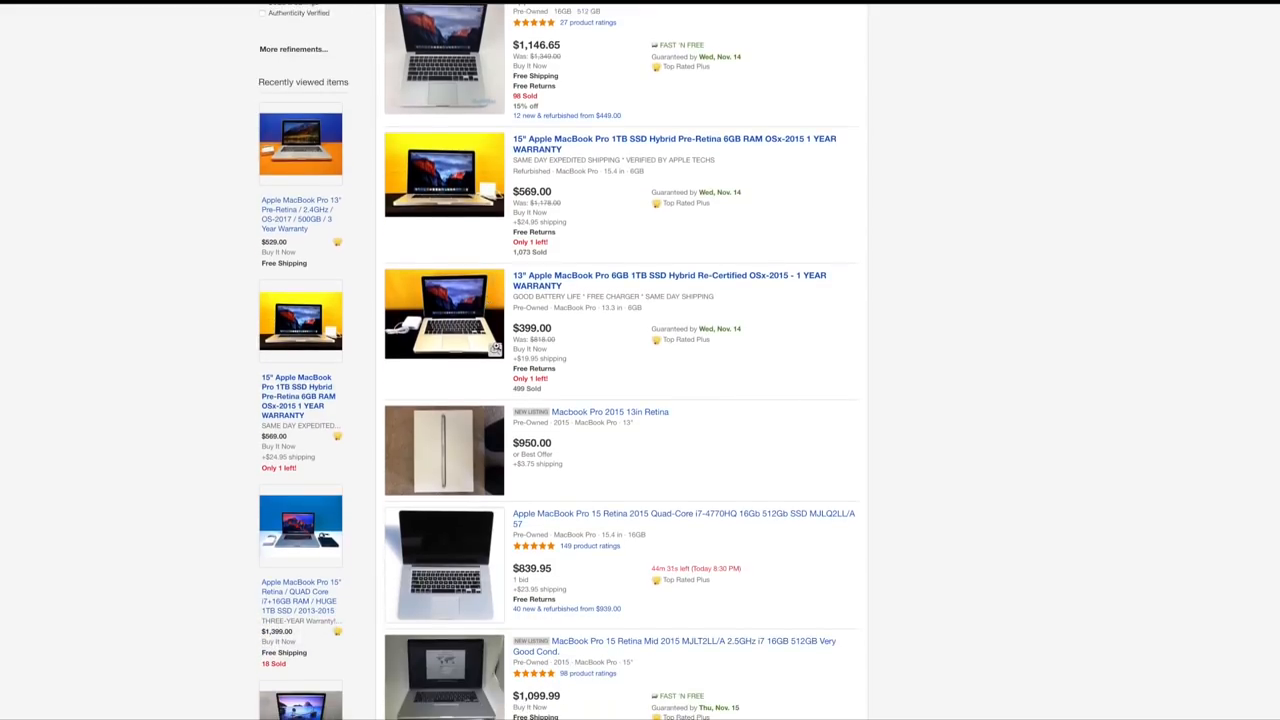
scroll("down", 3)
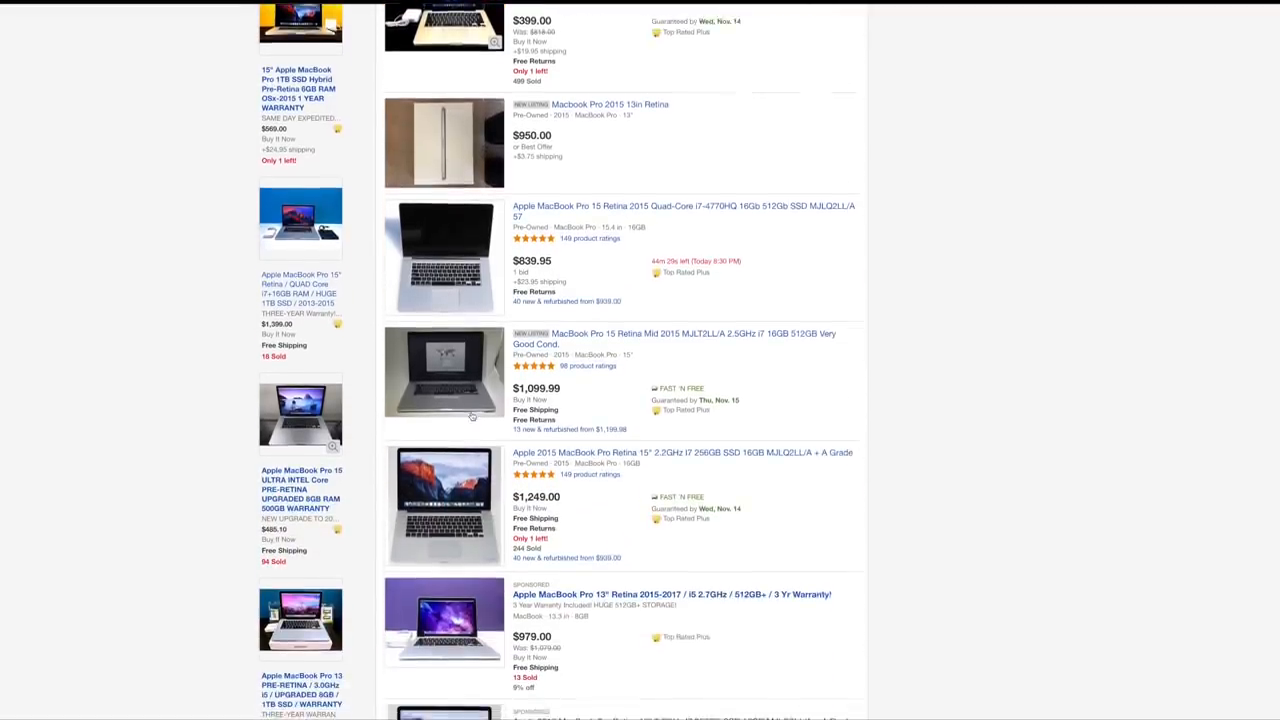
scroll("down", 3)
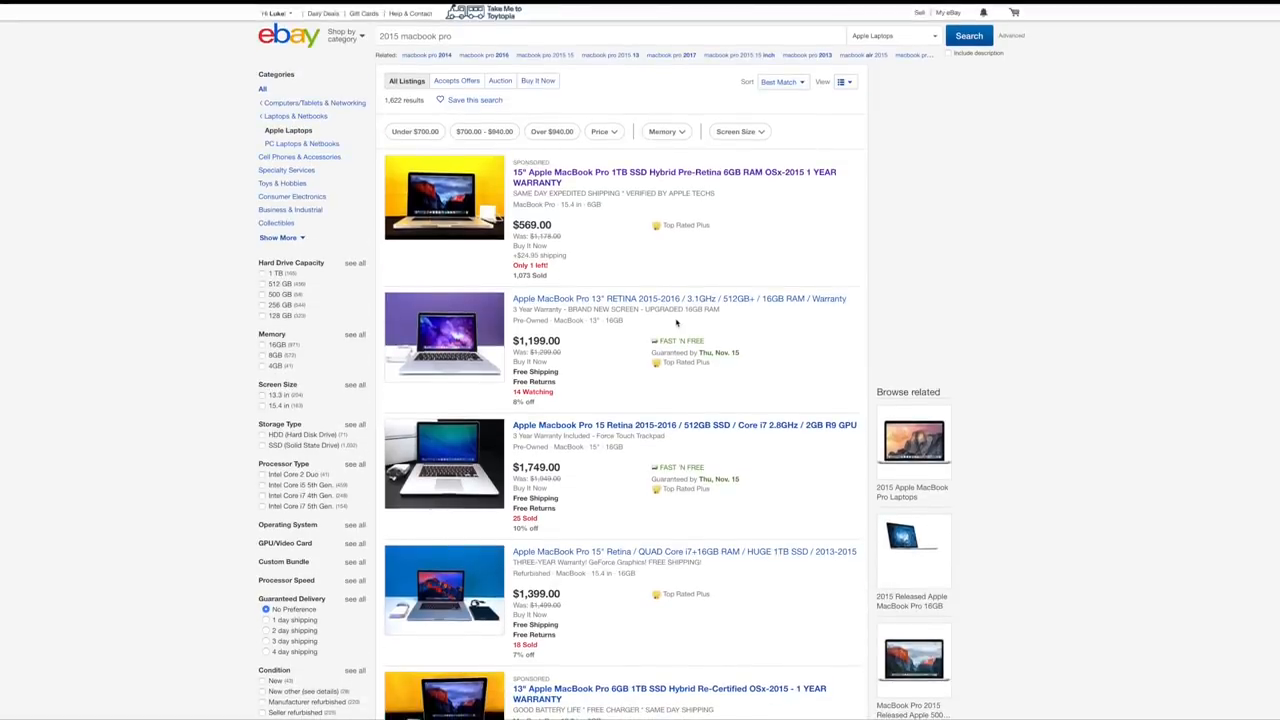
Step: Open the sponsored 15-inch MacBook Pro listing and browse its closed-laptop photos
left_click(674, 172)
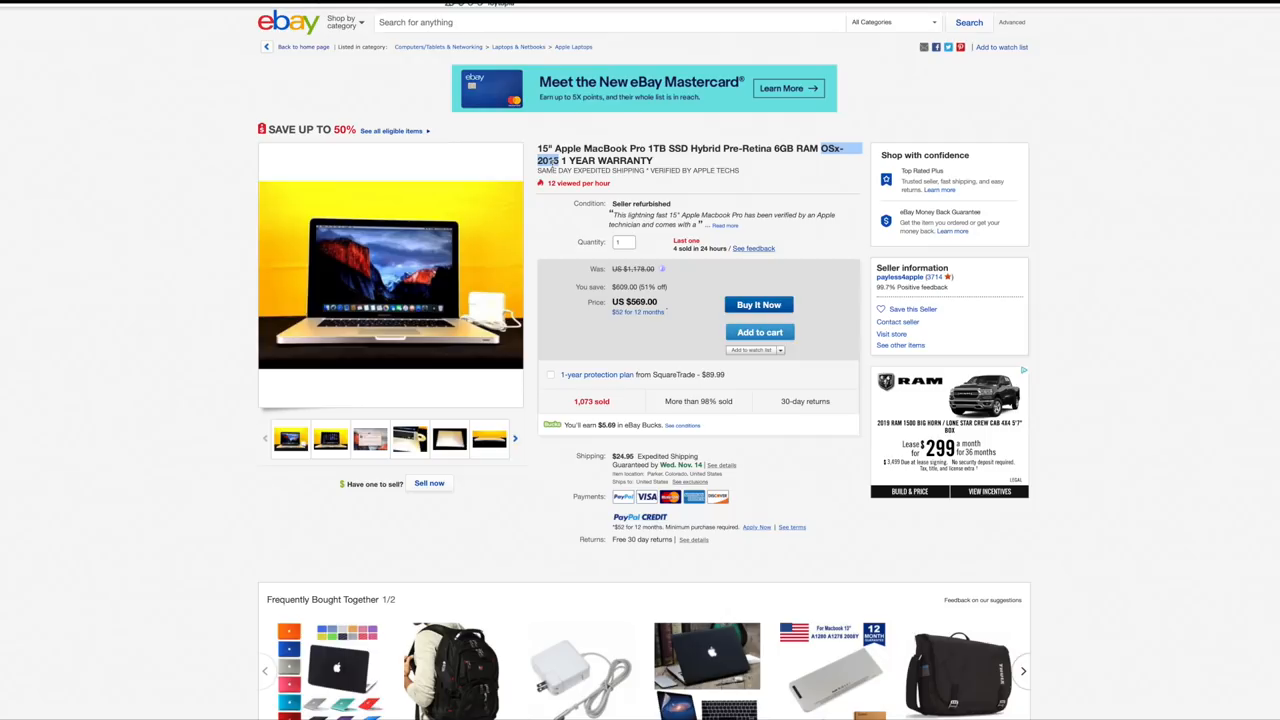
mouse_move(390, 280)
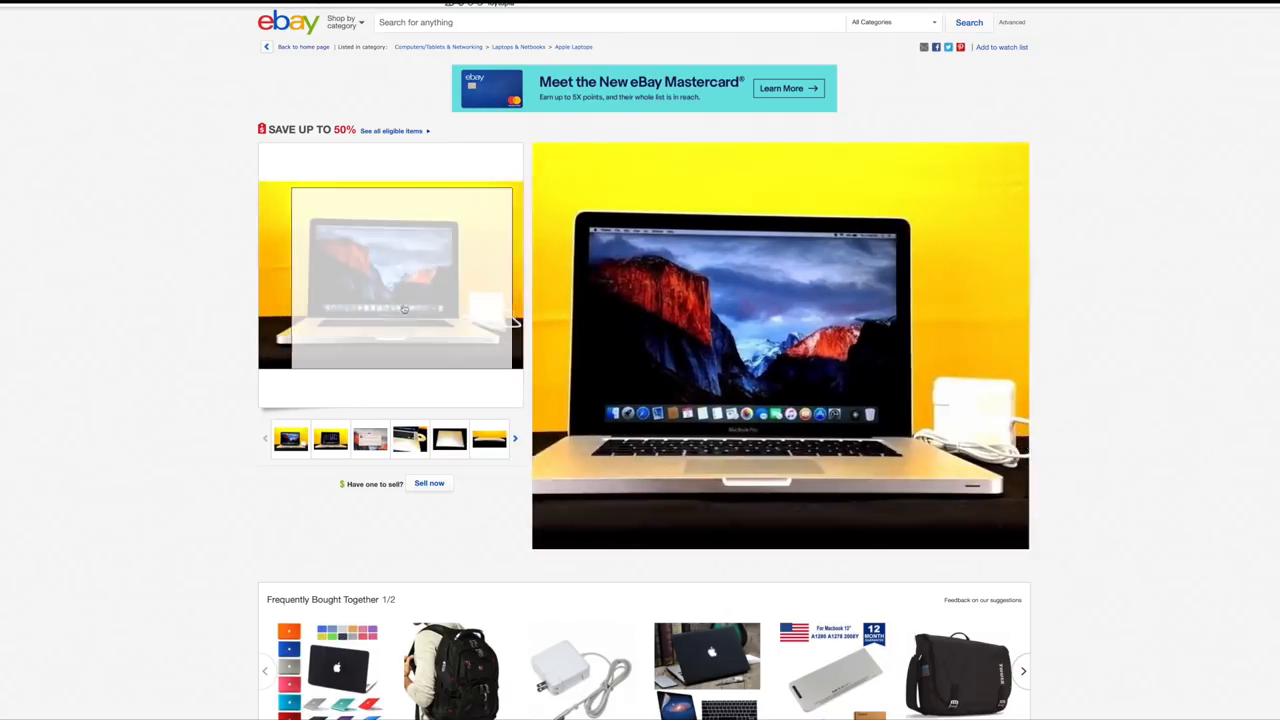
mouse_move(405, 329)
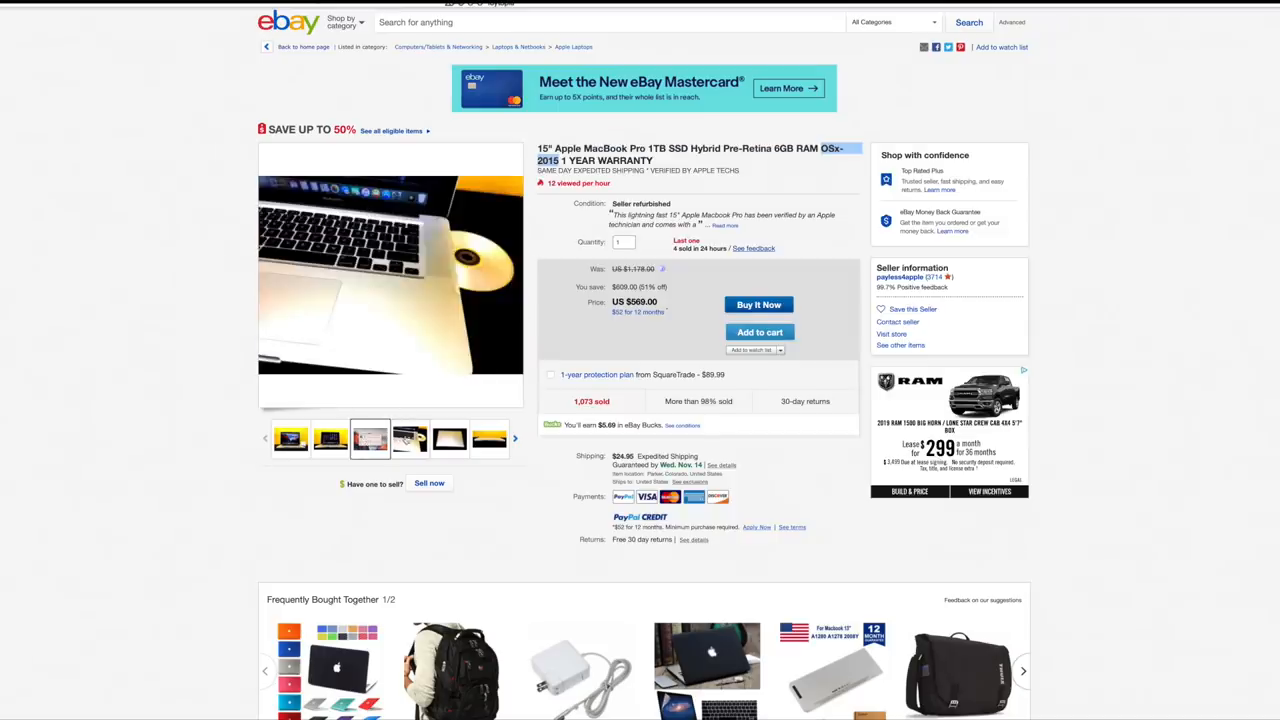
left_click(489, 439)
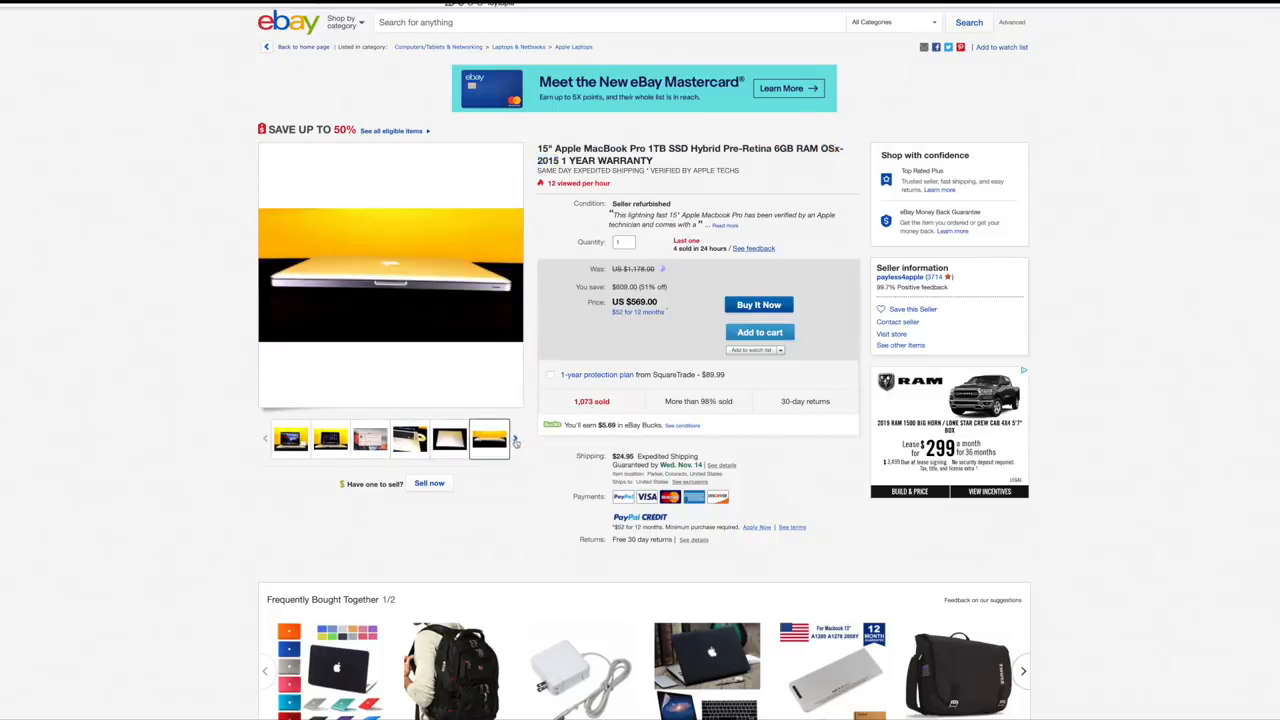
left_click(489, 438)
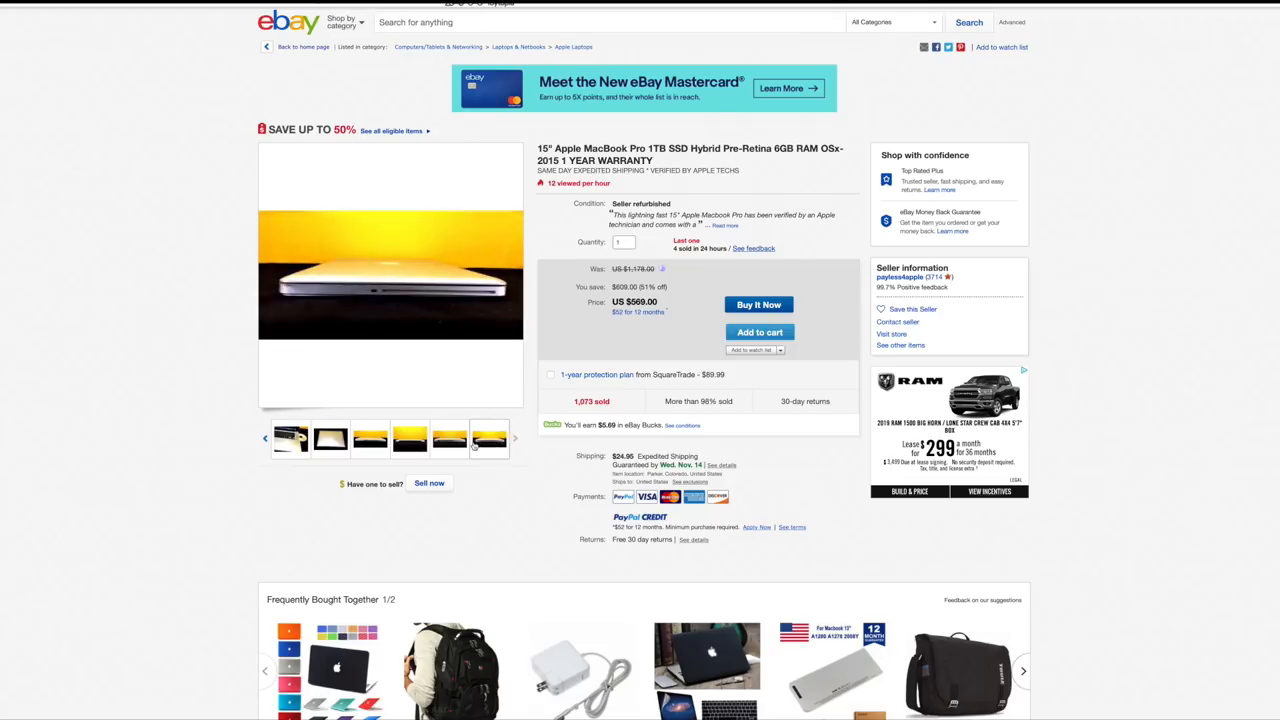
mouse_move(489, 439)
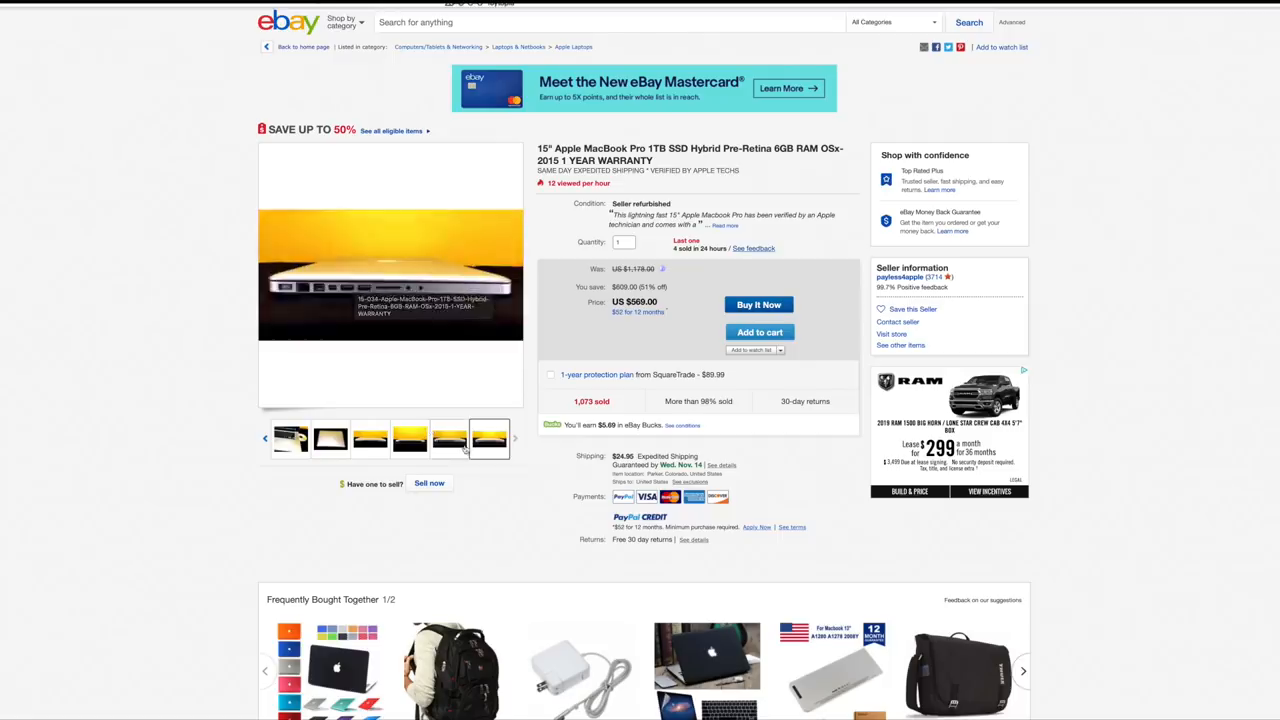
left_click(409, 439)
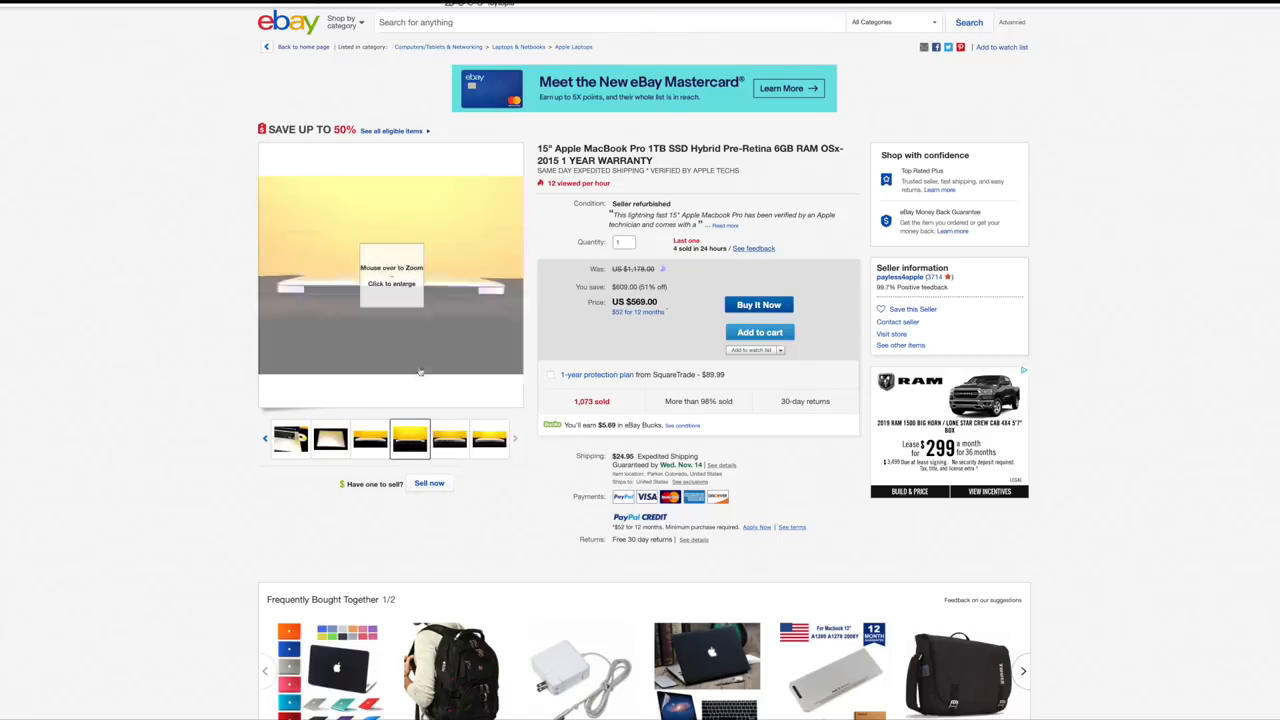
mouse_move(197, 420)
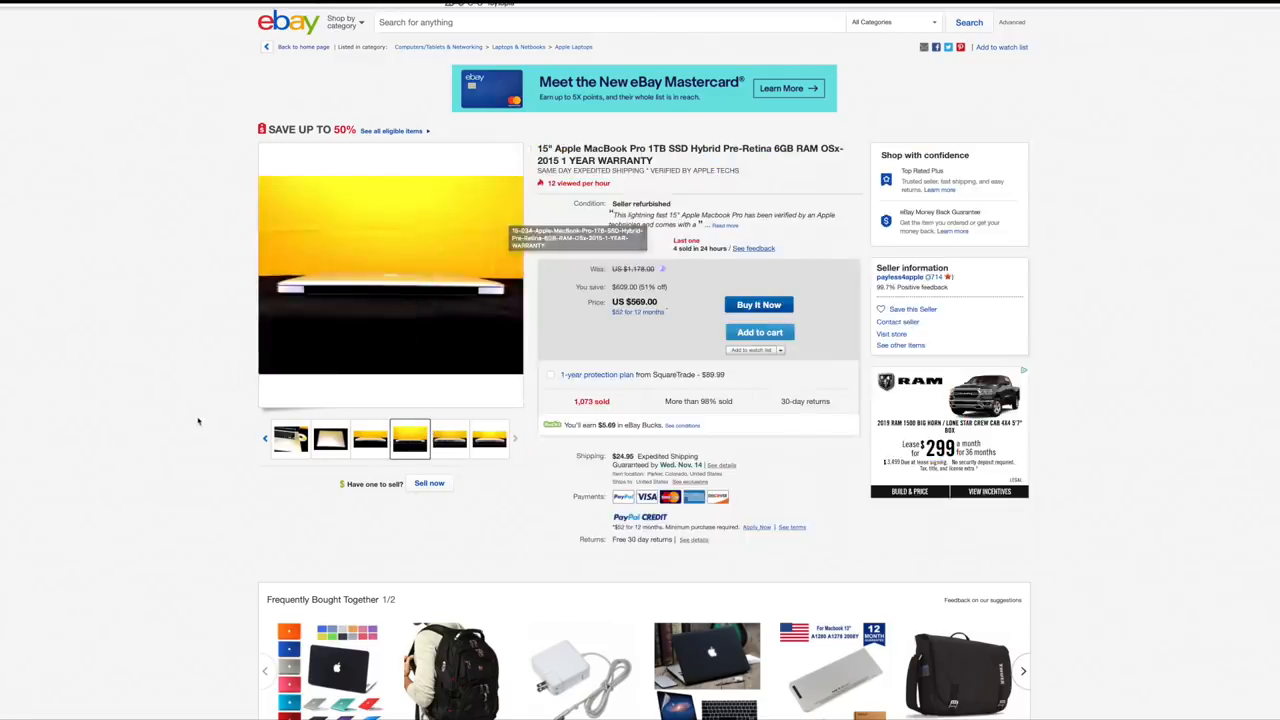
scroll("down", 3)
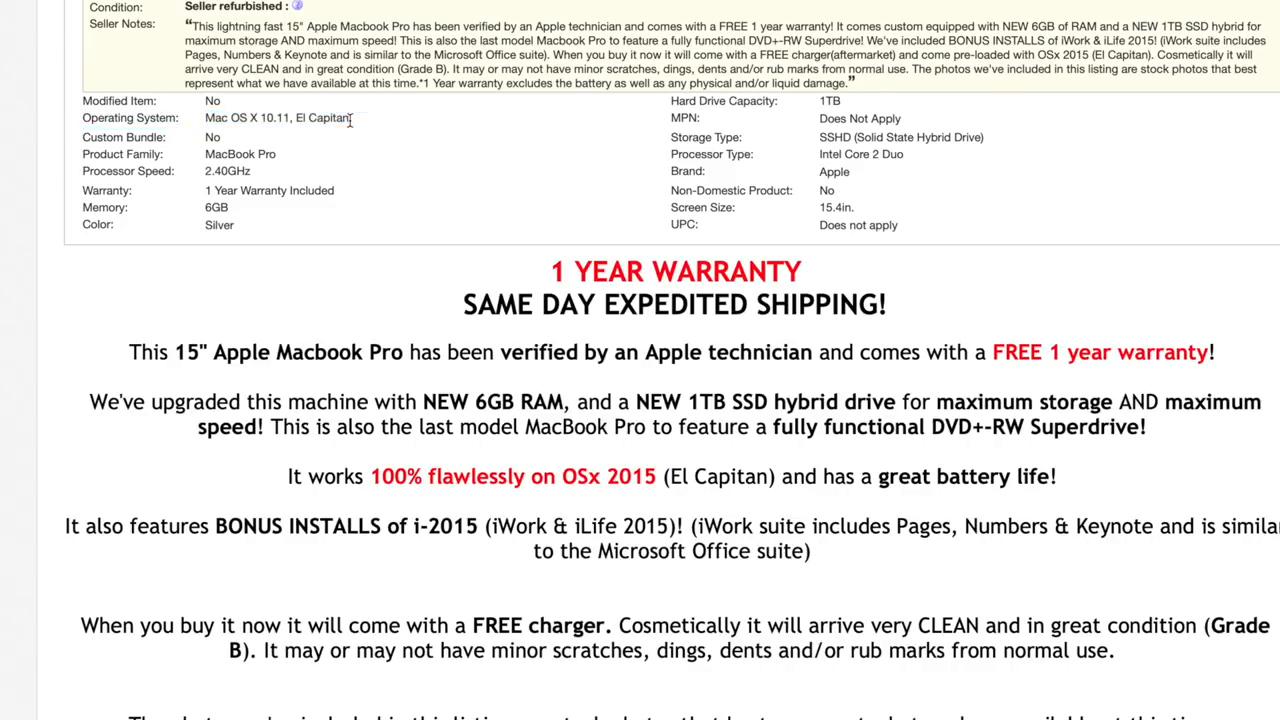
mouse_move(208, 118)
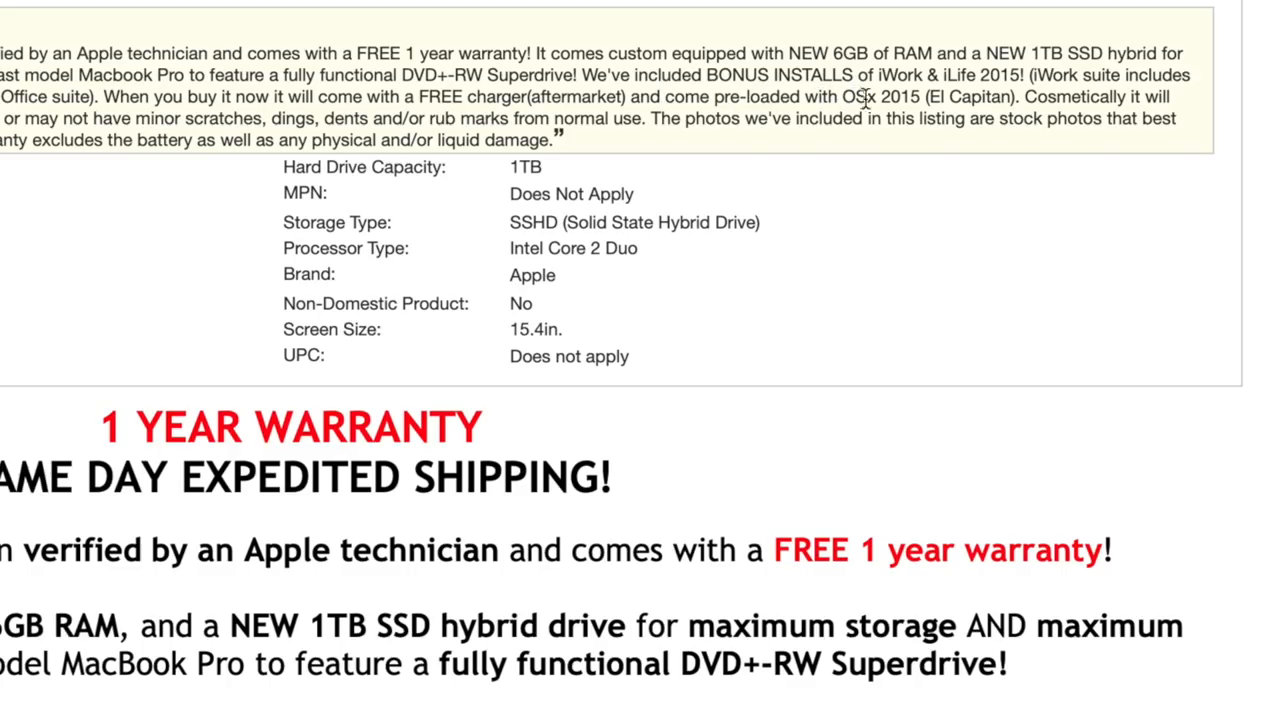
mouse_move(1011, 98)
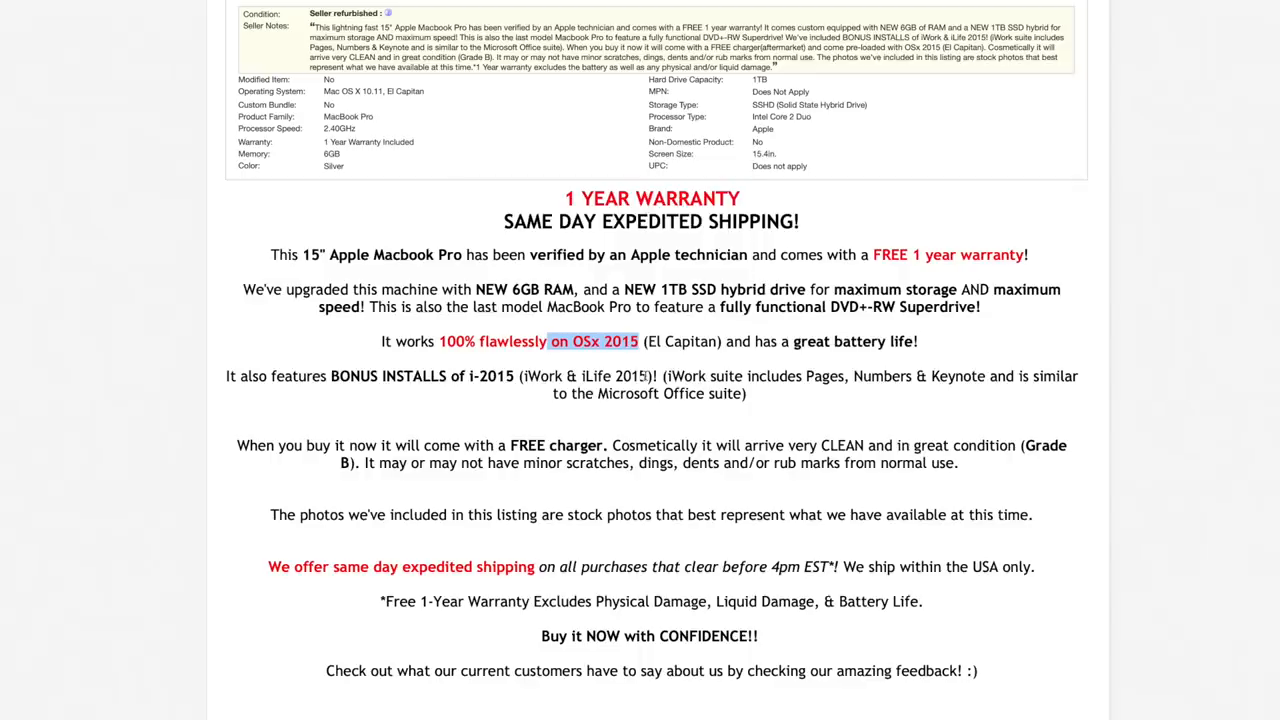
scroll("down", 3)
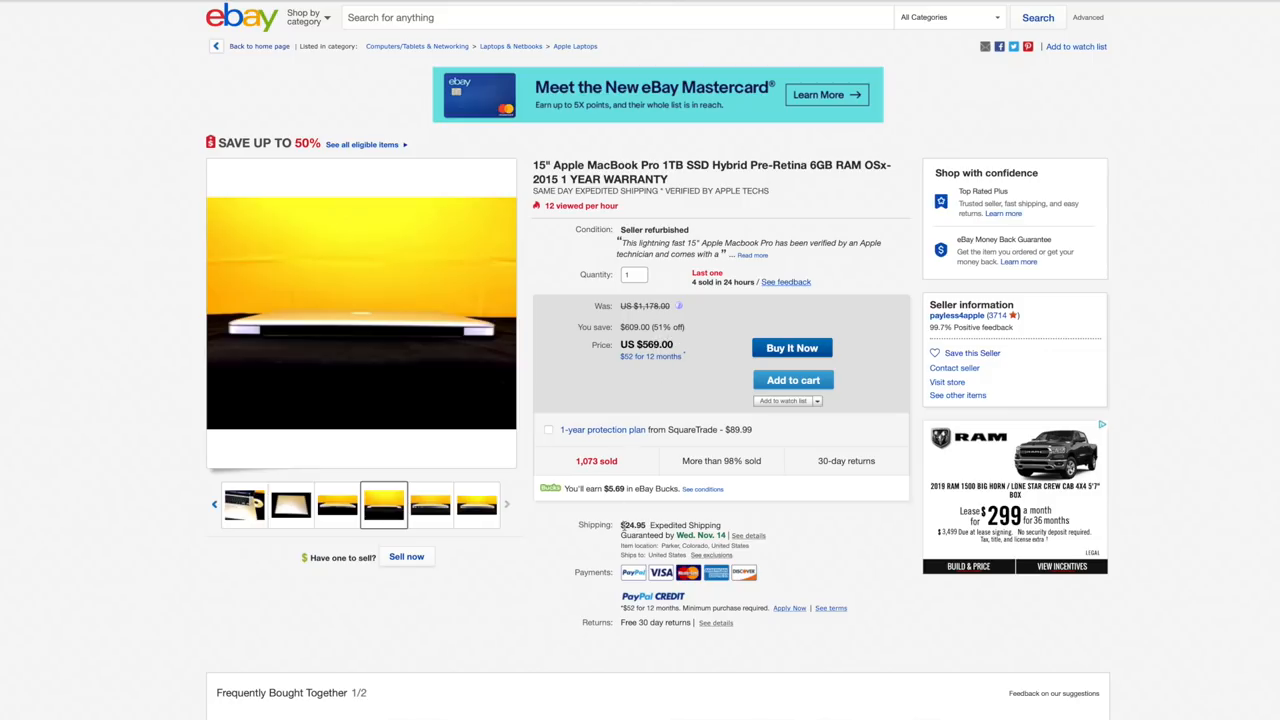
Step: View the side ports and keyboard photos, then return to the first open-laptop photo
left_click(431, 505)
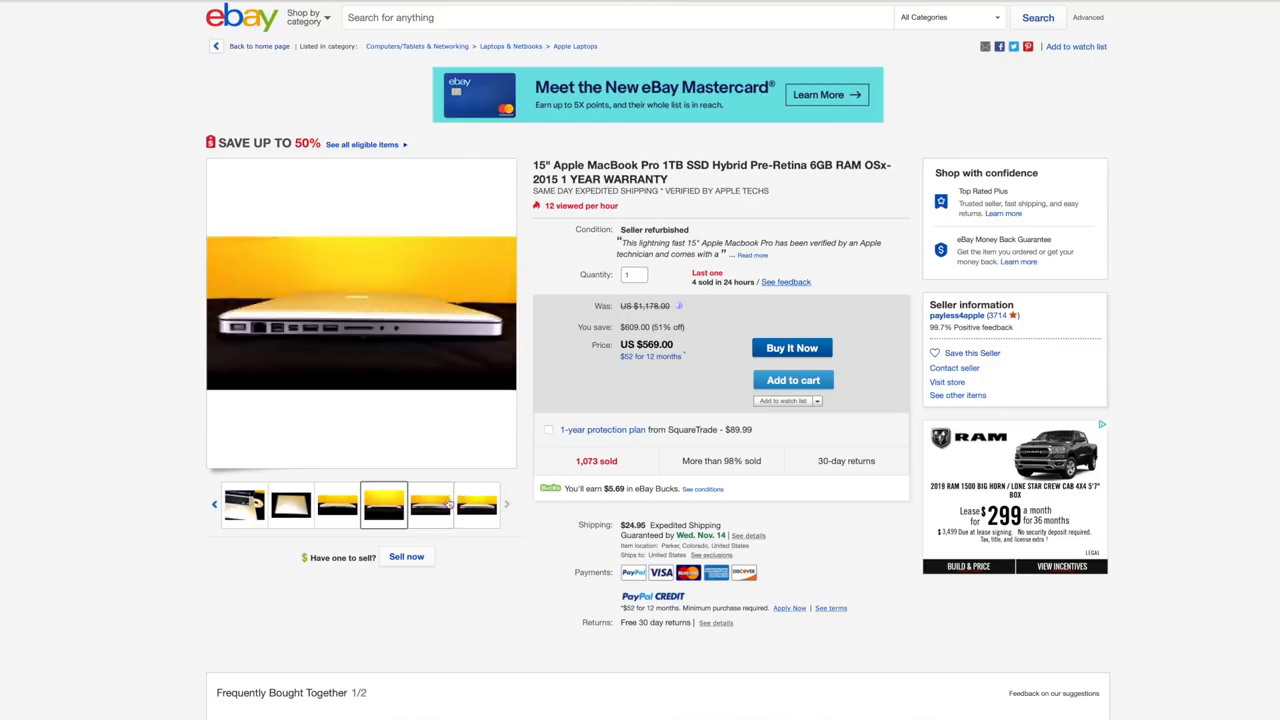
left_click(244, 504)
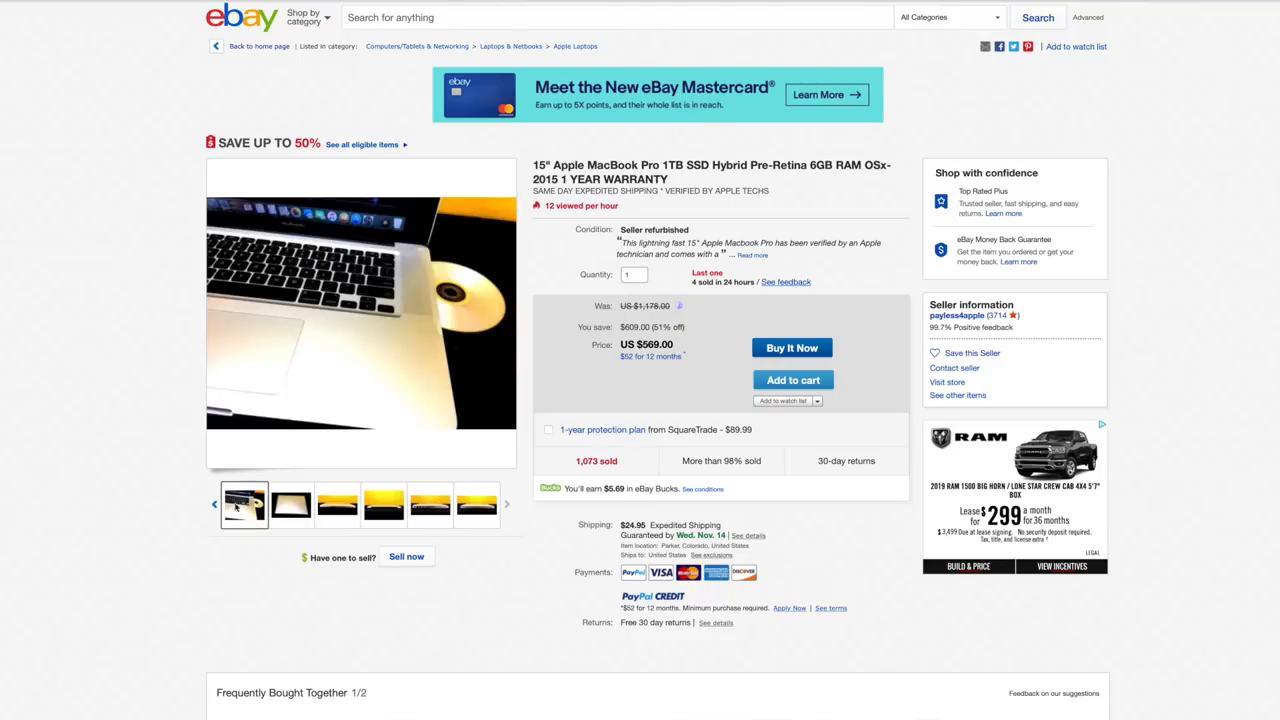
left_click(292, 505)
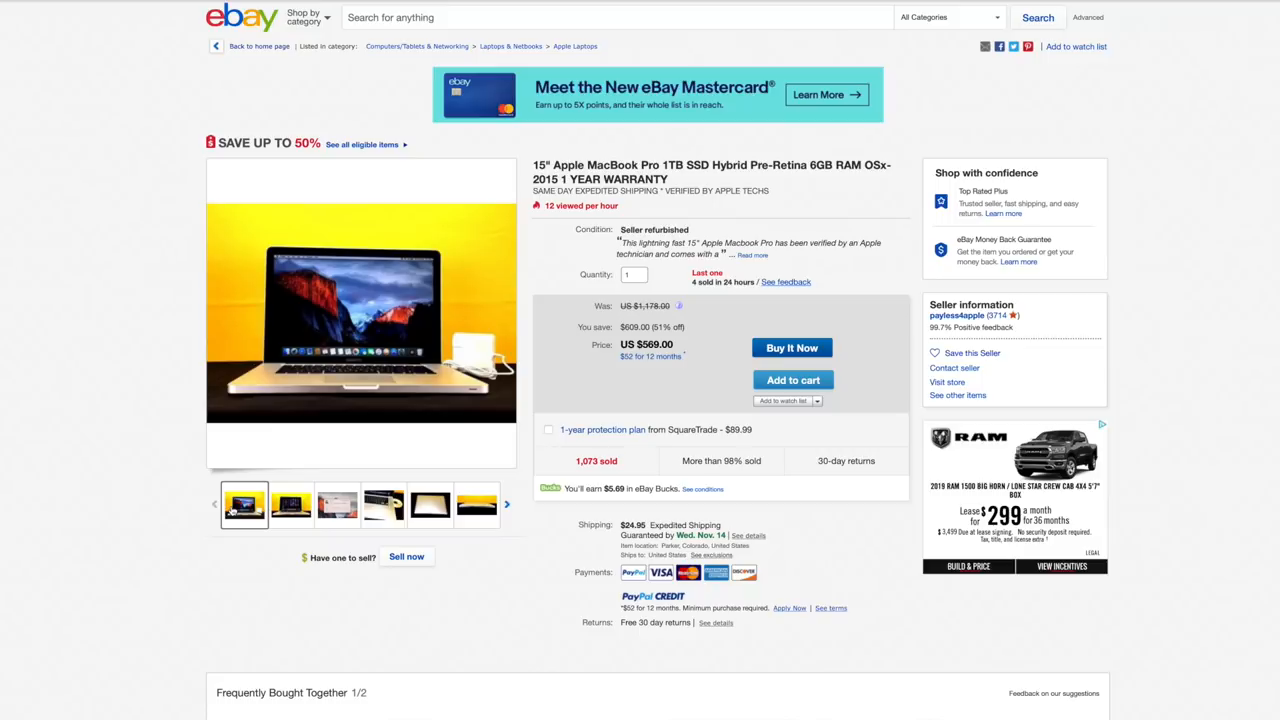
scroll("down", 3)
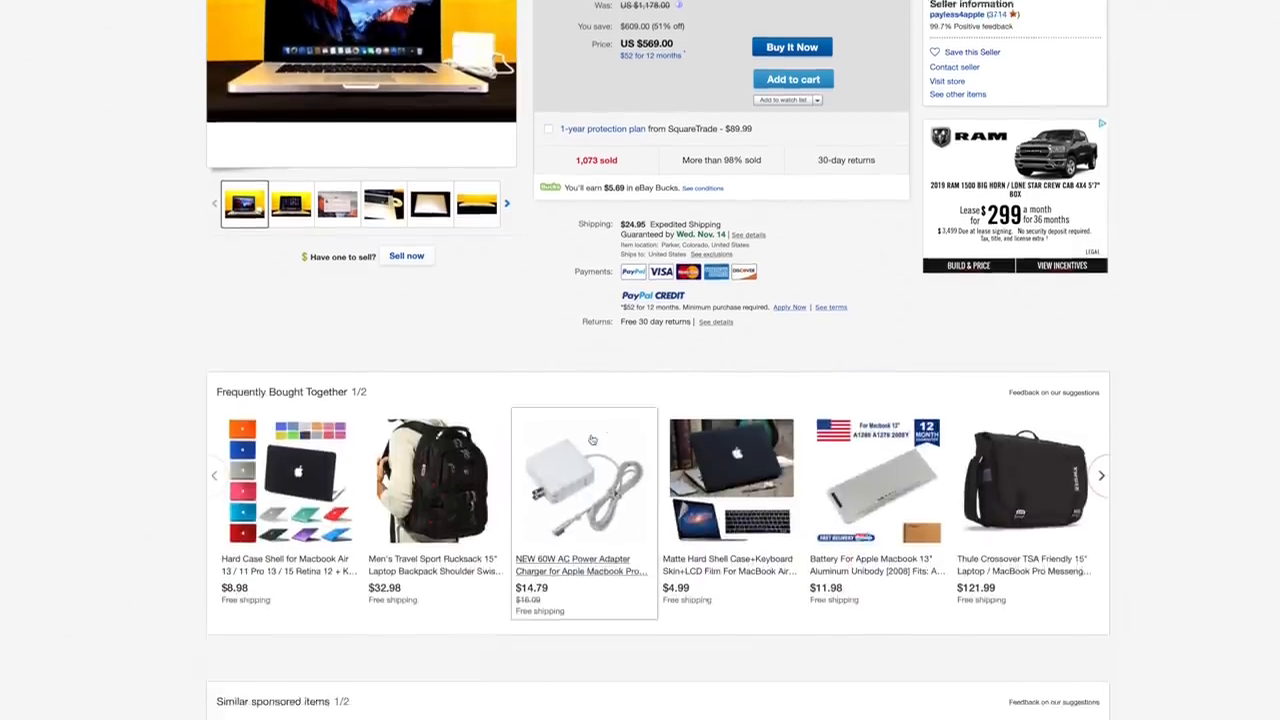
scroll("down", 3)
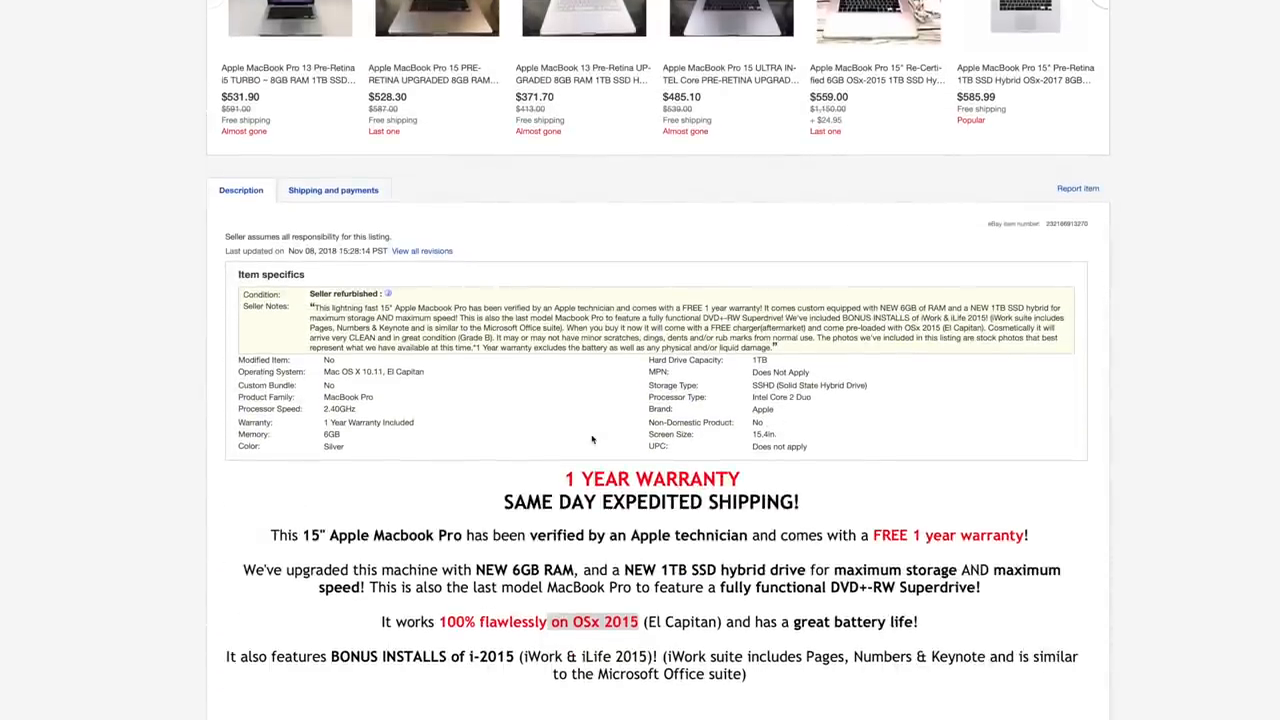
scroll("down", 3)
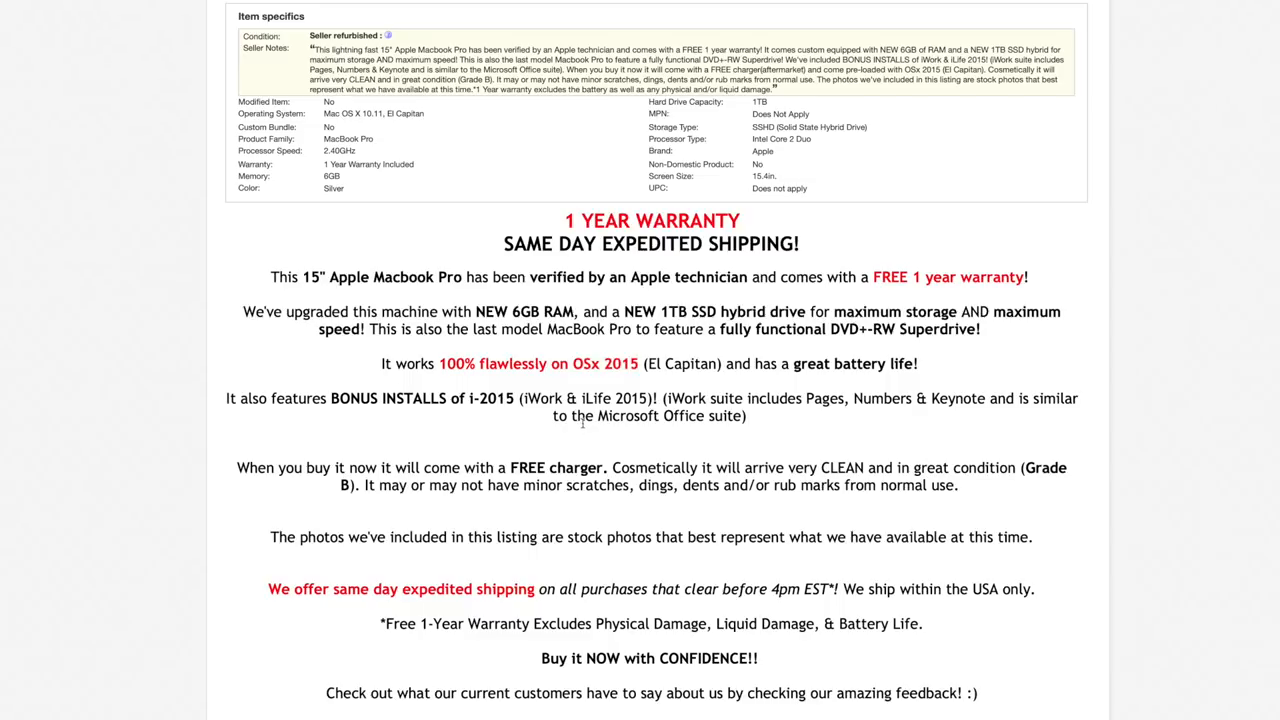
mouse_move(770, 533)
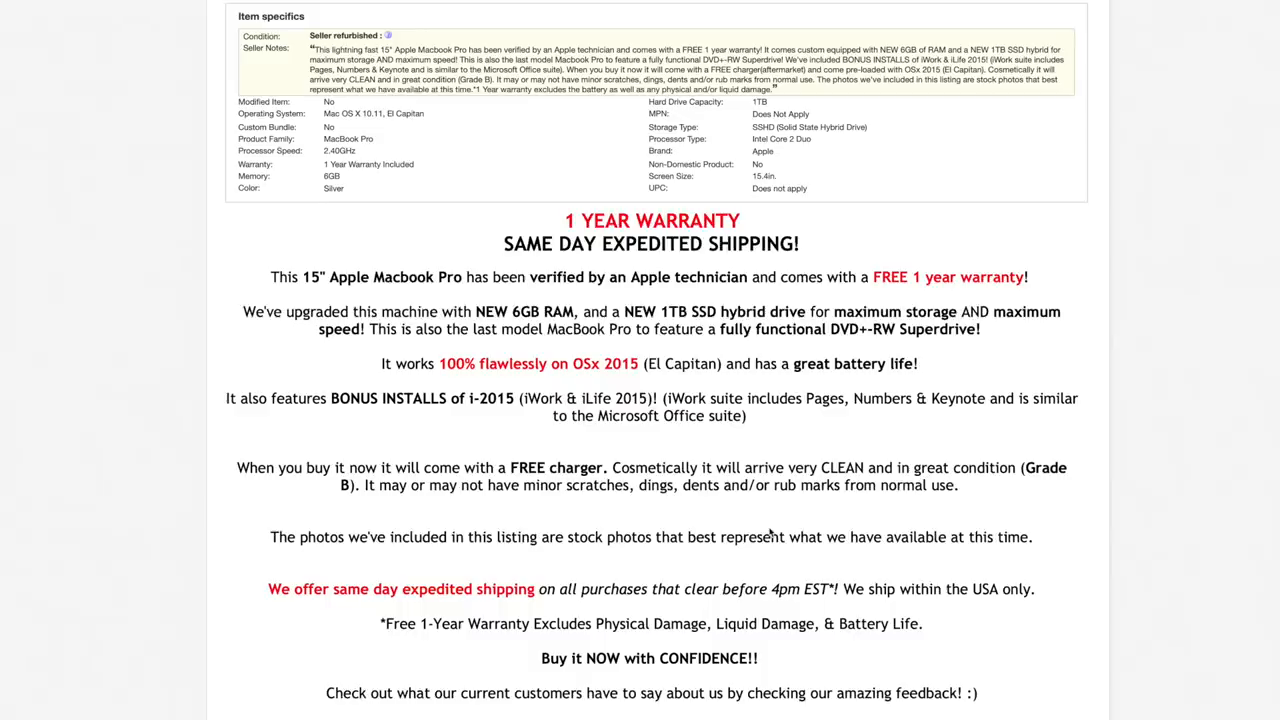
mouse_move(773, 533)
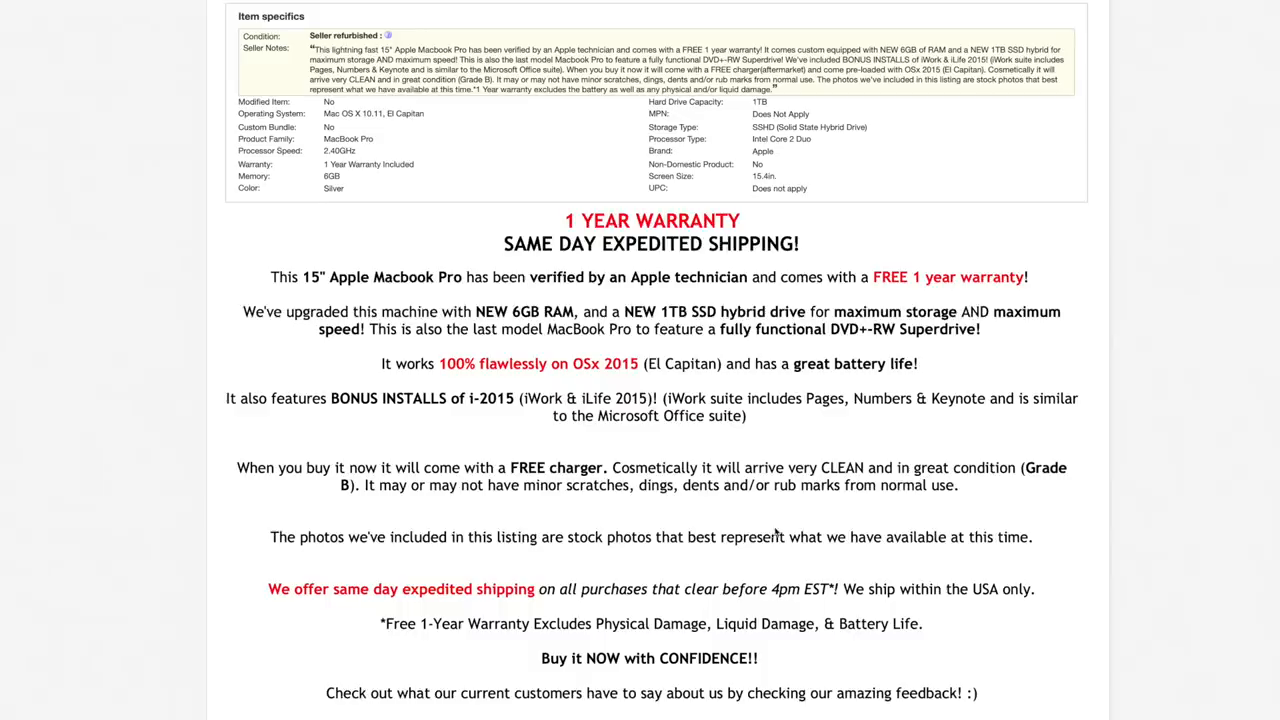
scroll("up", 3)
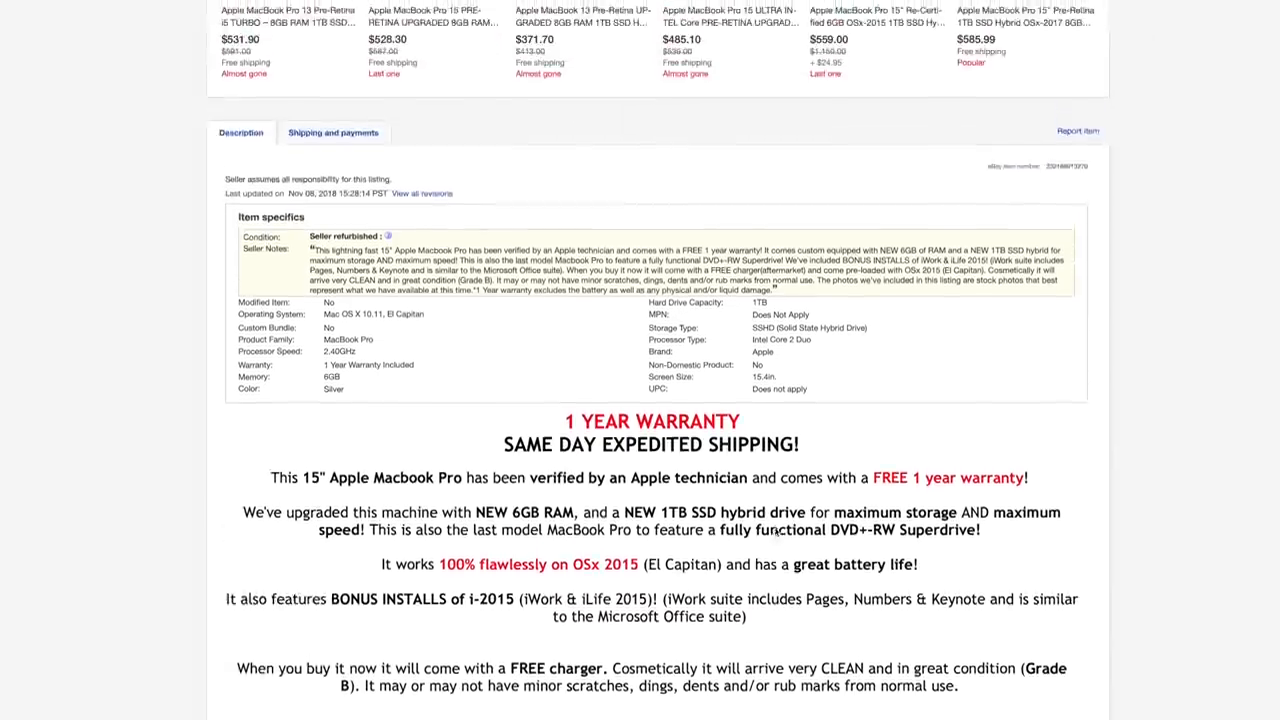
scroll("up", 3)
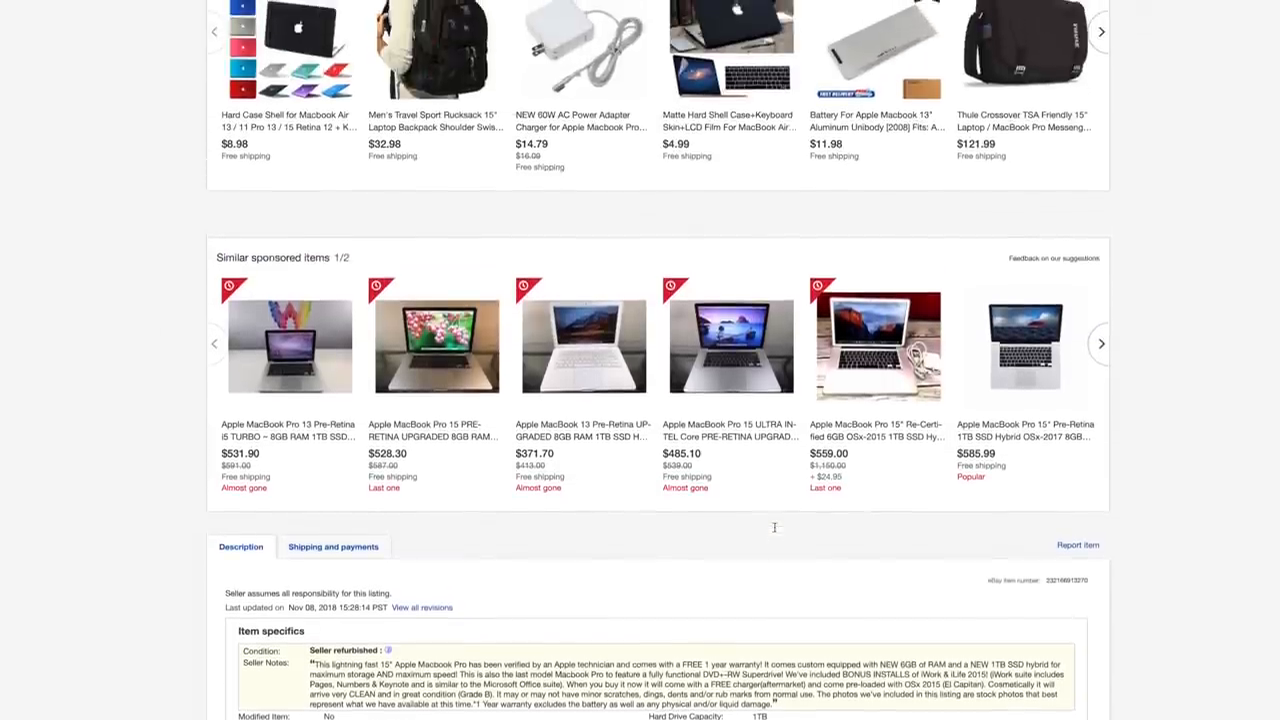
scroll("up", 3)
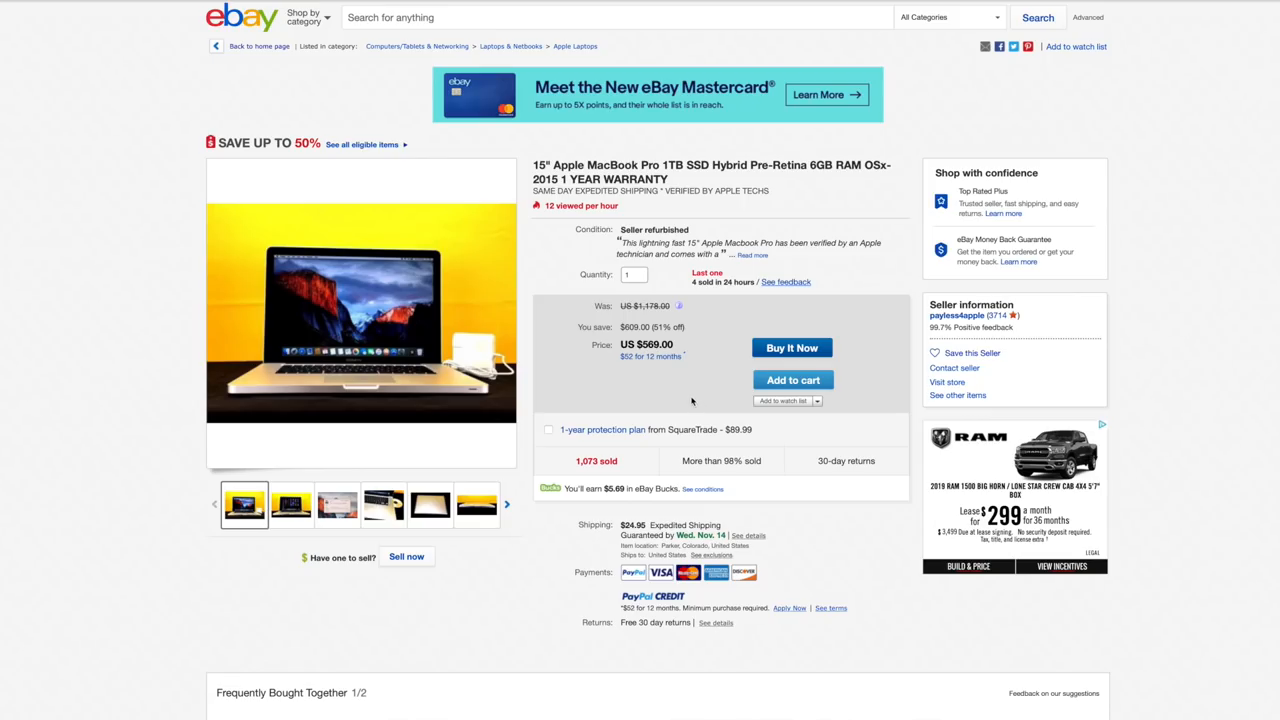
mouse_move(701, 401)
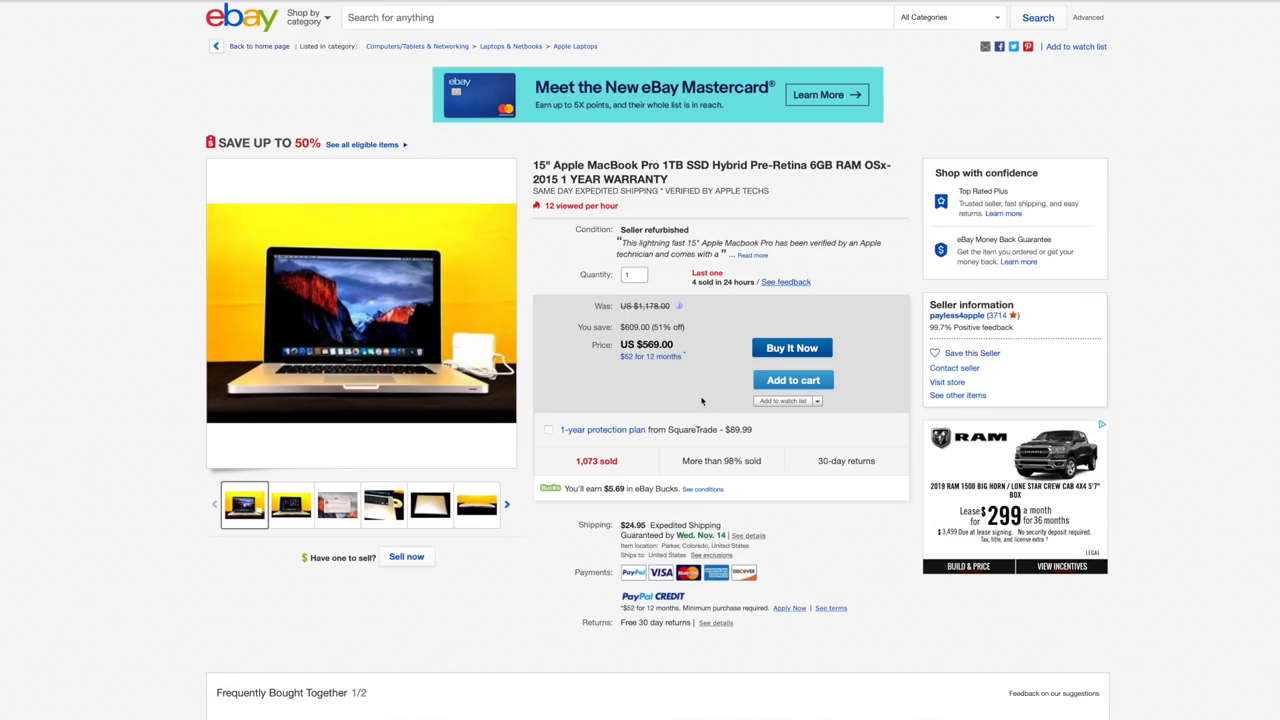
mouse_move(705, 403)
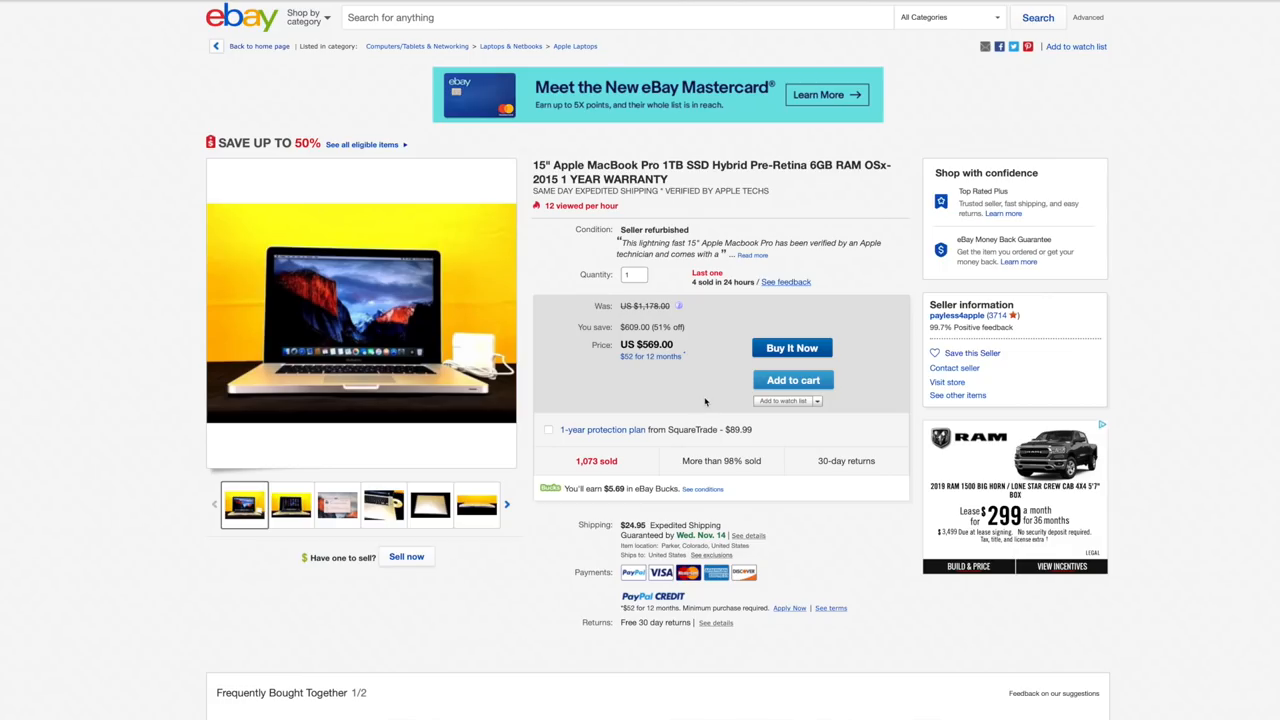